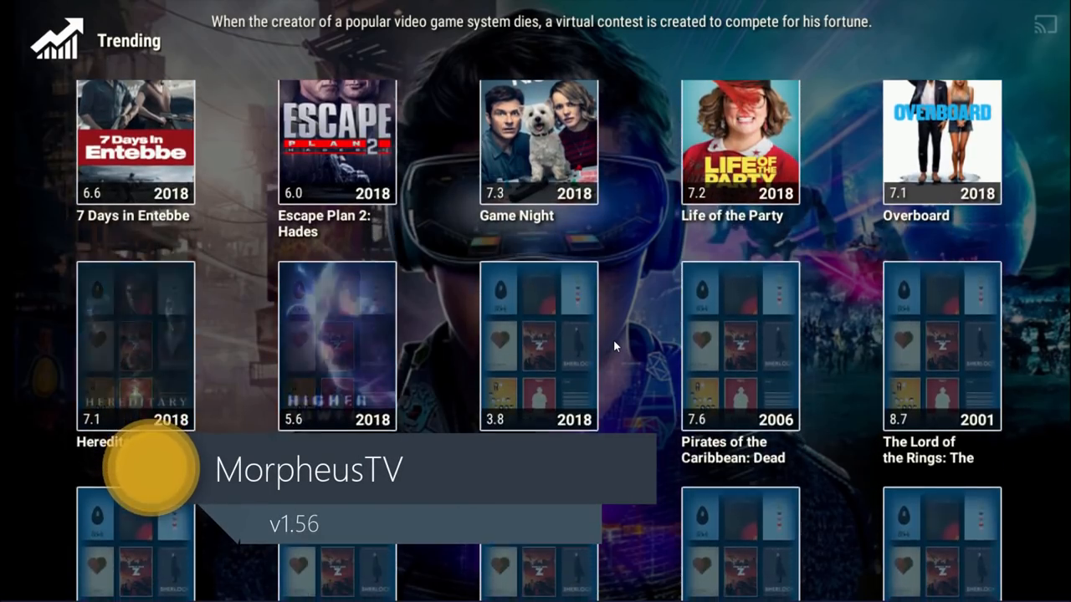
- Scroll the Trending movies grid down to later titles like Thor, Mulan and Inception
{"action": "scroll", "scroll_direction": "down", "scroll_amount": 3}
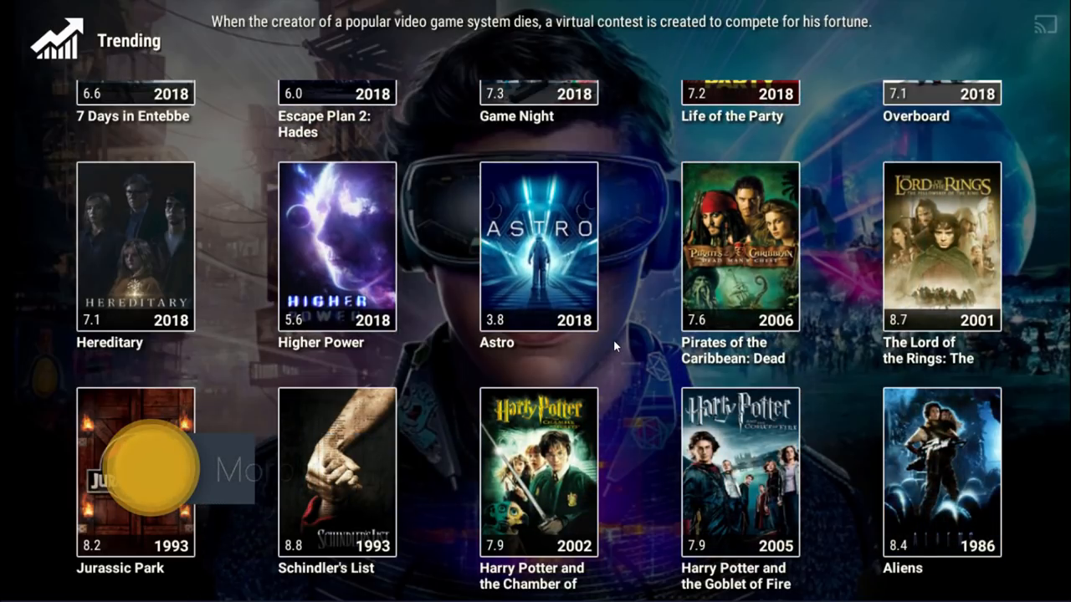
{"action": "scroll", "scroll_direction": "down", "scroll_amount": 3}
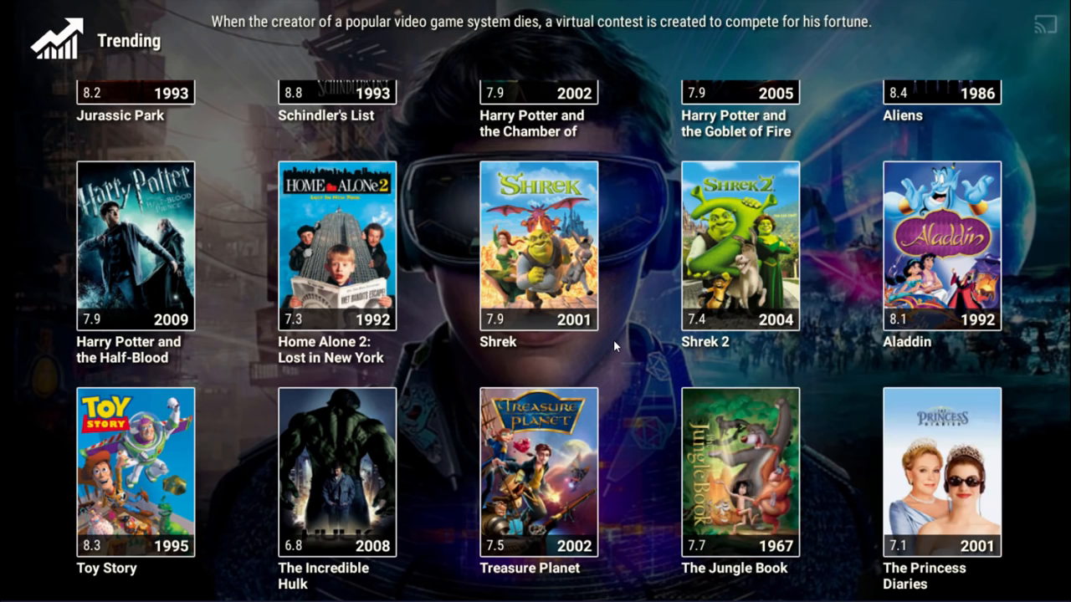
{"action": "scroll", "scroll_direction": "down", "scroll_amount": 3}
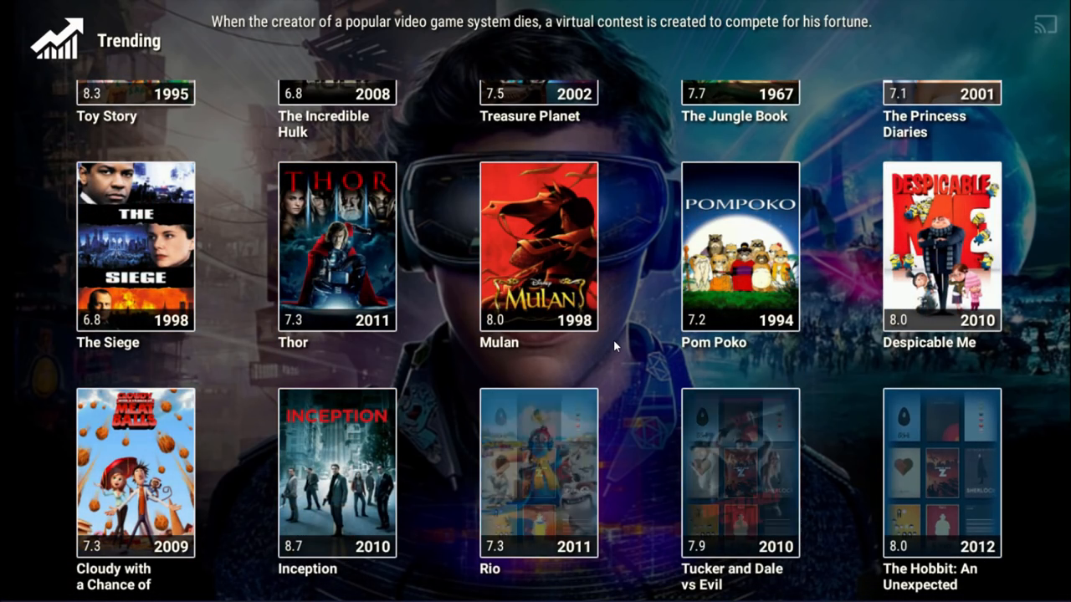
{"action": "scroll", "scroll_direction": "down", "scroll_amount": 3}
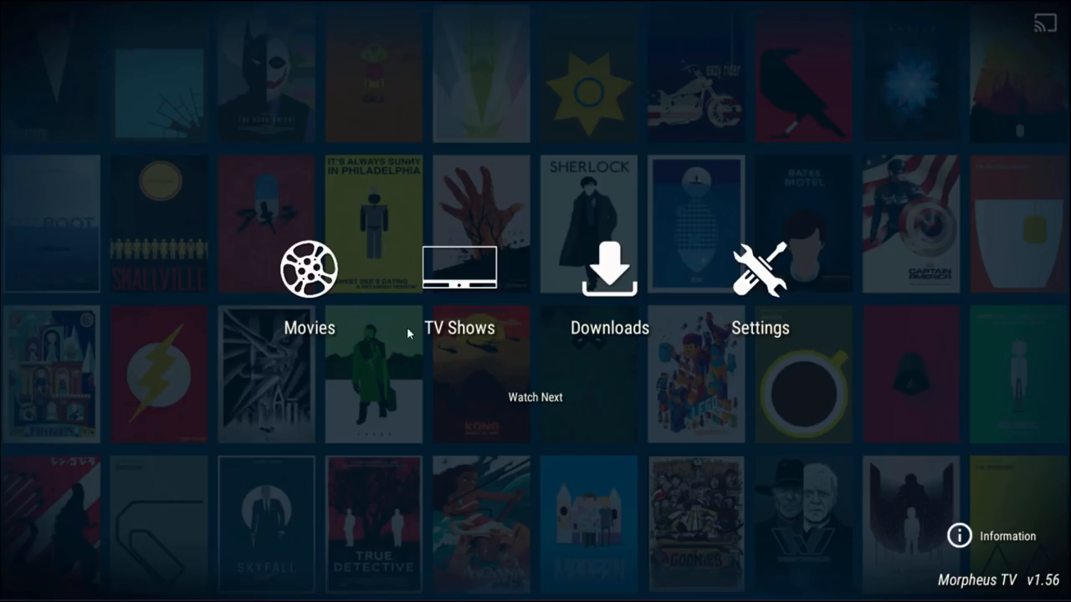
{"action": "mouse_move", "coordinate": [793, 349]}
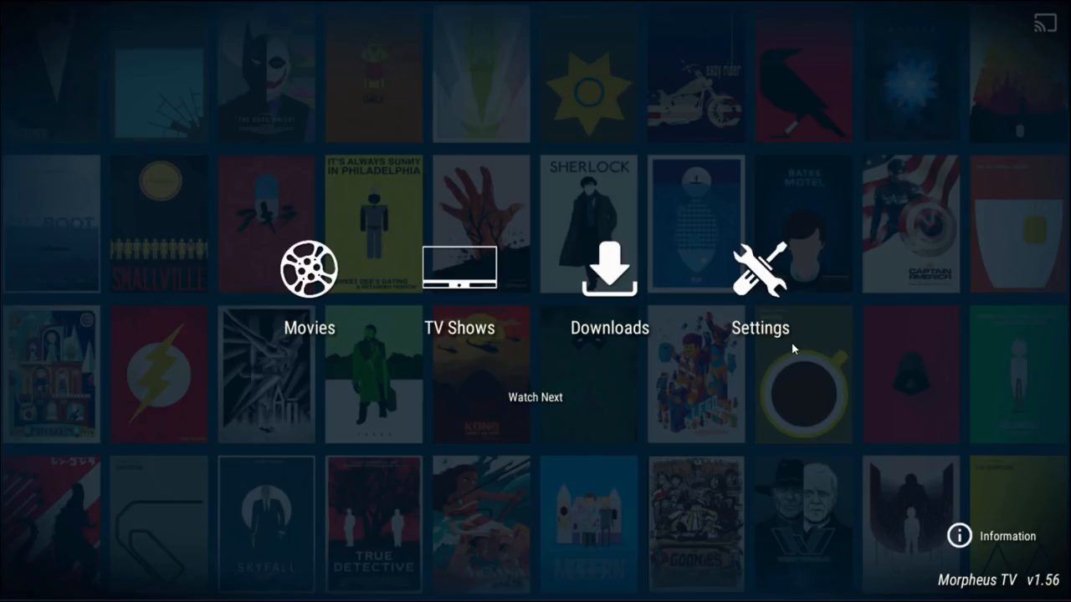
{"action": "mouse_move", "coordinate": [1050, 30]}
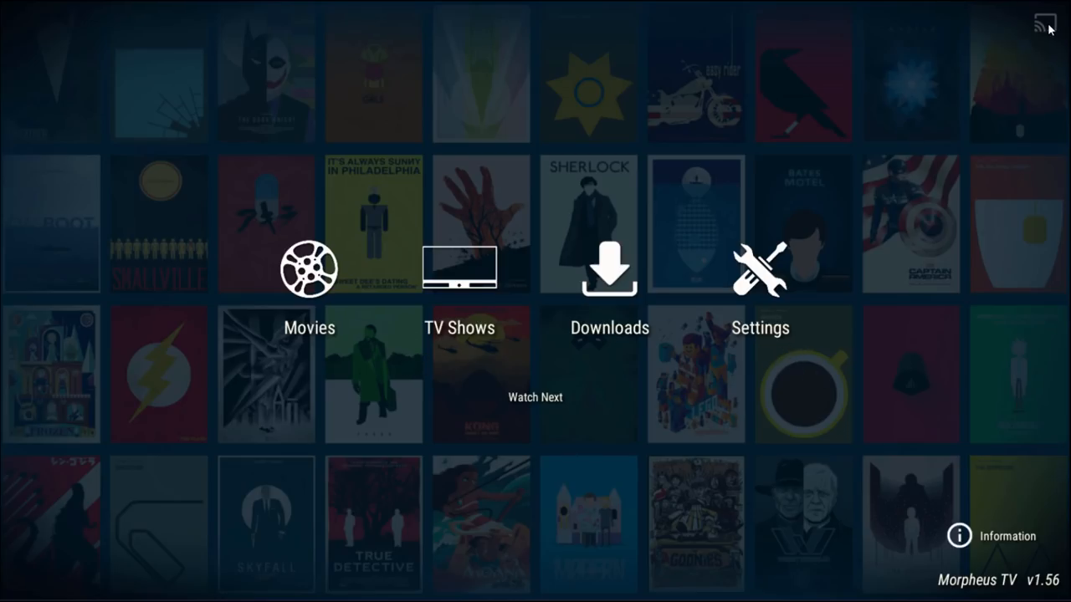
{"action": "mouse_move", "coordinate": [988, 80]}
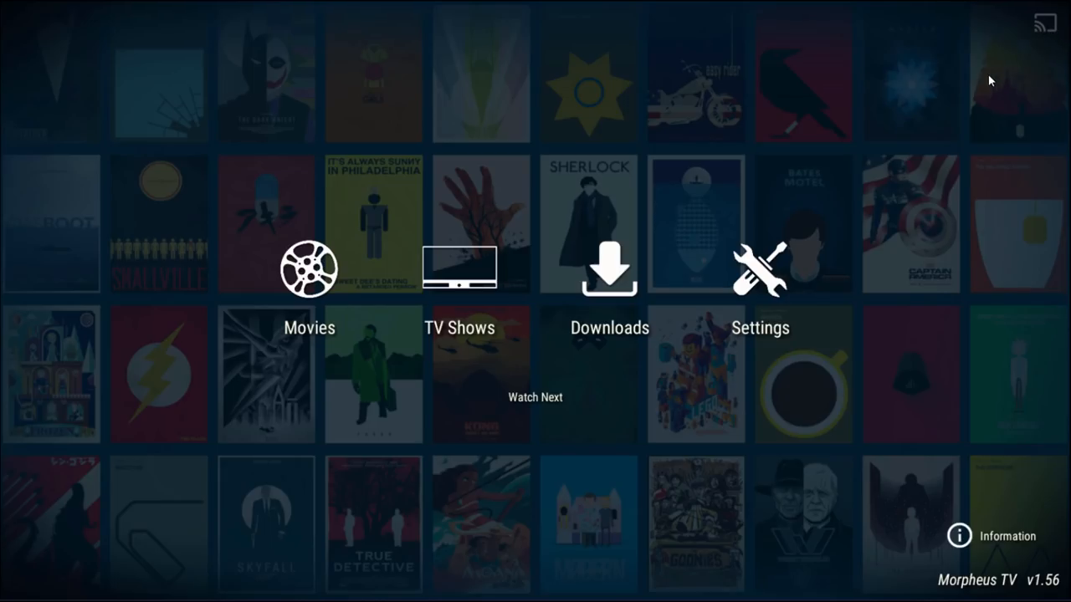
{"action": "mouse_move", "coordinate": [529, 432]}
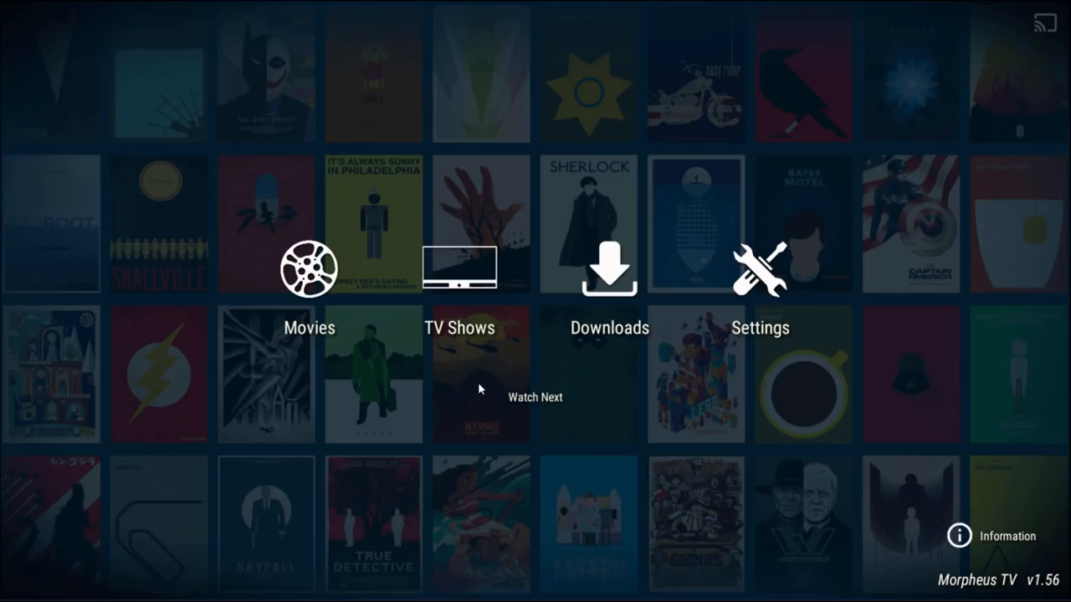
{"action": "mouse_move", "coordinate": [358, 321]}
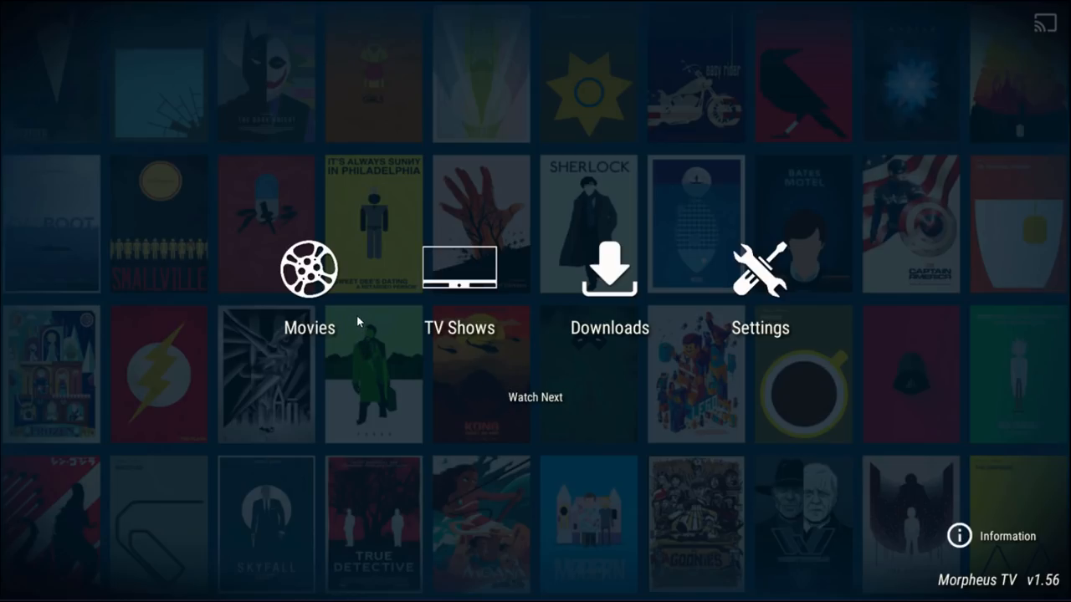
- Enter the Movies section from the home menu
{"action": "left_click", "coordinate": [310, 268]}
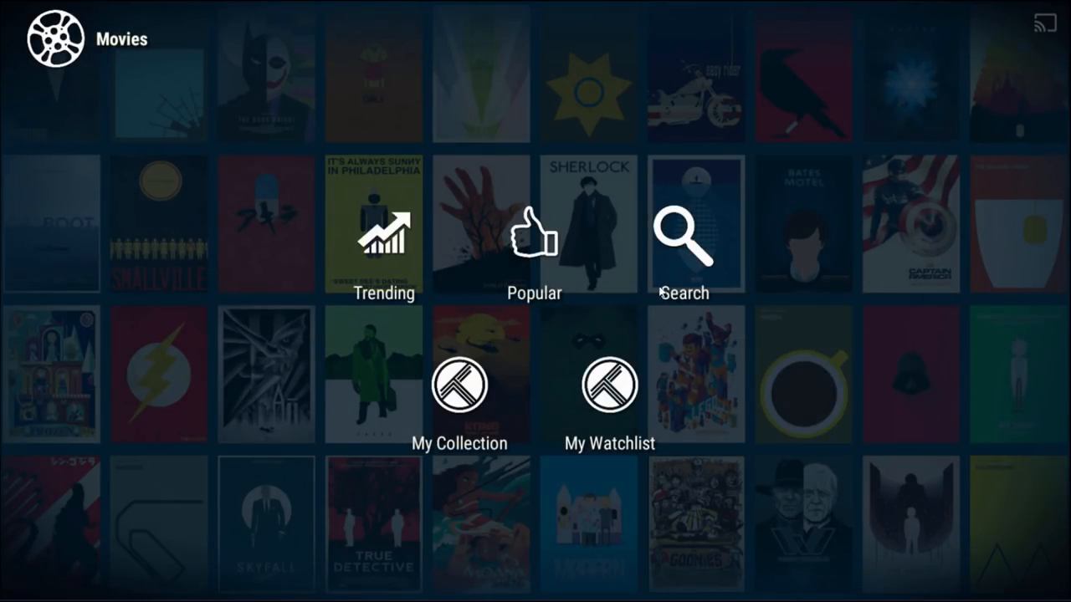
{"action": "mouse_move", "coordinate": [577, 407]}
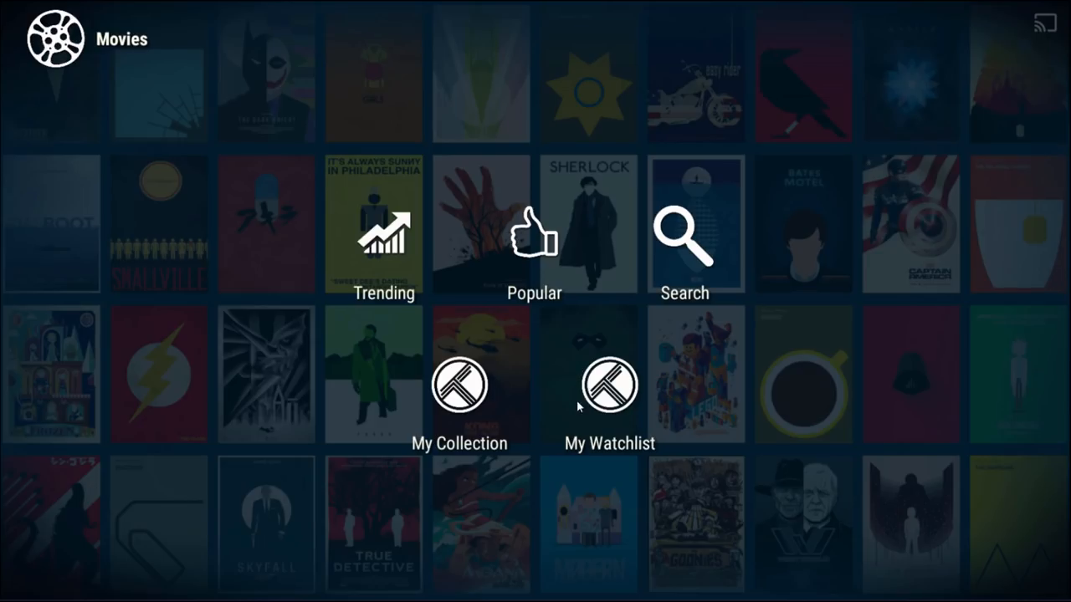
{"action": "mouse_move", "coordinate": [493, 399]}
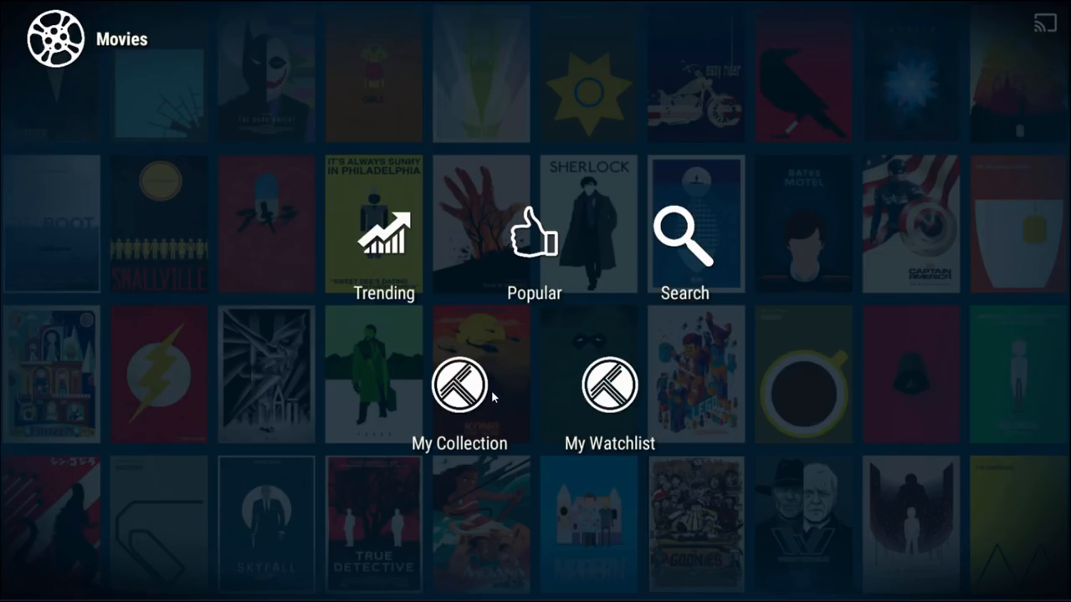
{"action": "mouse_move", "coordinate": [448, 439]}
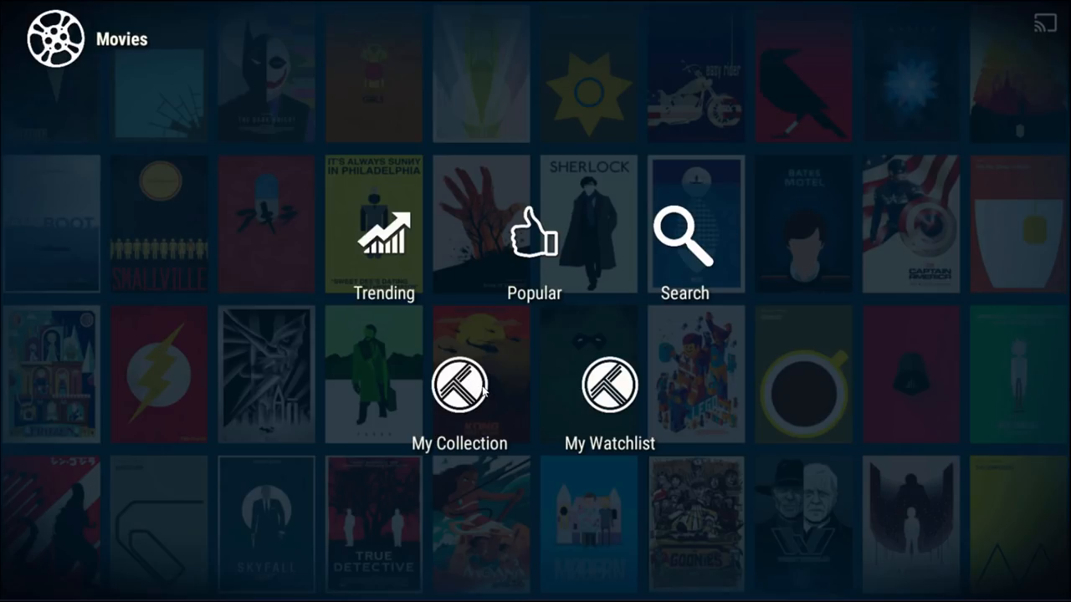
{"action": "mouse_move", "coordinate": [484, 393]}
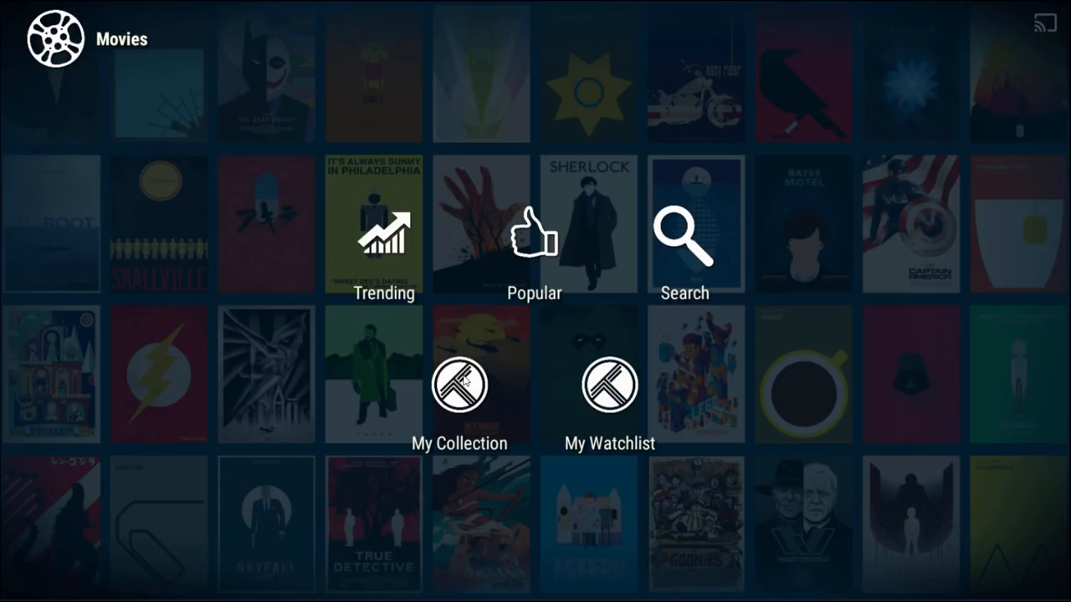
{"action": "mouse_move", "coordinate": [696, 266]}
{"action": "type", "text": "su"}
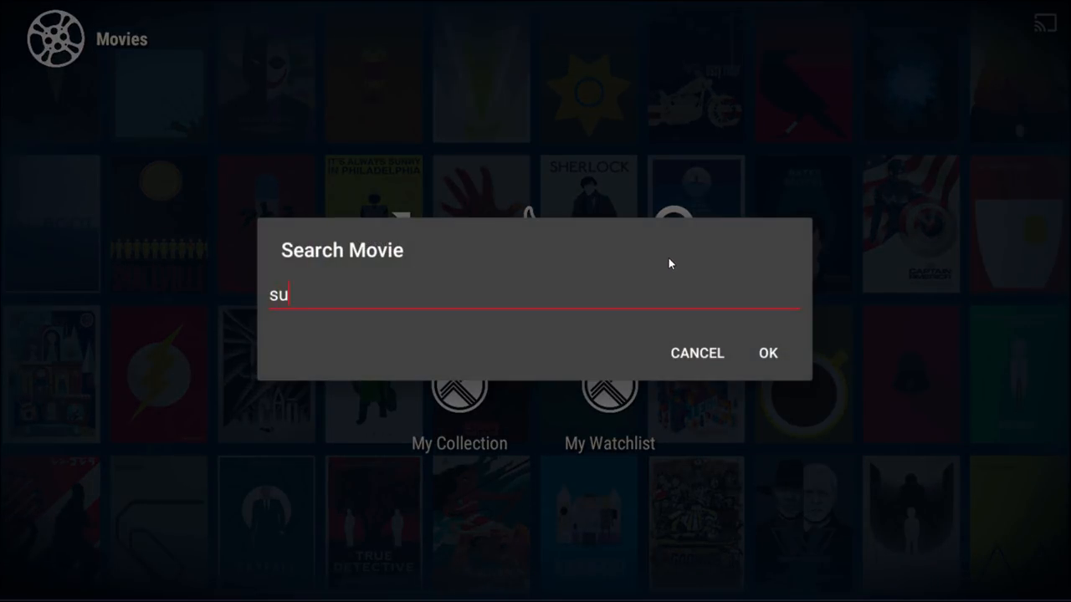
- Run the 'superman' search and select The Death of Superman from the results
{"action": "left_click", "coordinate": [766, 351]}
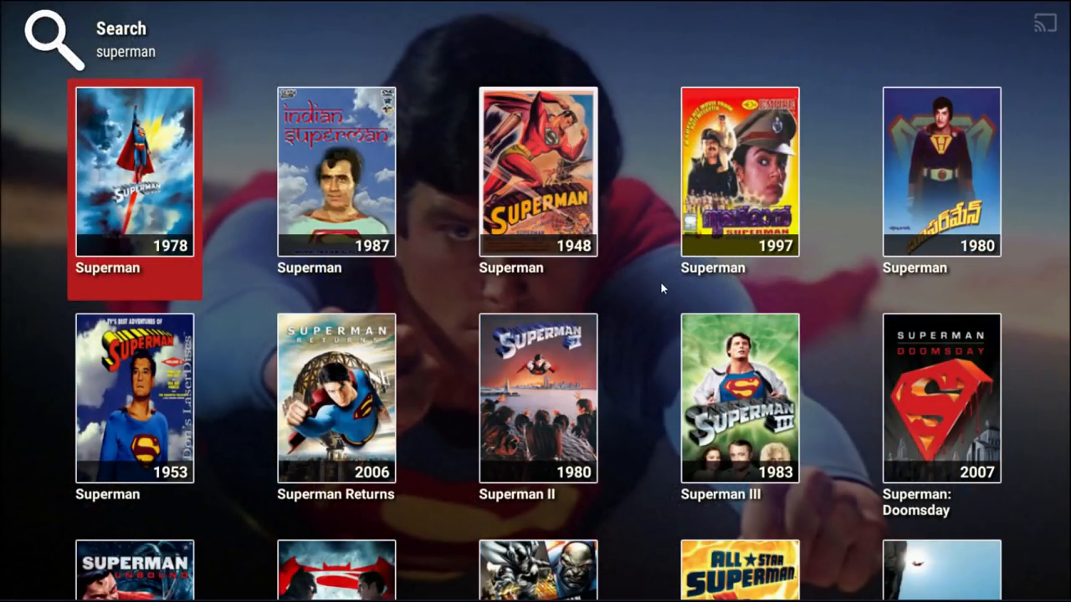
{"action": "scroll", "scroll_direction": "down", "scroll_amount": 3}
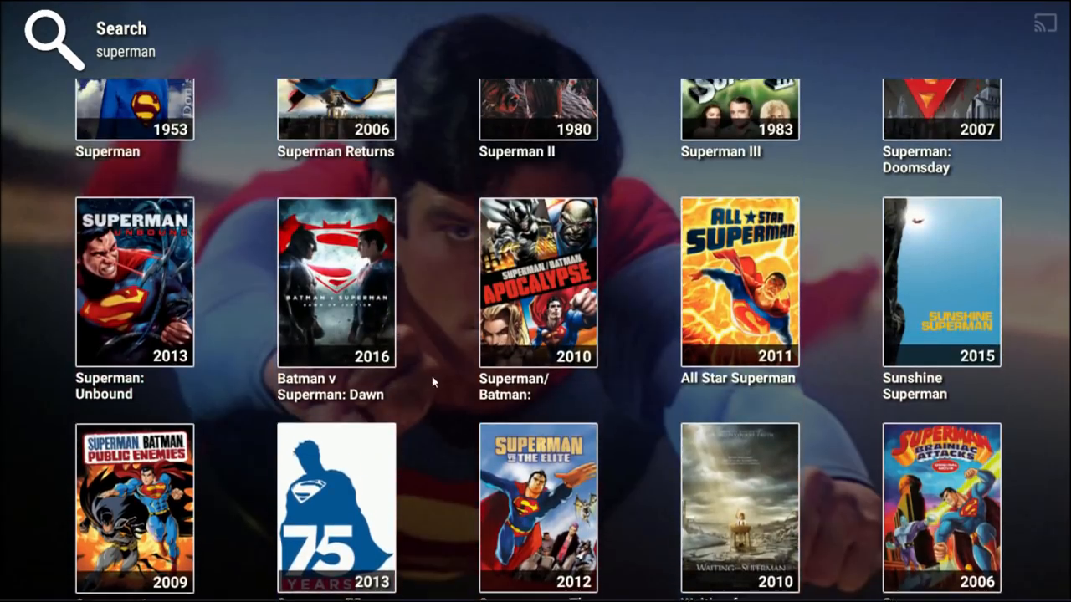
{"action": "scroll", "scroll_direction": "down", "scroll_amount": 3}
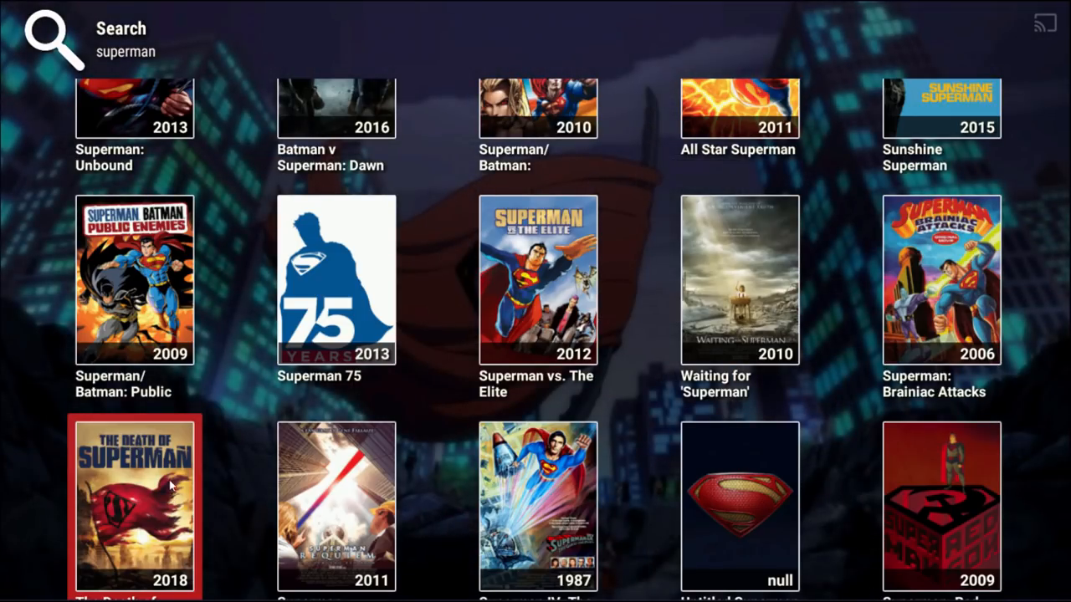
{"action": "left_click", "coordinate": [134, 502]}
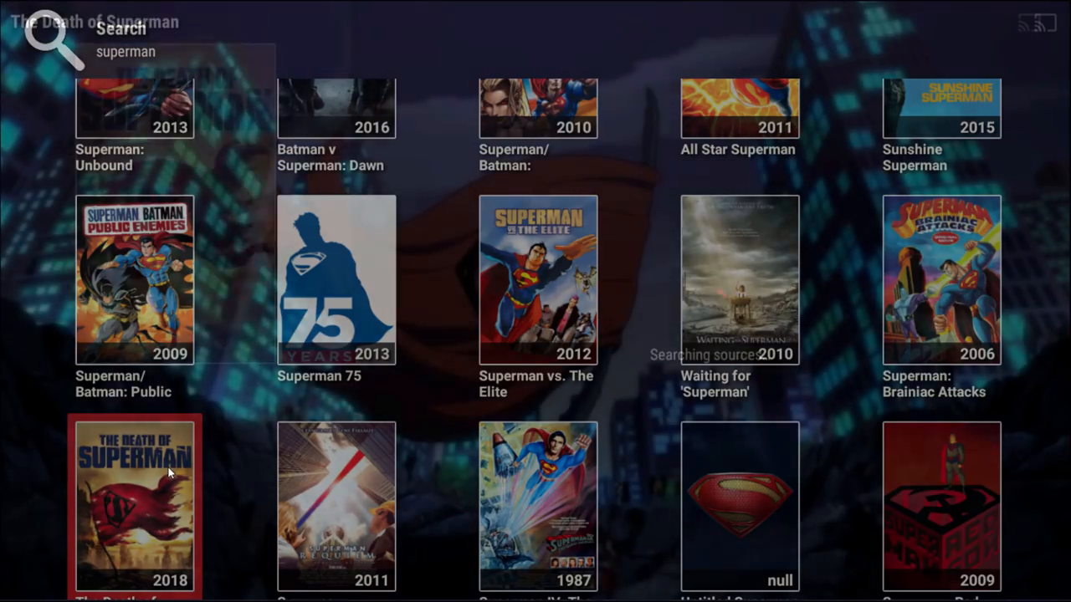
- Select The Death of Superman and let Morpheus TV search providers for sources
{"action": "left_click", "coordinate": [133, 502]}
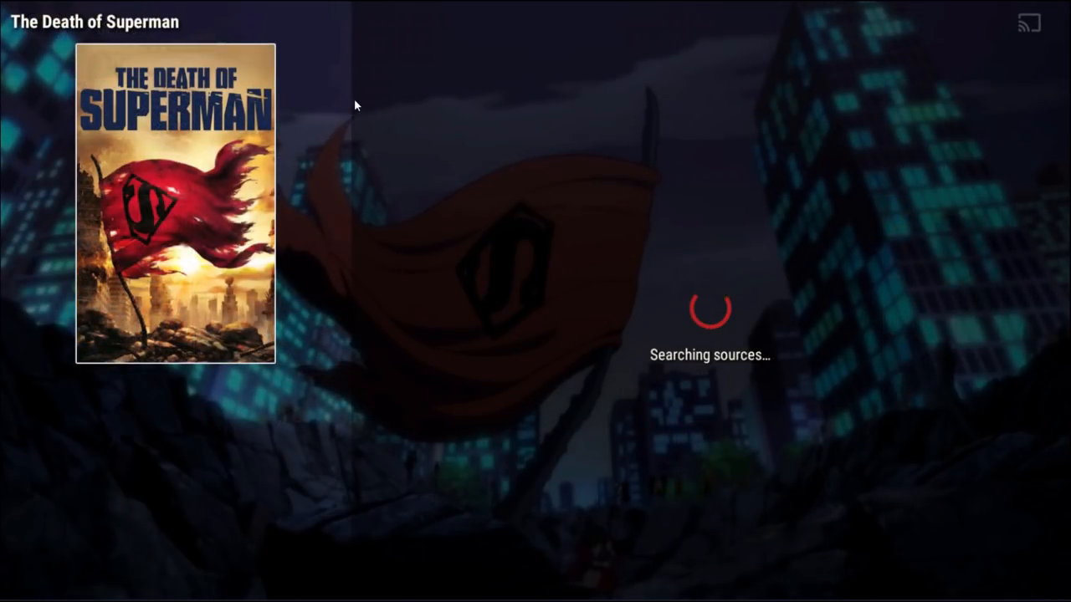
{"action": "mouse_move", "coordinate": [679, 87]}
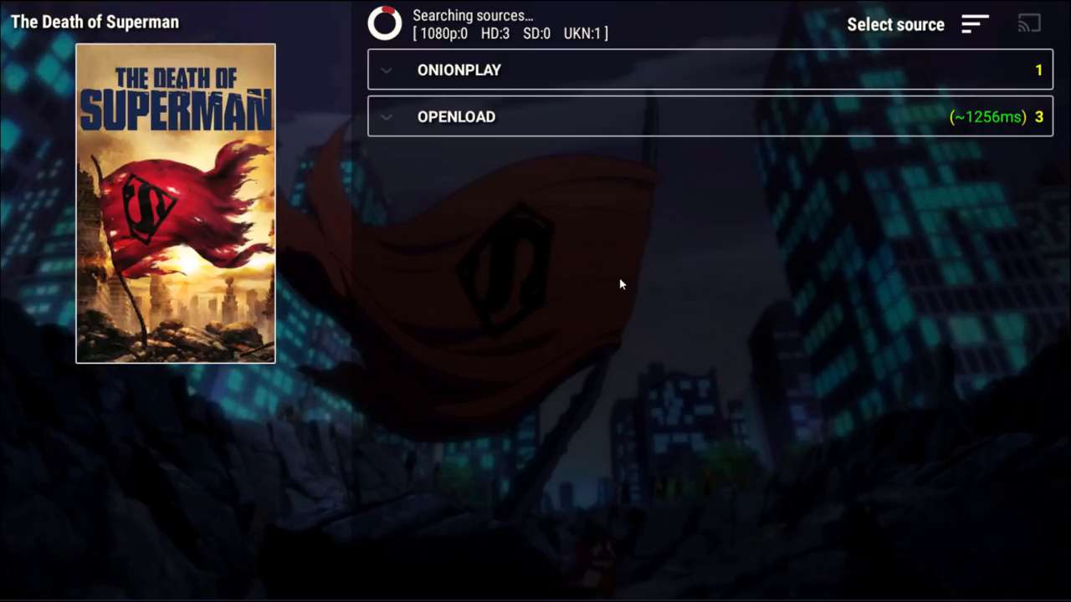
{"action": "mouse_move", "coordinate": [558, 184]}
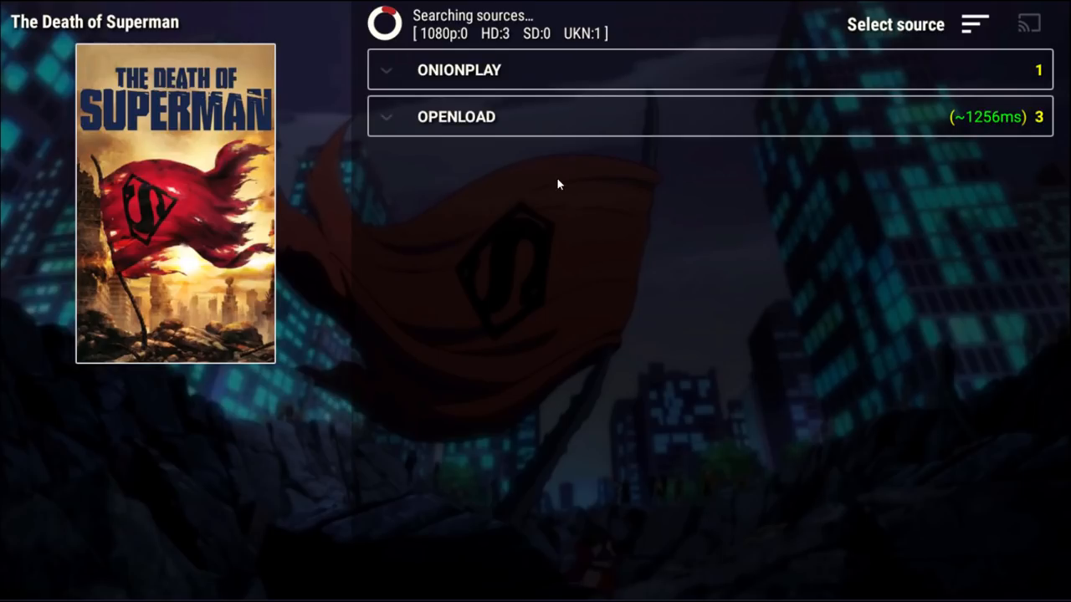
{"action": "mouse_move", "coordinate": [493, 37]}
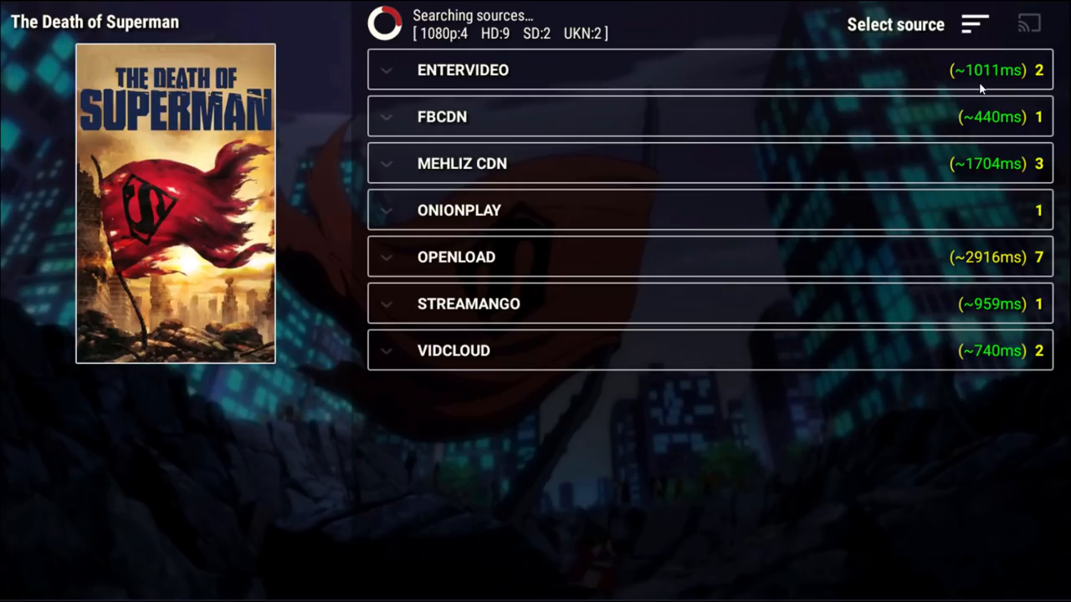
{"action": "mouse_move", "coordinate": [967, 122]}
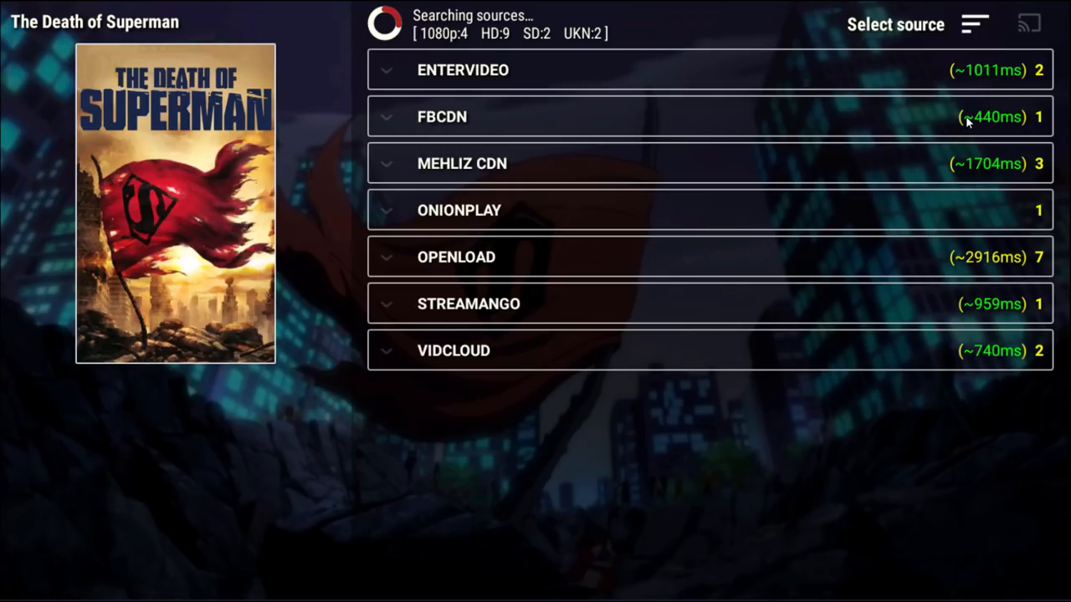
{"action": "mouse_move", "coordinate": [984, 140]}
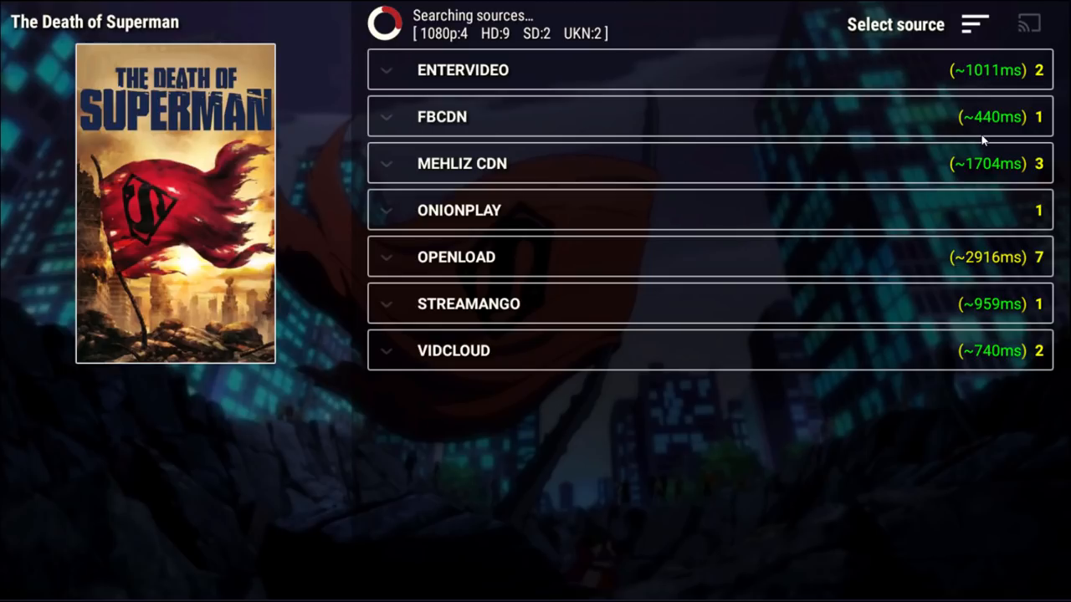
{"action": "mouse_move", "coordinate": [917, 169]}
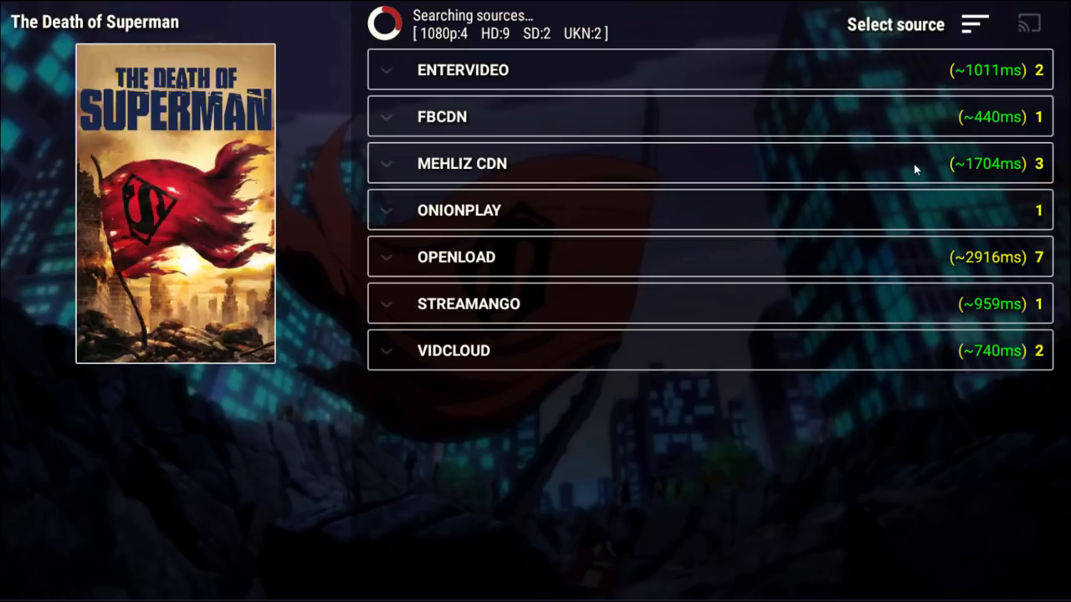
{"action": "mouse_move", "coordinate": [895, 169]}
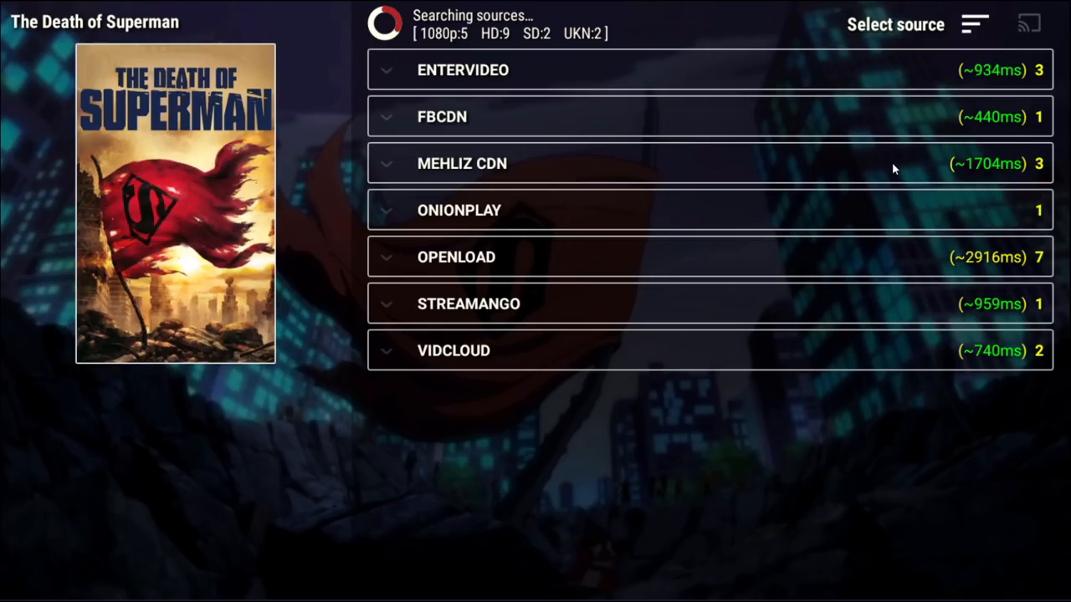
{"action": "mouse_move", "coordinate": [867, 170]}
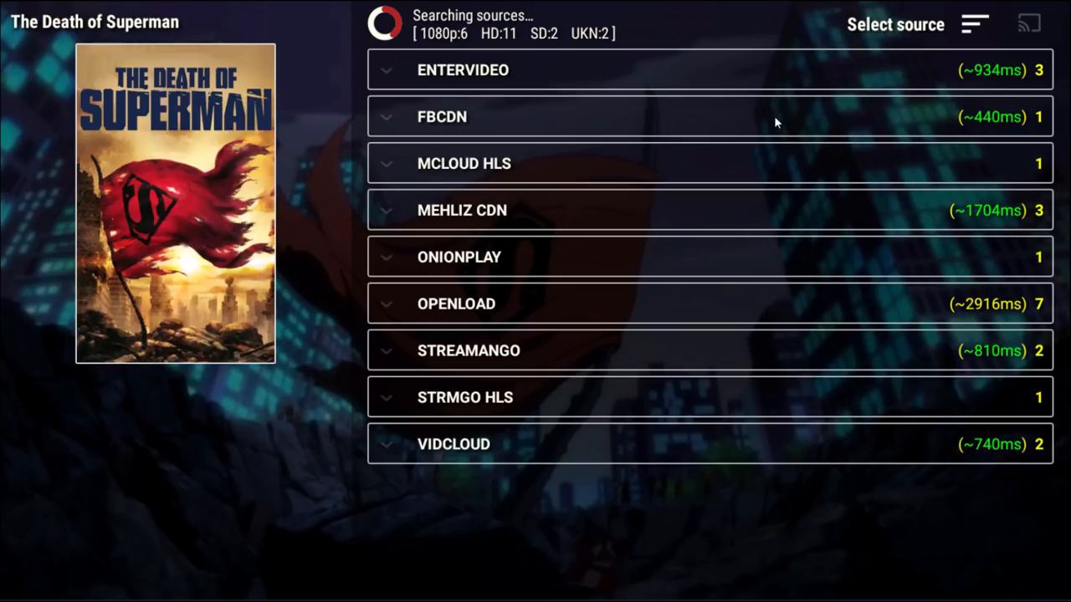
- Check the FBCDN provider's sources, then go back to the superman results
{"action": "left_click", "coordinate": [442, 117]}
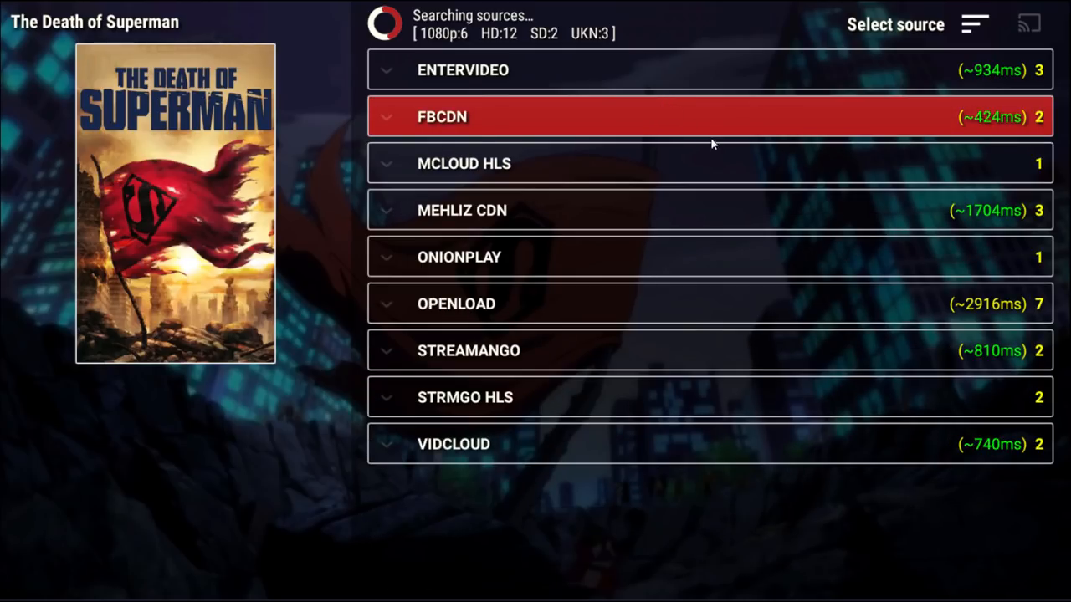
{"action": "left_click", "coordinate": [462, 70]}
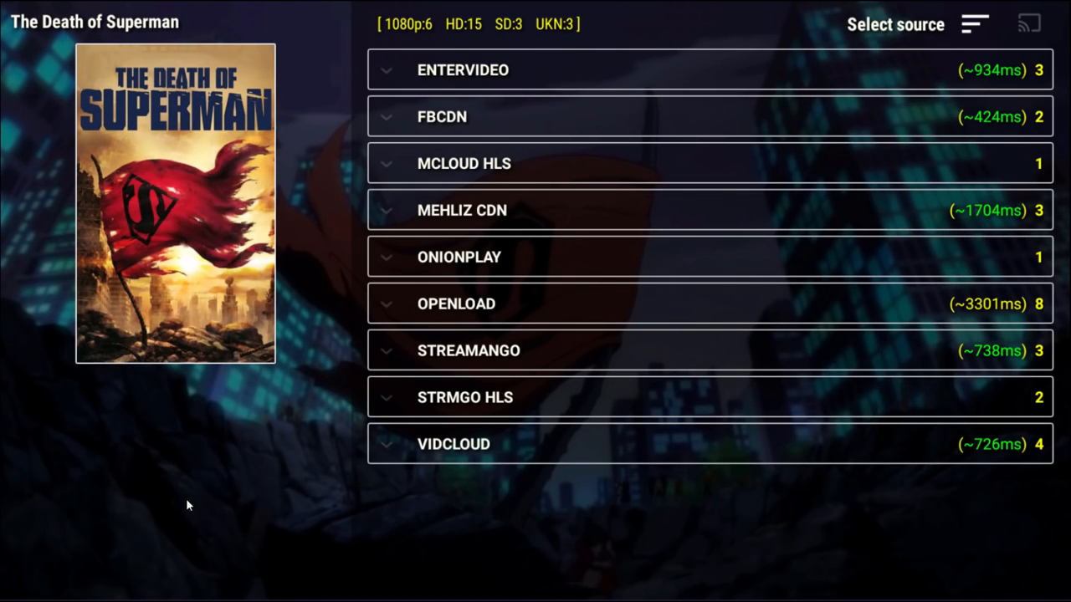
{"action": "mouse_move", "coordinate": [636, 170]}
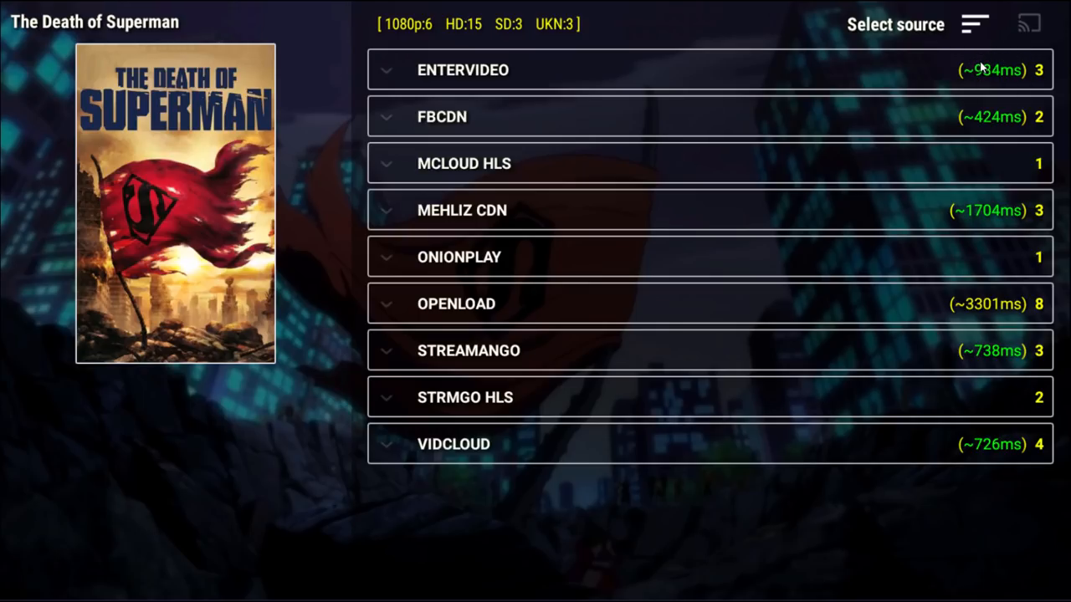
{"action": "mouse_move", "coordinate": [957, 114]}
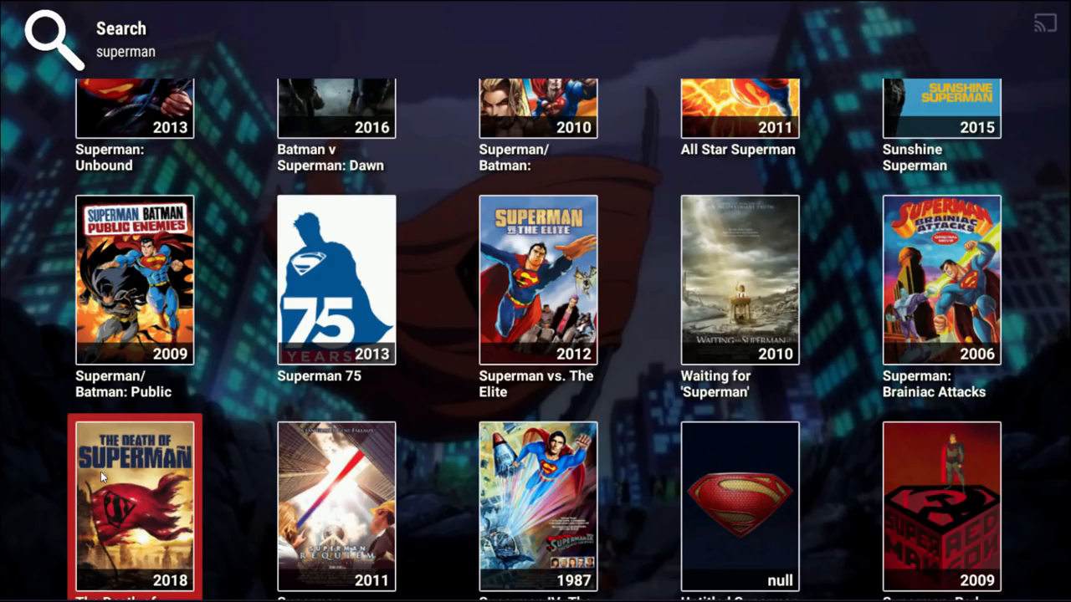
{"action": "mouse_move", "coordinate": [264, 412]}
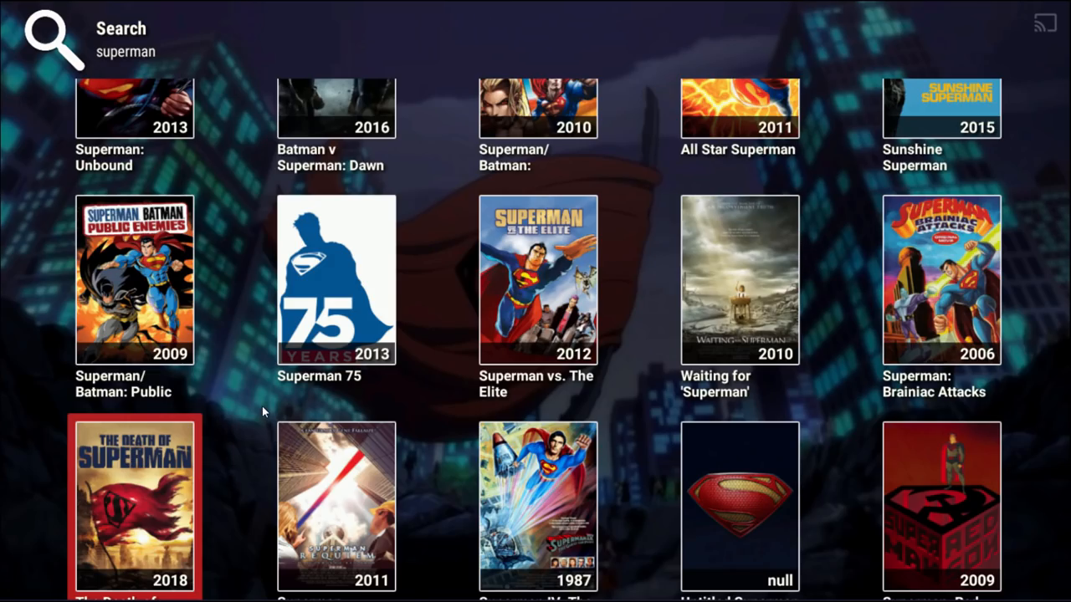
{"action": "scroll", "scroll_direction": "down", "scroll_amount": 3}
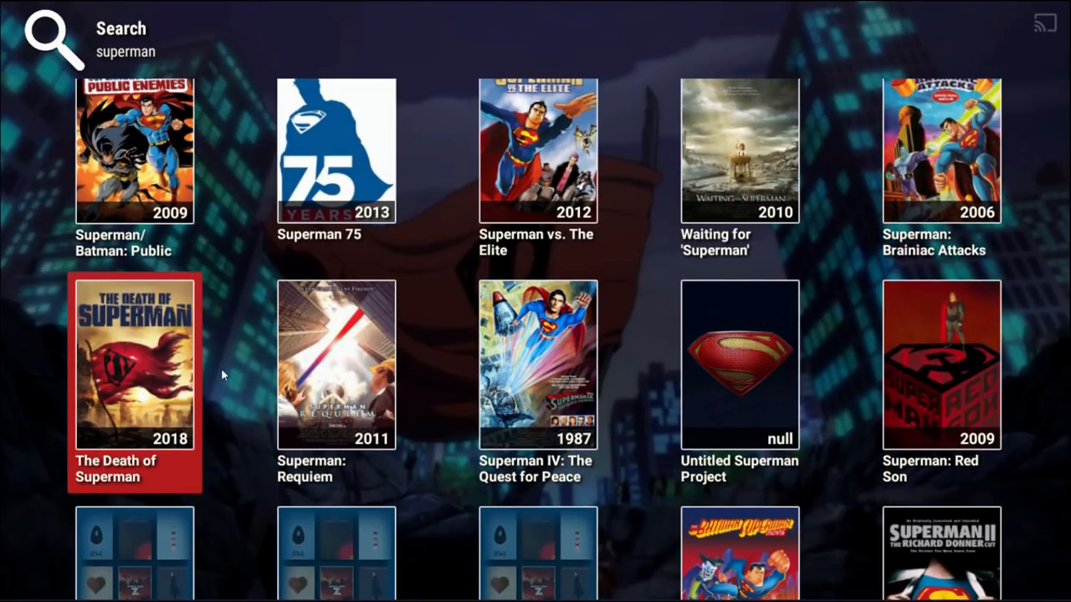
{"action": "mouse_move", "coordinate": [243, 362]}
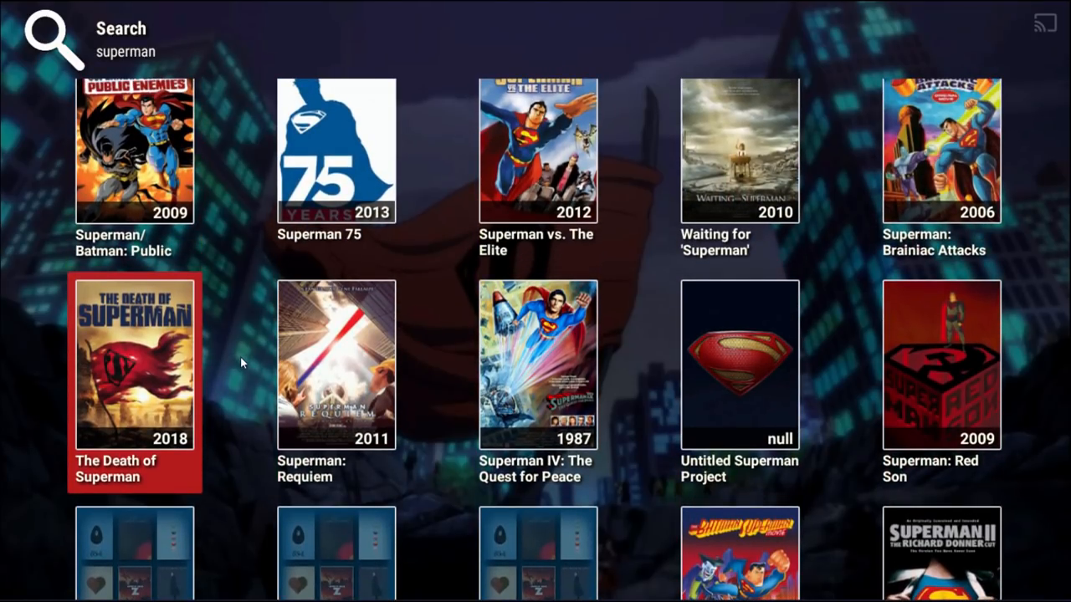
- Long-press The Death of Superman poster to show its watchlist and download options
{"action": "left_click", "coordinate": [134, 365]}
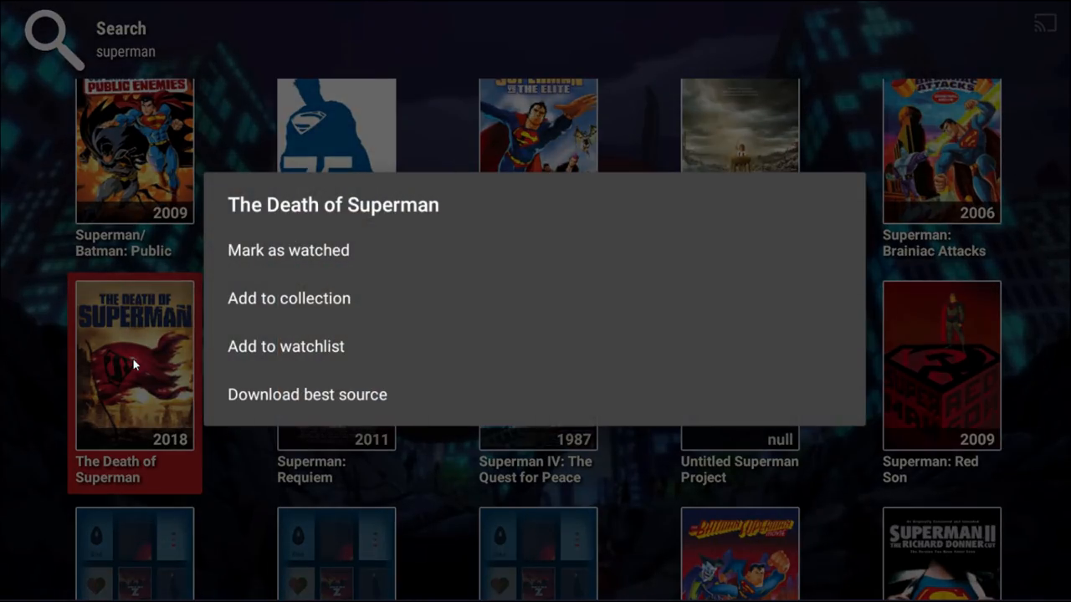
{"action": "mouse_move", "coordinate": [278, 325]}
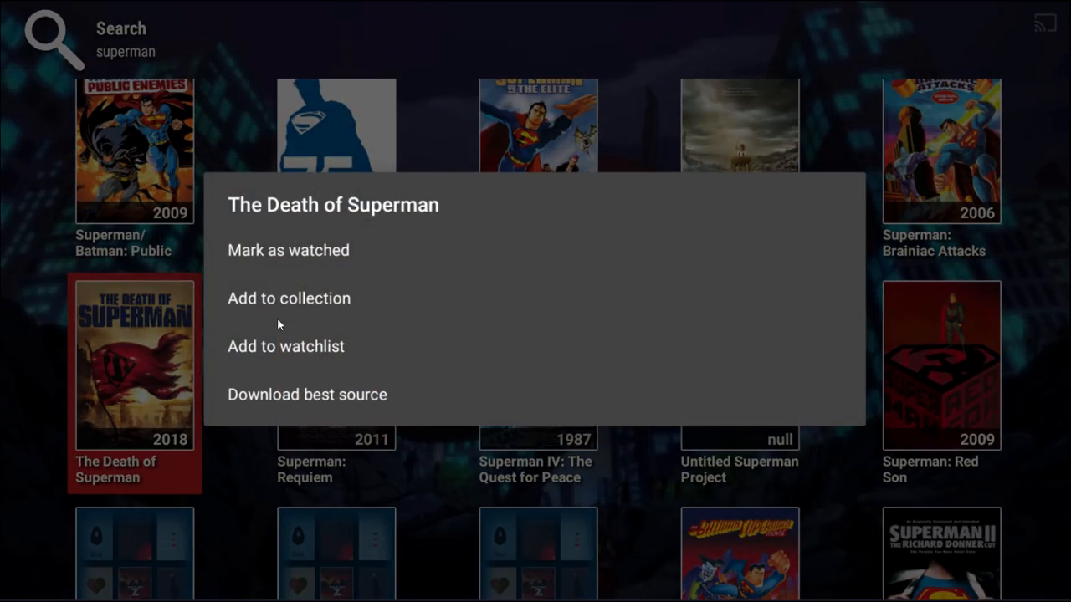
{"action": "mouse_move", "coordinate": [298, 359]}
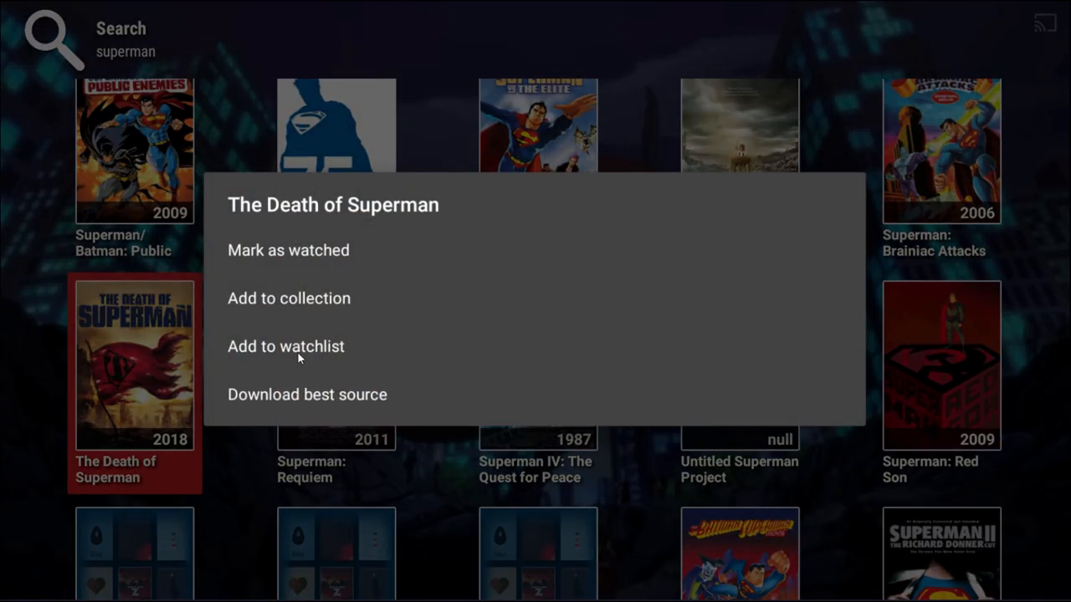
{"action": "mouse_move", "coordinate": [322, 375]}
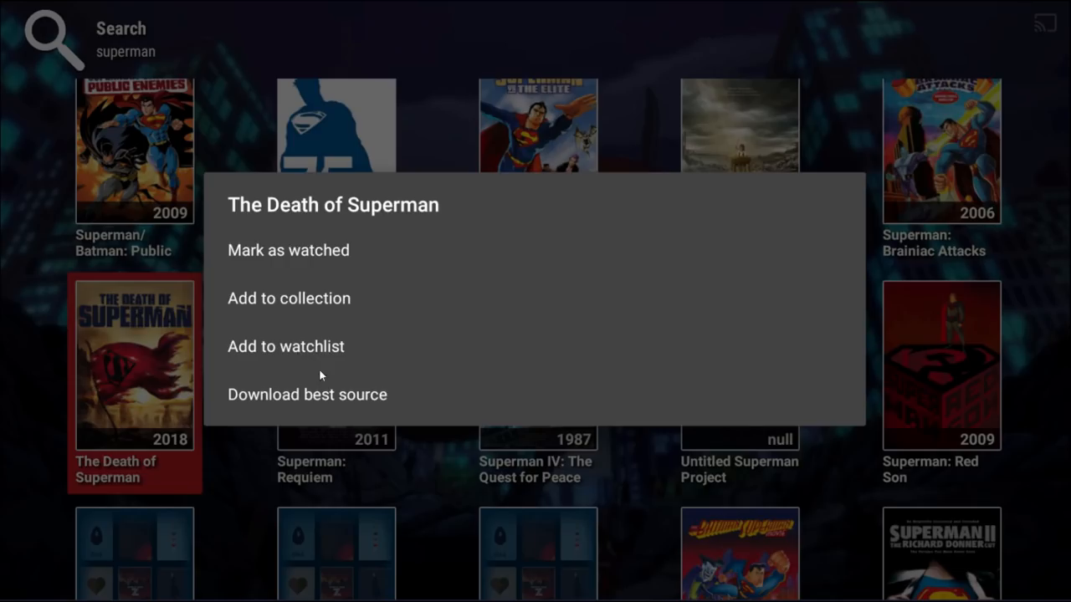
{"action": "mouse_move", "coordinate": [644, 418]}
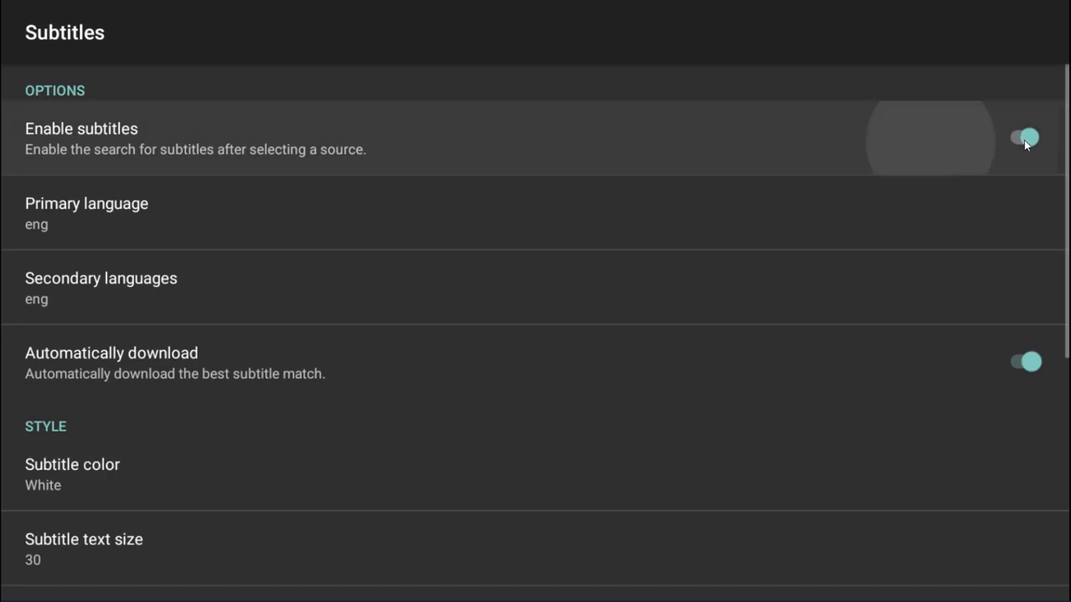
- Toggle Enable subtitles and Automatically download off and back on
{"action": "left_click", "coordinate": [1024, 137]}
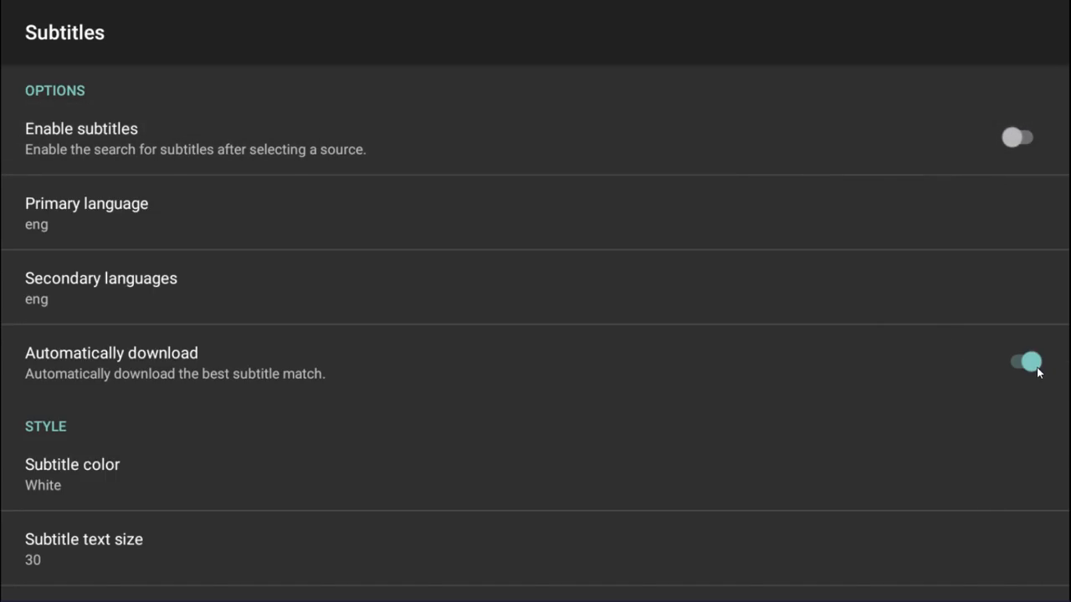
{"action": "left_click", "coordinate": [1028, 361]}
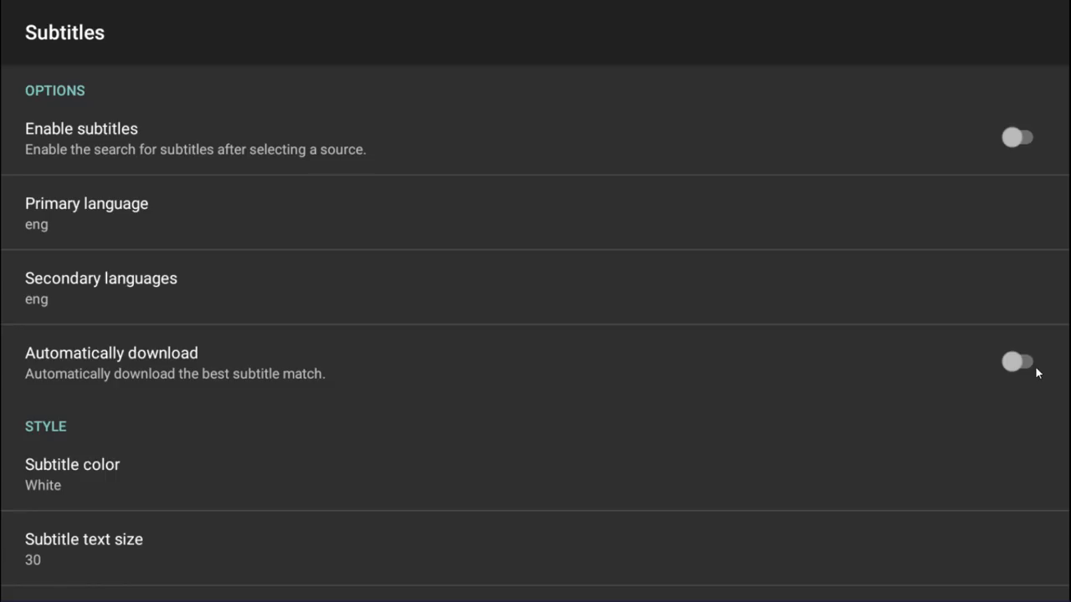
{"action": "left_click", "coordinate": [1019, 137]}
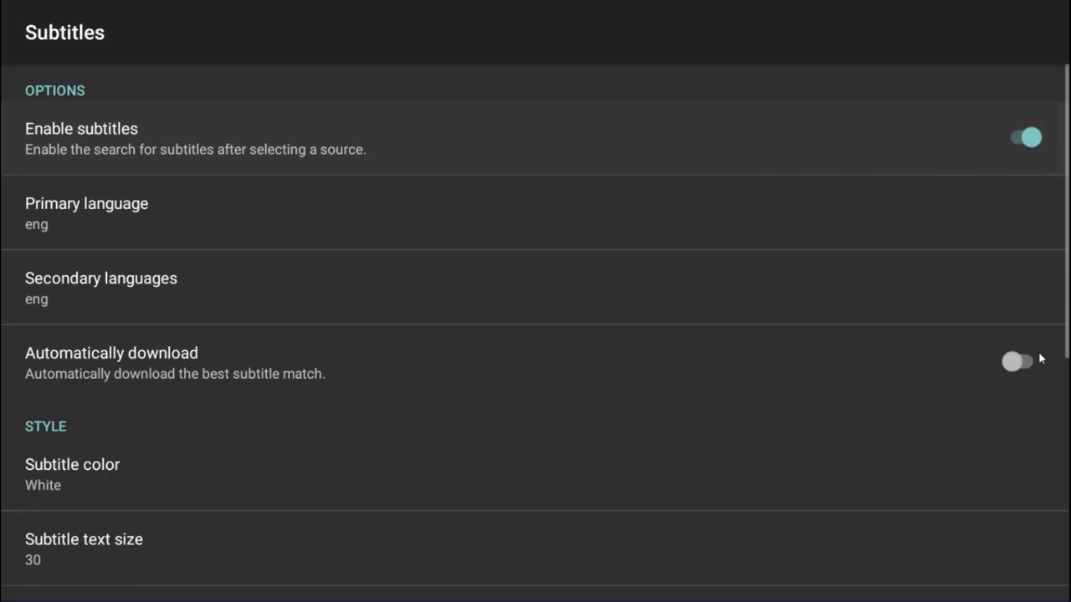
{"action": "left_click", "coordinate": [1017, 362]}
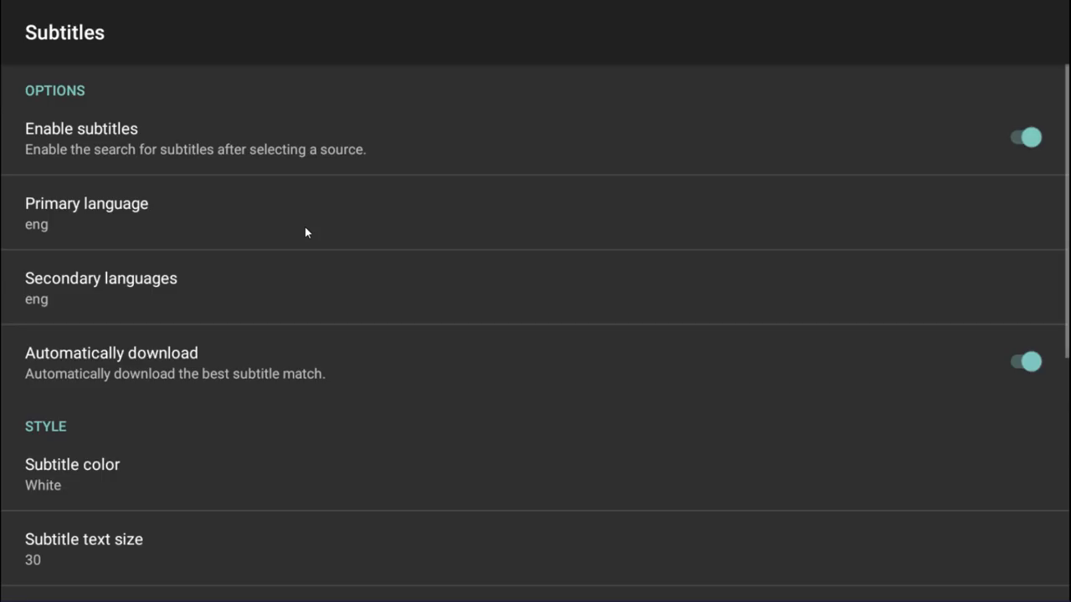
- Review the Primary language choices and cancel, keeping English
{"action": "left_click", "coordinate": [87, 204]}
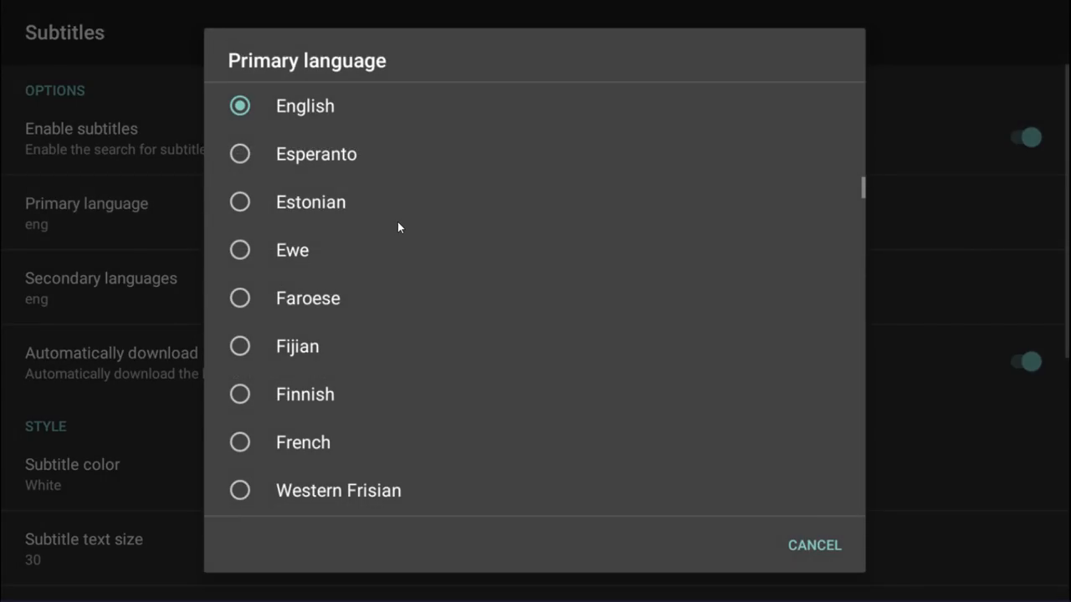
{"action": "scroll", "scroll_direction": "down", "scroll_amount": 3}
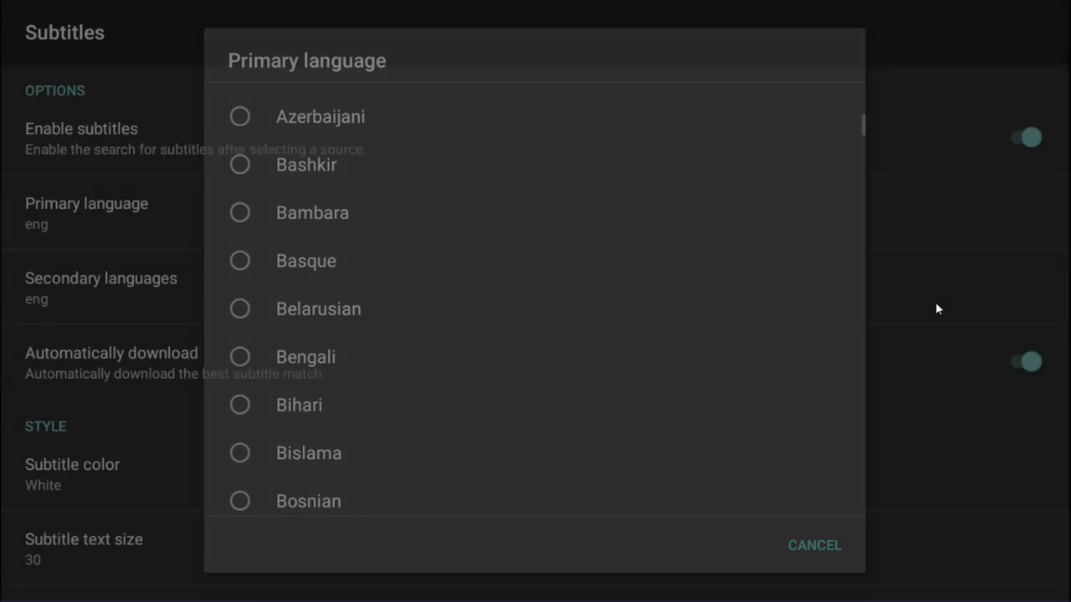
{"action": "left_click", "coordinate": [813, 545]}
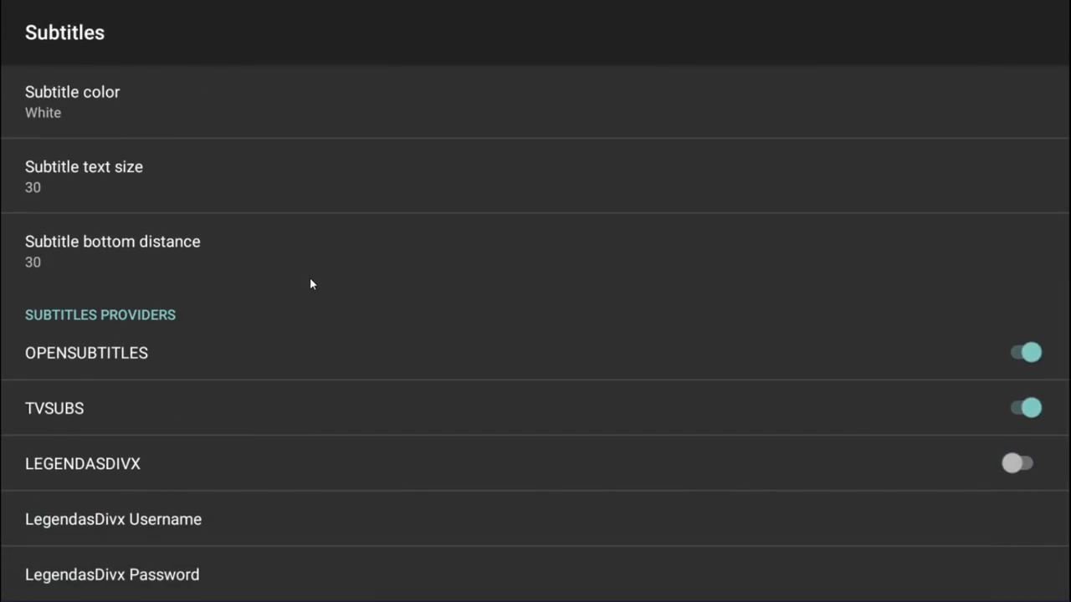
{"action": "left_click", "coordinate": [72, 101]}
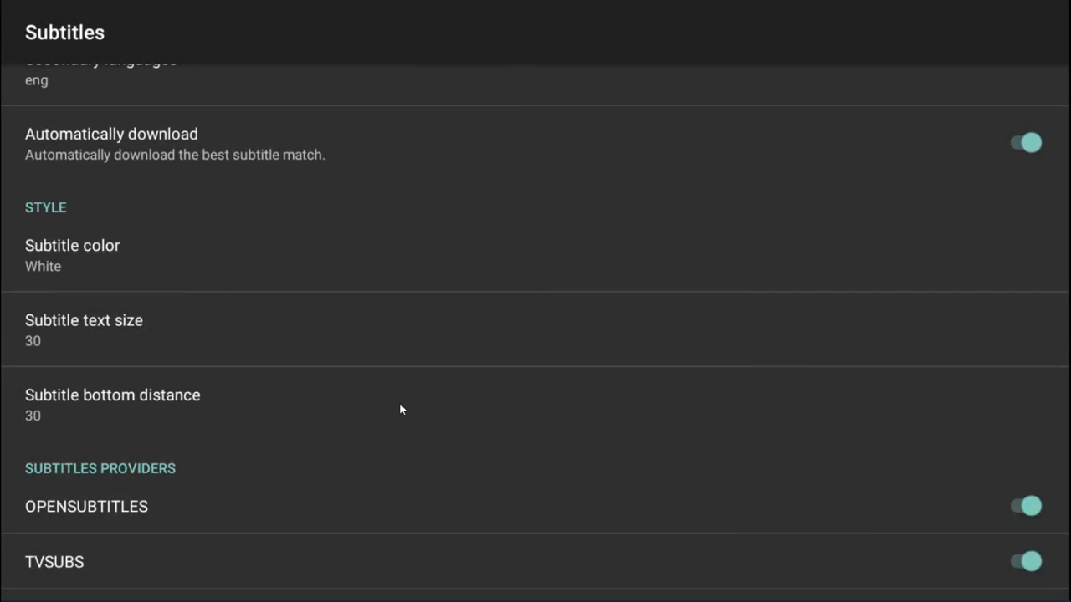
{"action": "scroll", "scroll_direction": "down", "scroll_amount": 3}
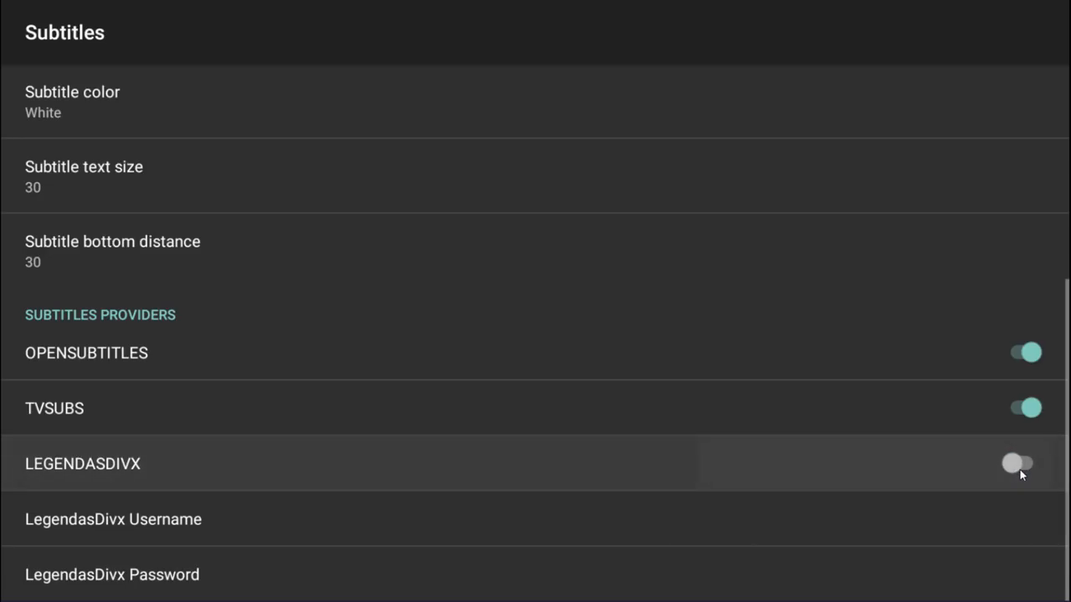
{"action": "mouse_move", "coordinate": [726, 442]}
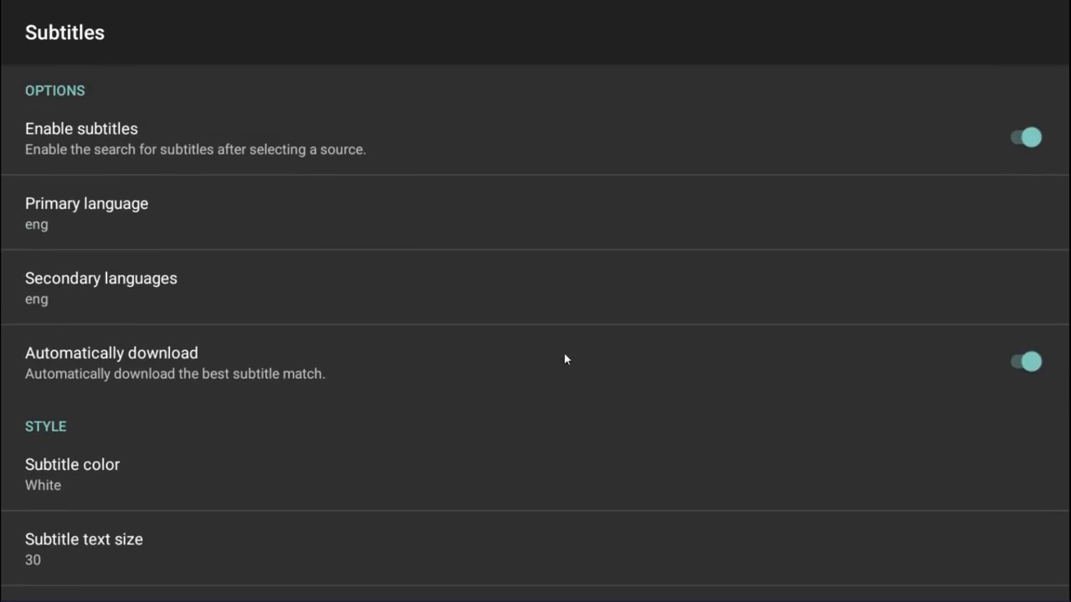
- Switch off subtitle searching in the Subtitles settings
{"action": "left_click", "coordinate": [1024, 138]}
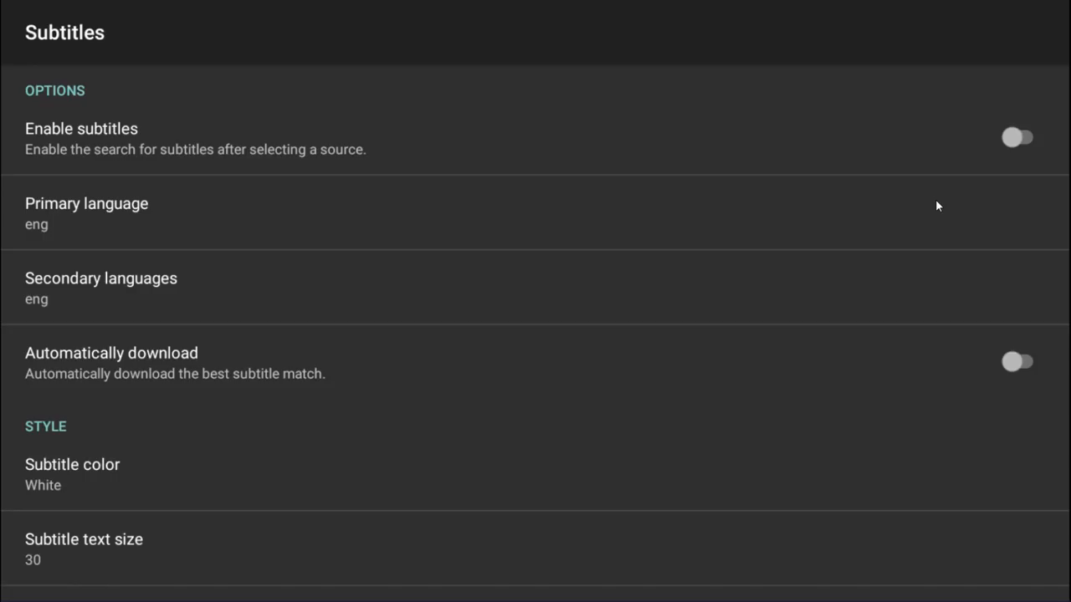
{"action": "mouse_move", "coordinate": [911, 216]}
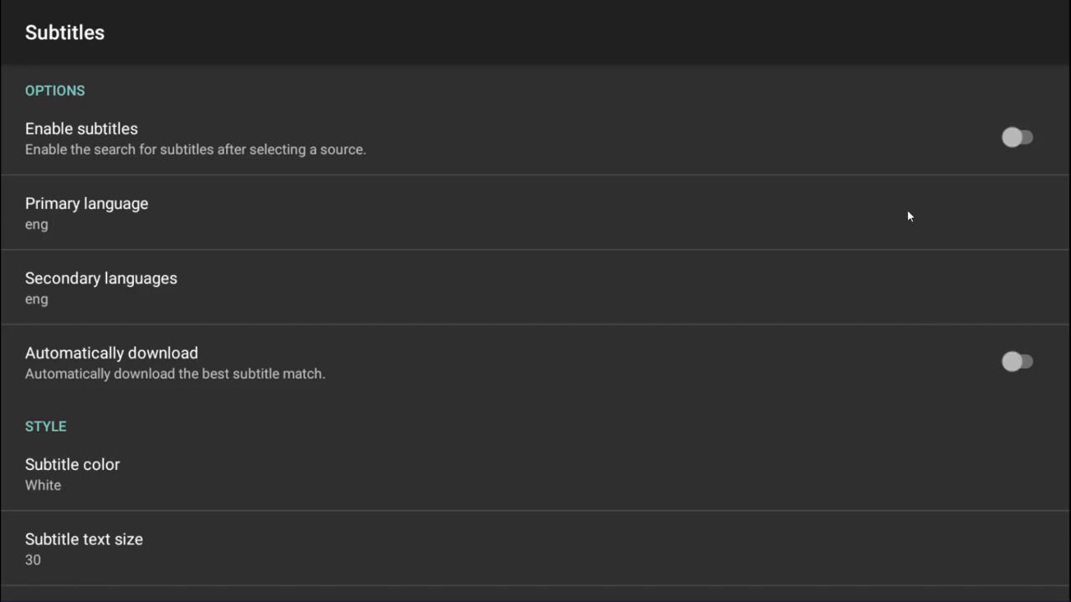
{"action": "mouse_move", "coordinate": [696, 251]}
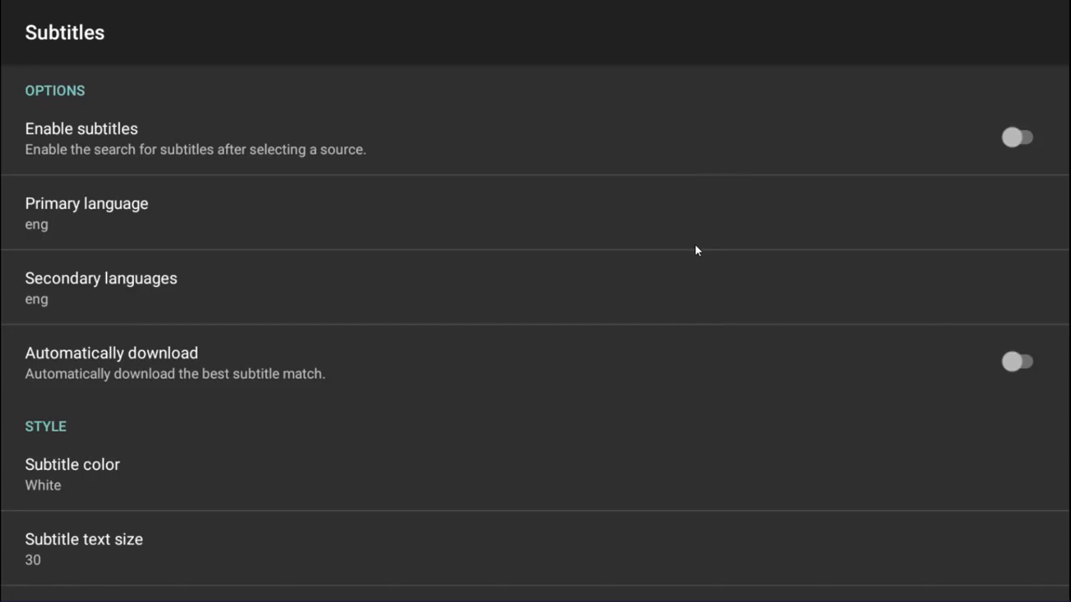
{"action": "mouse_move", "coordinate": [245, 390]}
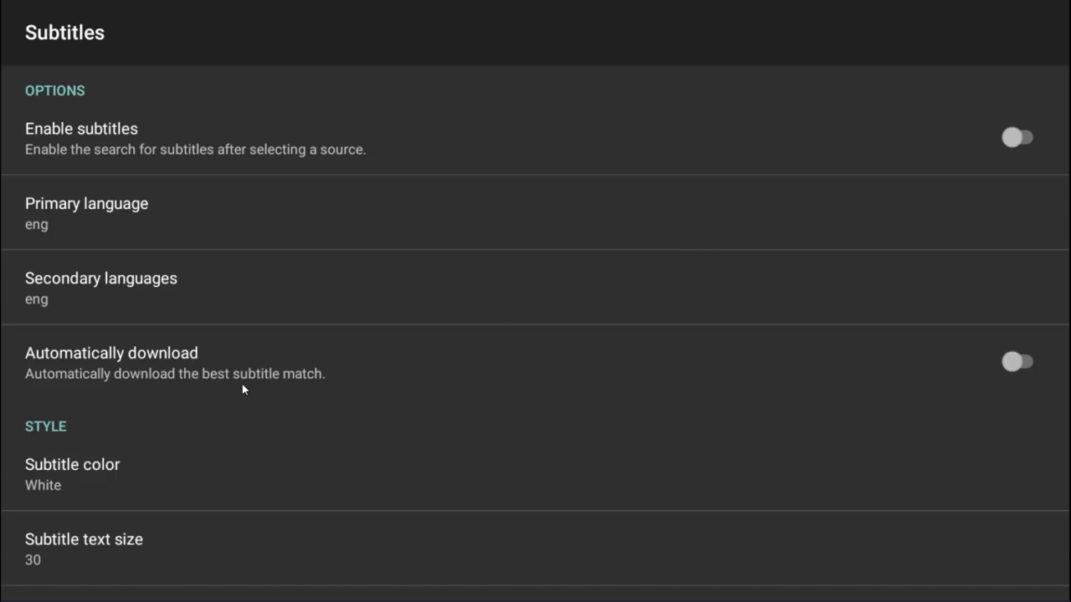
{"action": "mouse_move", "coordinate": [14, 596]}
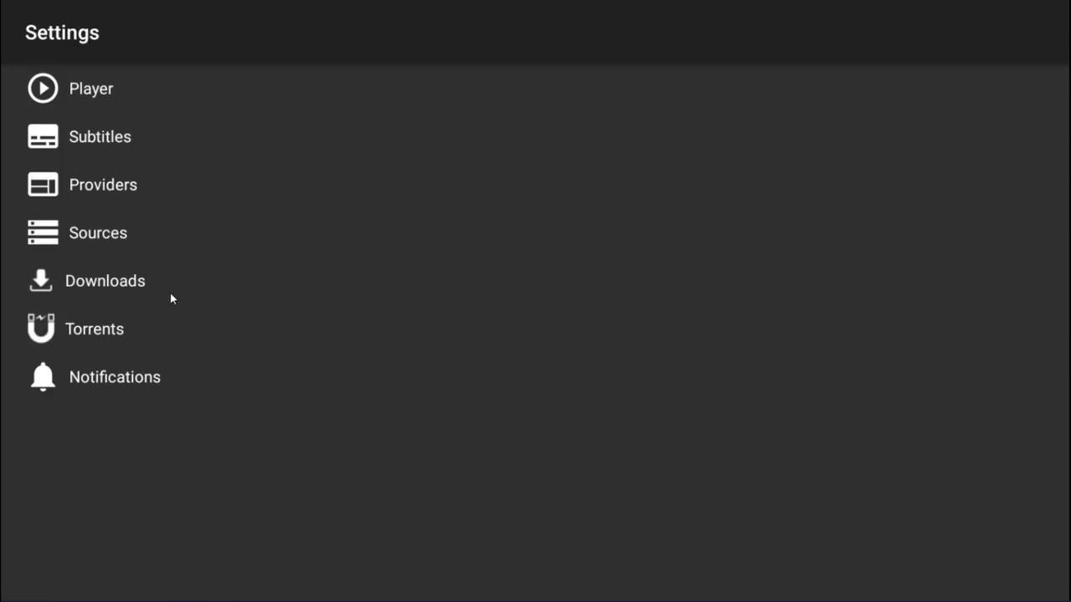
- In Providers settings, keep 6 search threads and set individual threads timeout to 30 seconds
{"action": "left_click", "coordinate": [104, 184]}
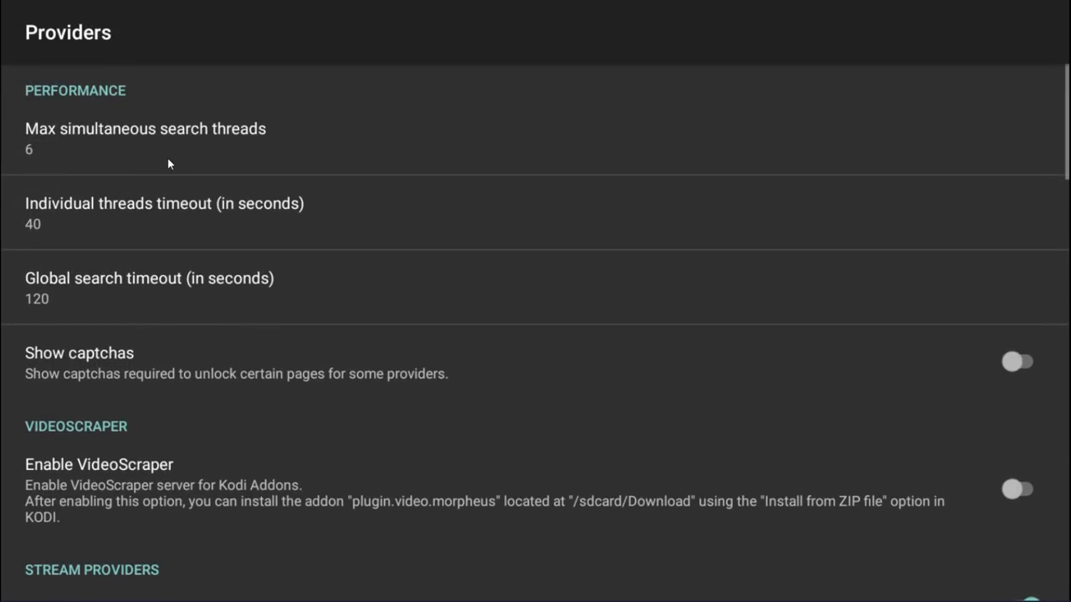
{"action": "left_click", "coordinate": [144, 137]}
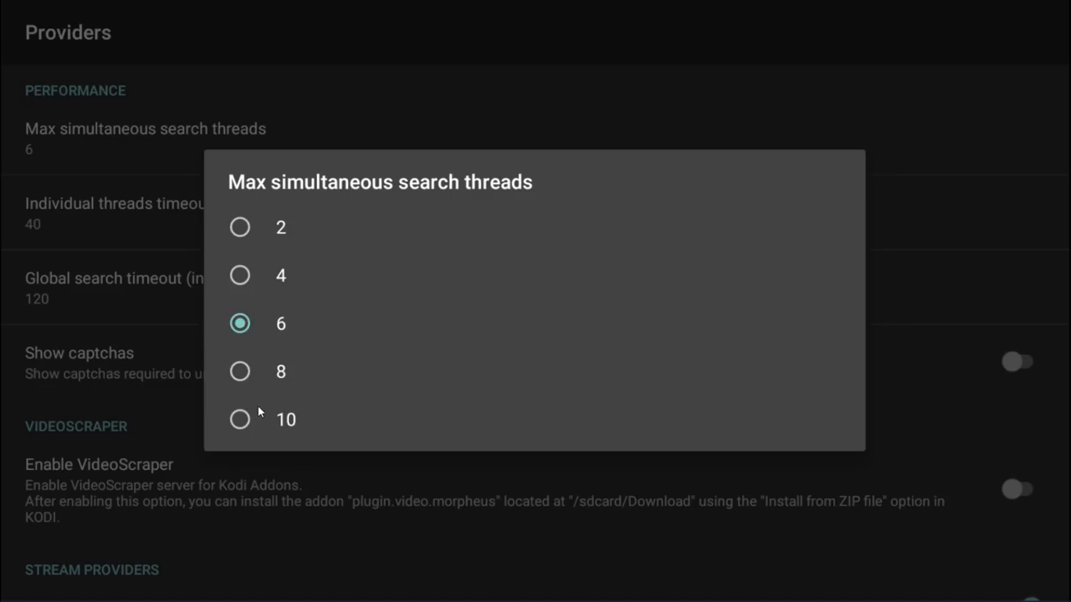
{"action": "mouse_move", "coordinate": [263, 334]}
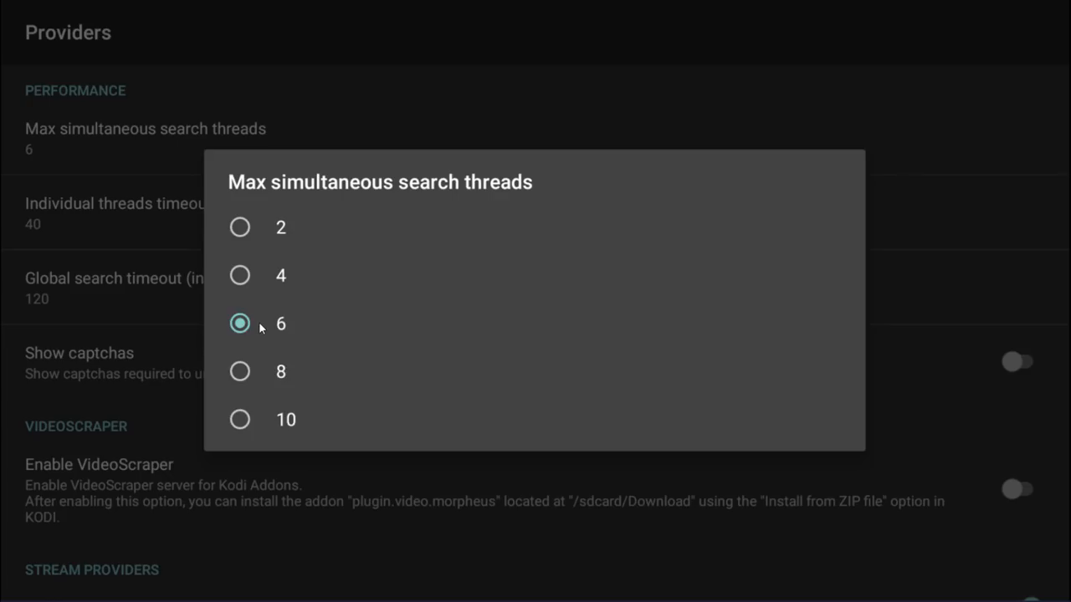
{"action": "mouse_move", "coordinate": [269, 298]}
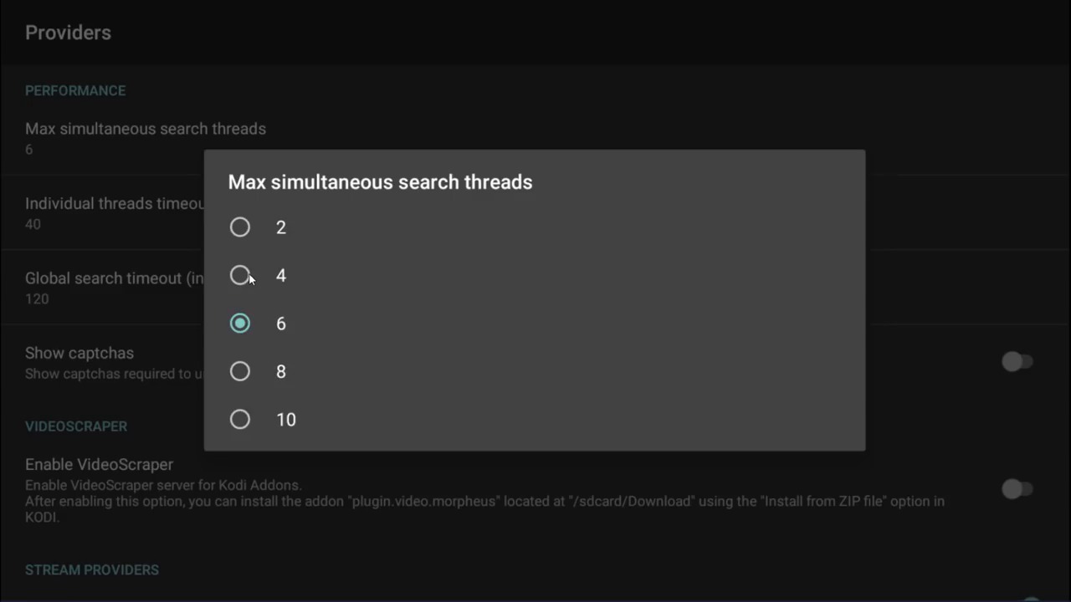
{"action": "mouse_move", "coordinate": [248, 358]}
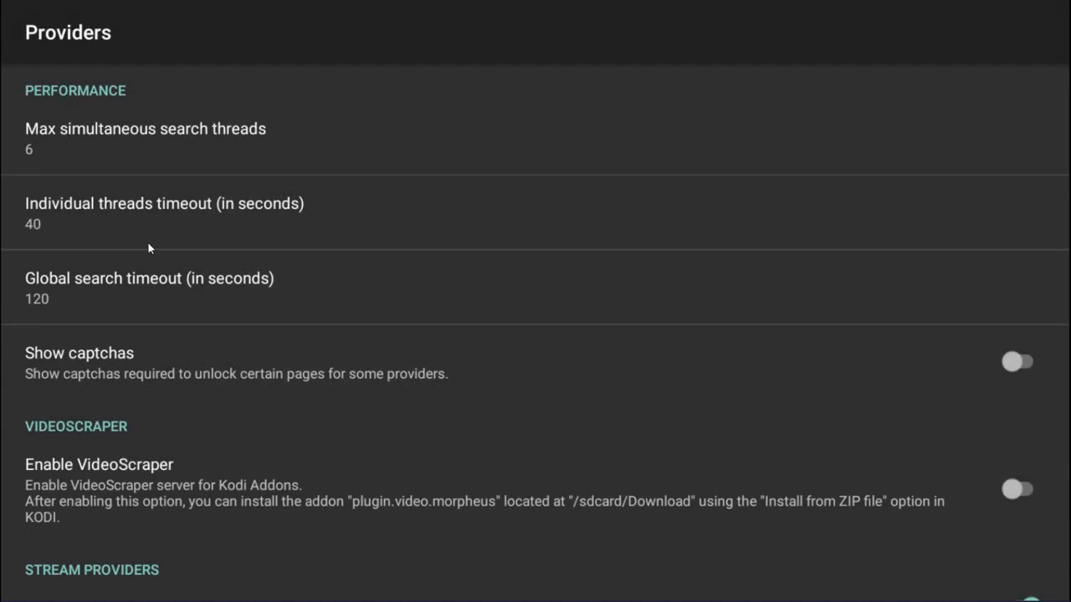
{"action": "mouse_move", "coordinate": [137, 221]}
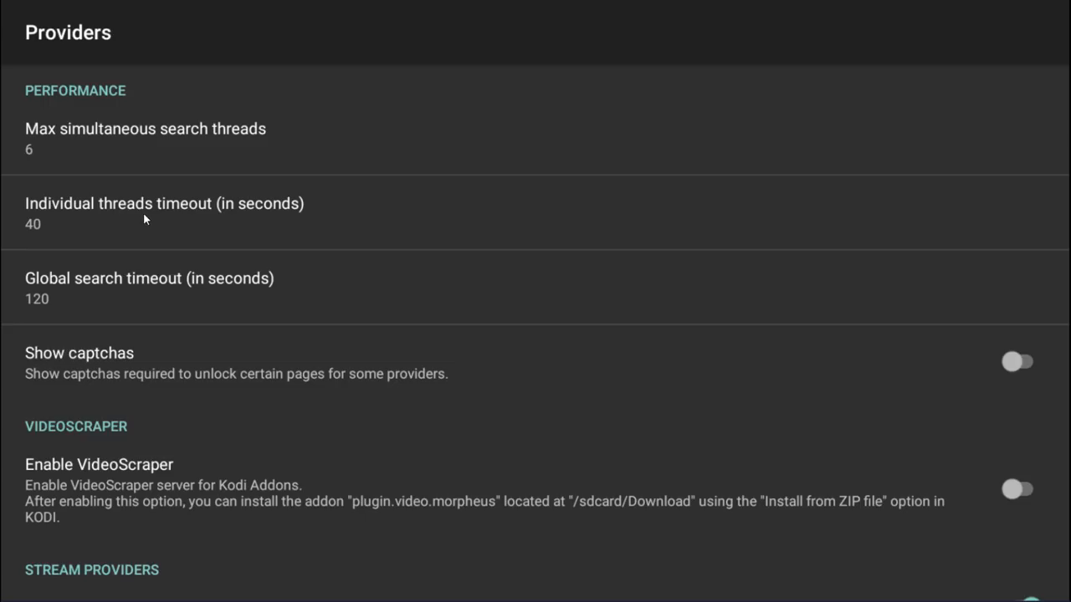
{"action": "left_click", "coordinate": [164, 204]}
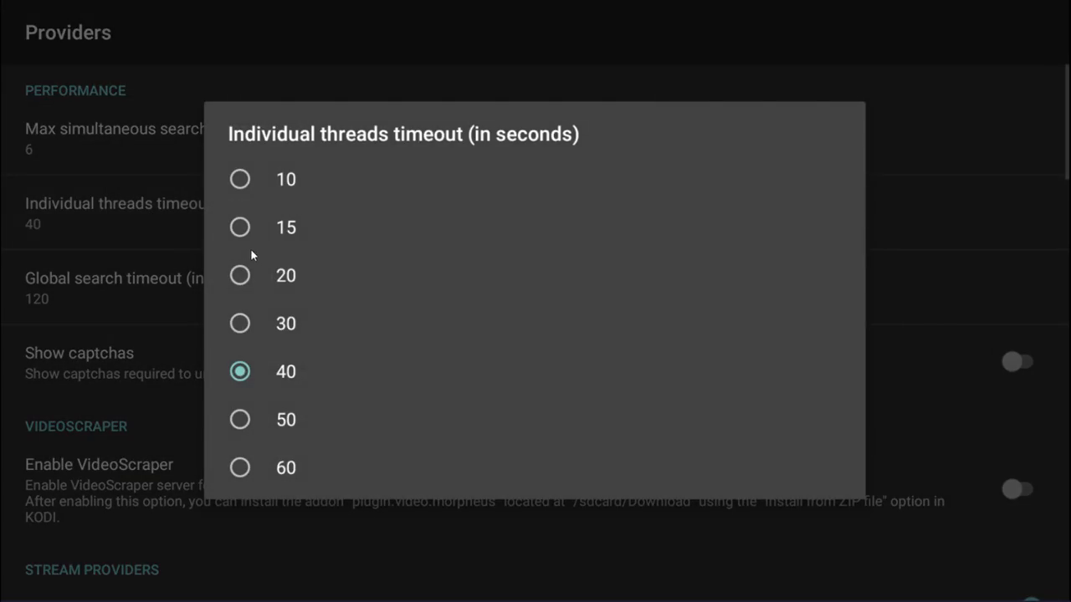
{"action": "mouse_move", "coordinate": [248, 328]}
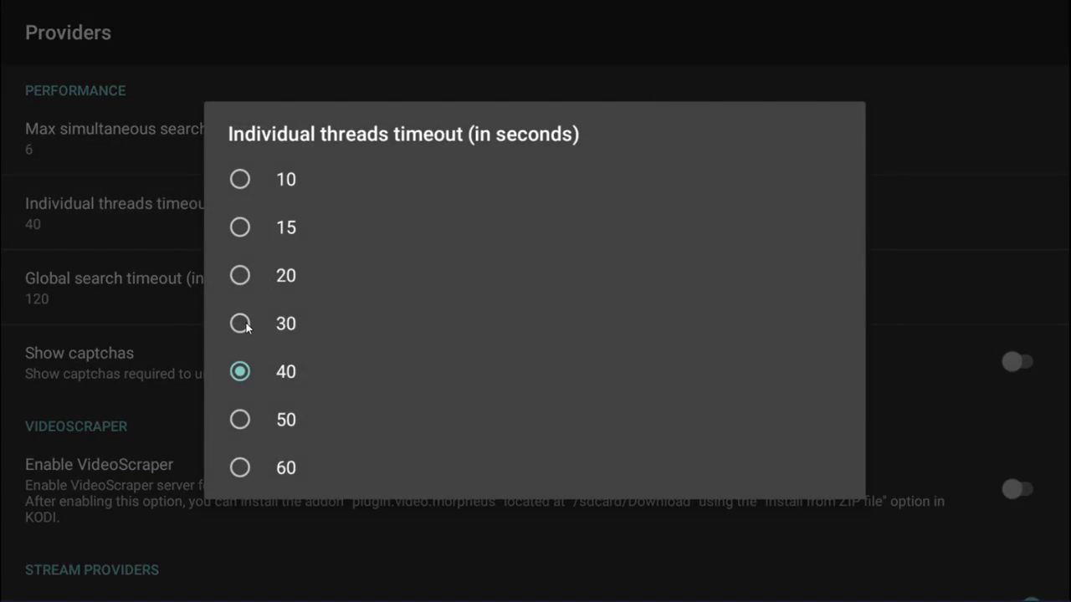
{"action": "left_click", "coordinate": [284, 325]}
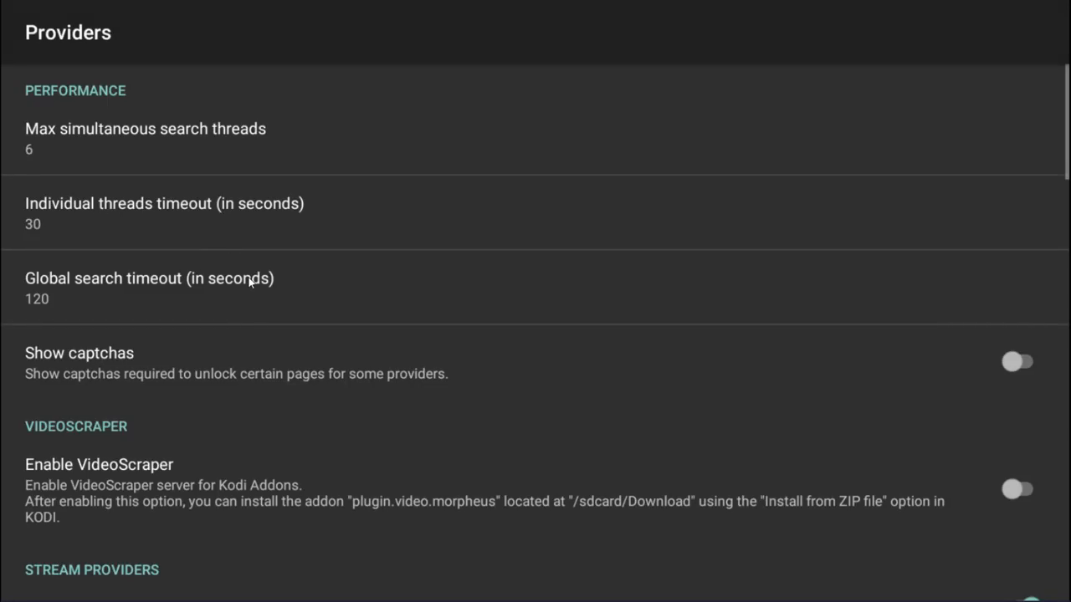
{"action": "scroll", "scroll_direction": "down", "scroll_amount": 3}
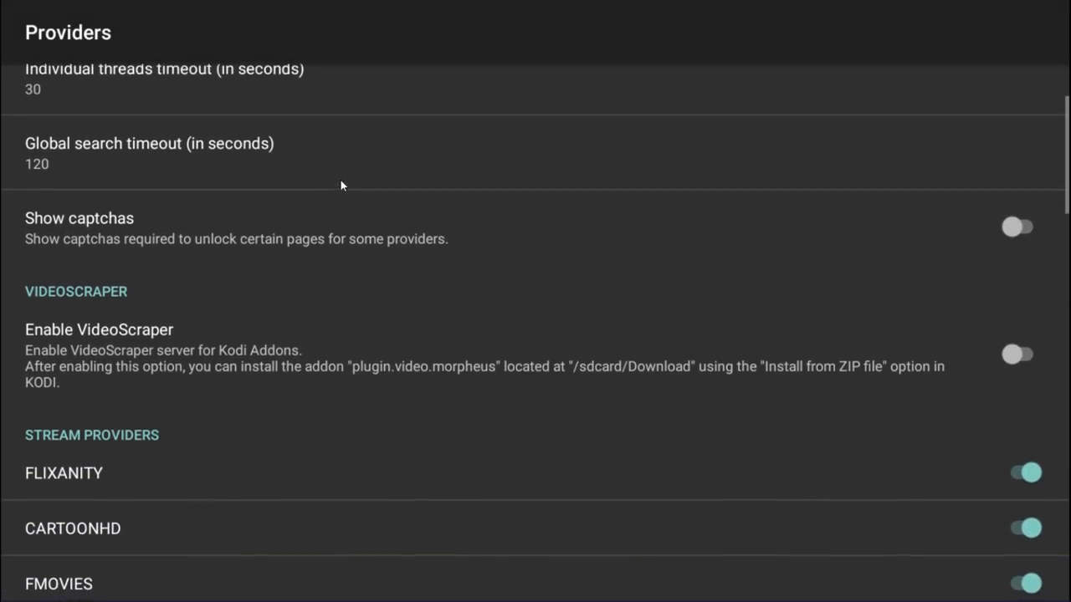
- Scroll the Stream Providers list and disable the ONIONPLAY provider
{"action": "scroll", "scroll_direction": "down", "scroll_amount": 3}
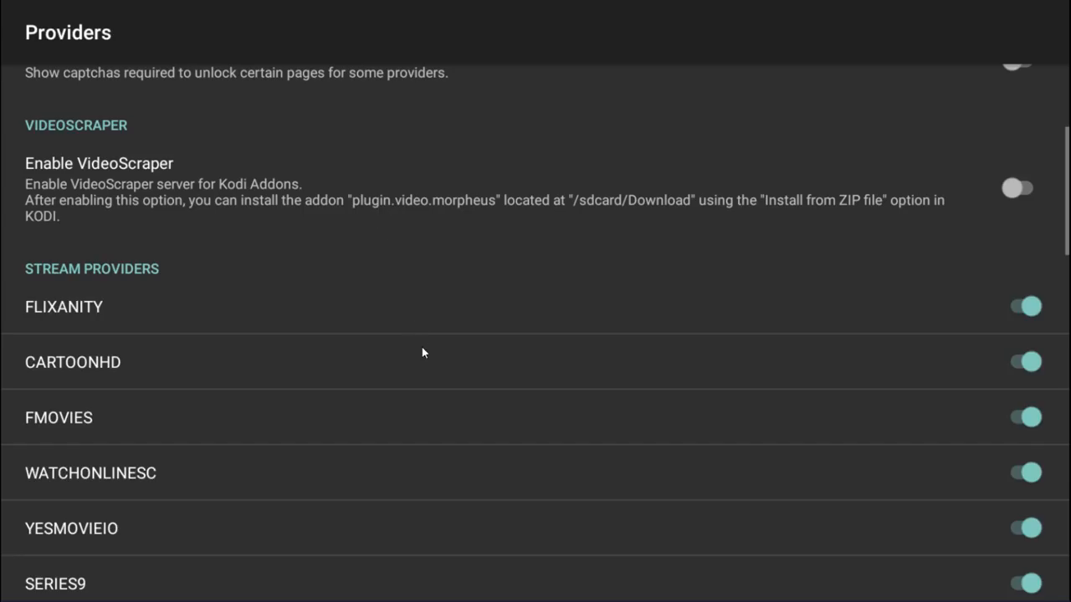
{"action": "scroll", "scroll_direction": "down", "scroll_amount": 3}
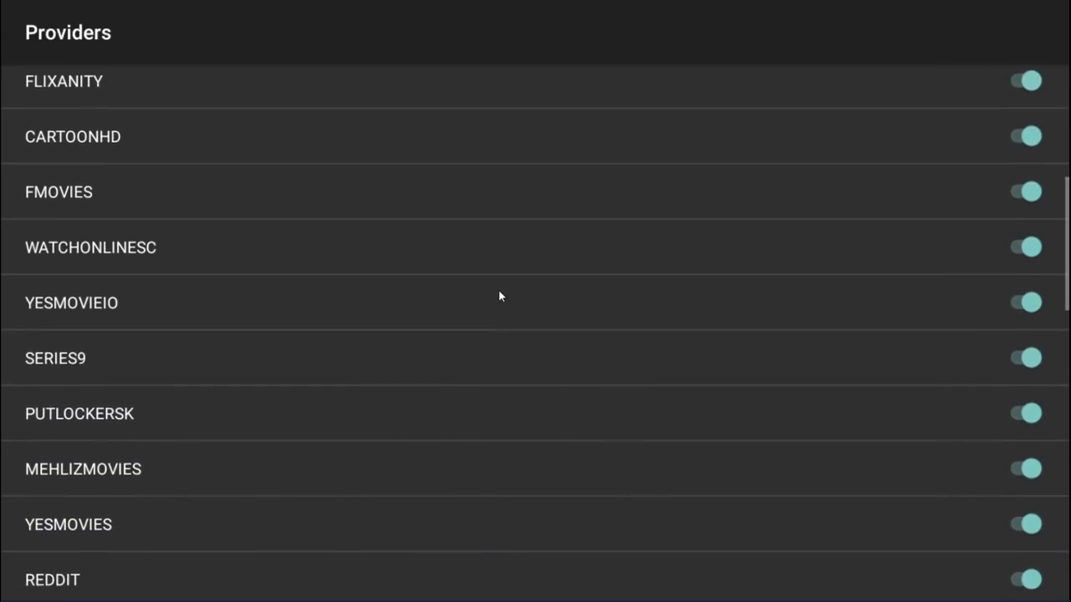
{"action": "scroll", "scroll_direction": "down", "scroll_amount": 3}
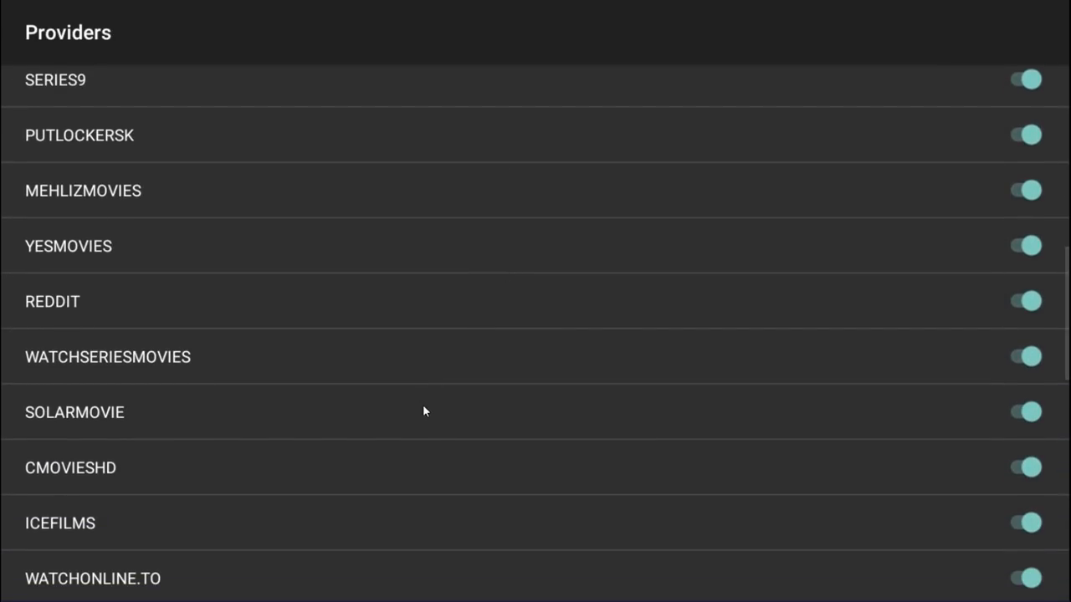
{"action": "scroll", "scroll_direction": "down", "scroll_amount": 3}
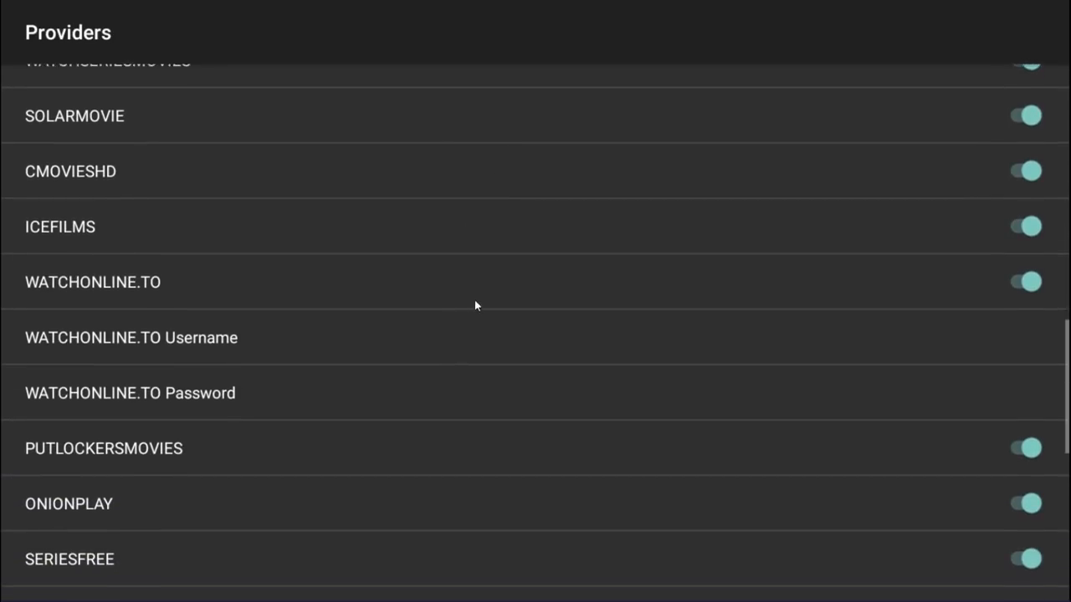
{"action": "scroll", "scroll_direction": "down", "scroll_amount": 3}
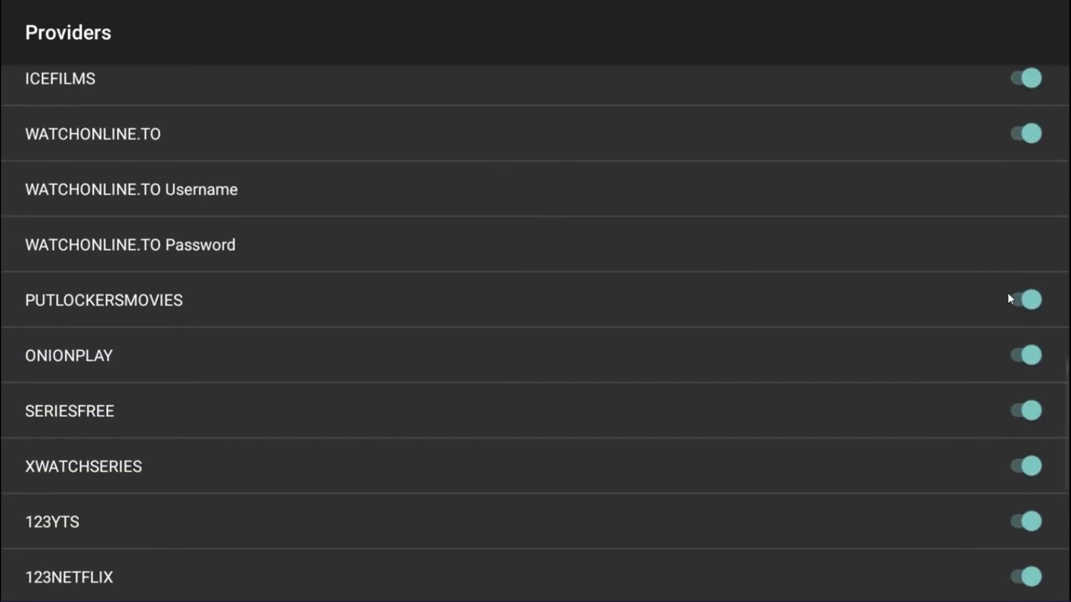
{"action": "scroll", "scroll_direction": "down", "scroll_amount": 3}
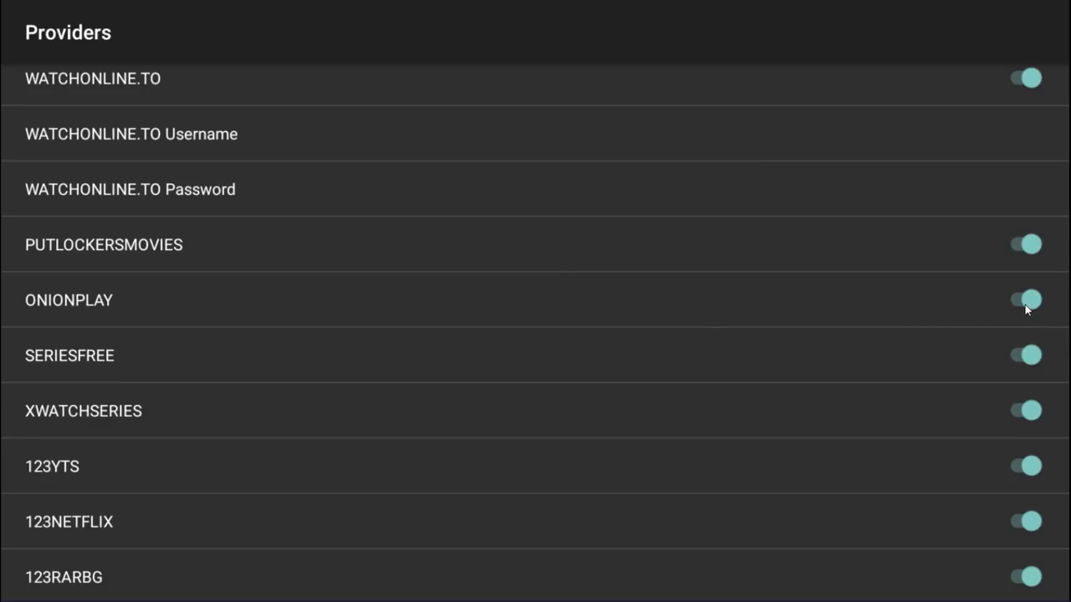
{"action": "left_click", "coordinate": [1025, 299]}
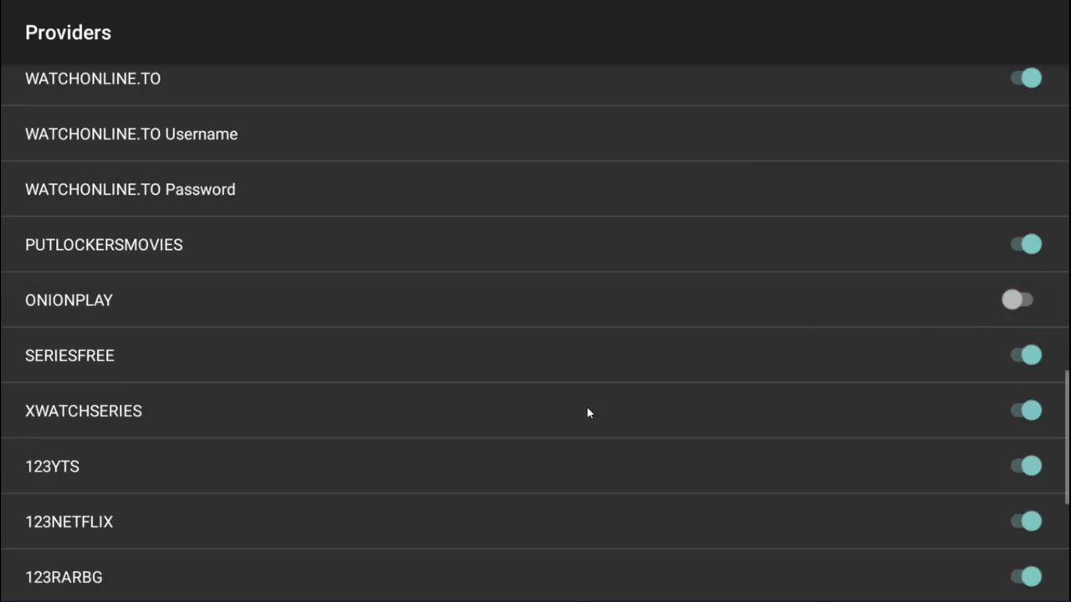
- Go into the Sources settings, showing verify timeout 8 seconds
{"action": "scroll", "scroll_direction": "down", "scroll_amount": 3}
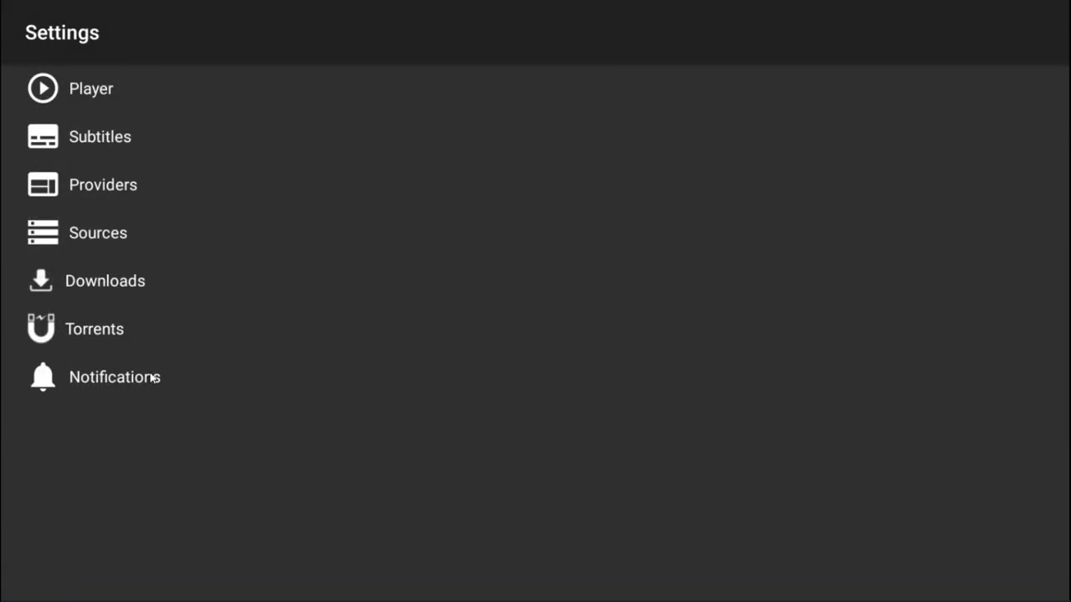
{"action": "left_click", "coordinate": [97, 233]}
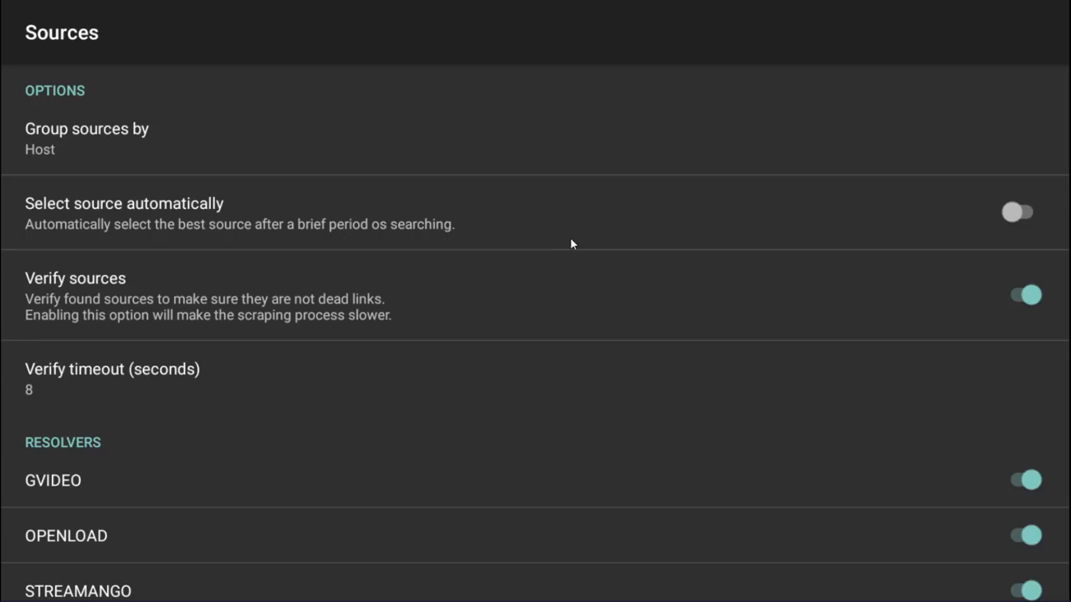
{"action": "mouse_move", "coordinate": [579, 238]}
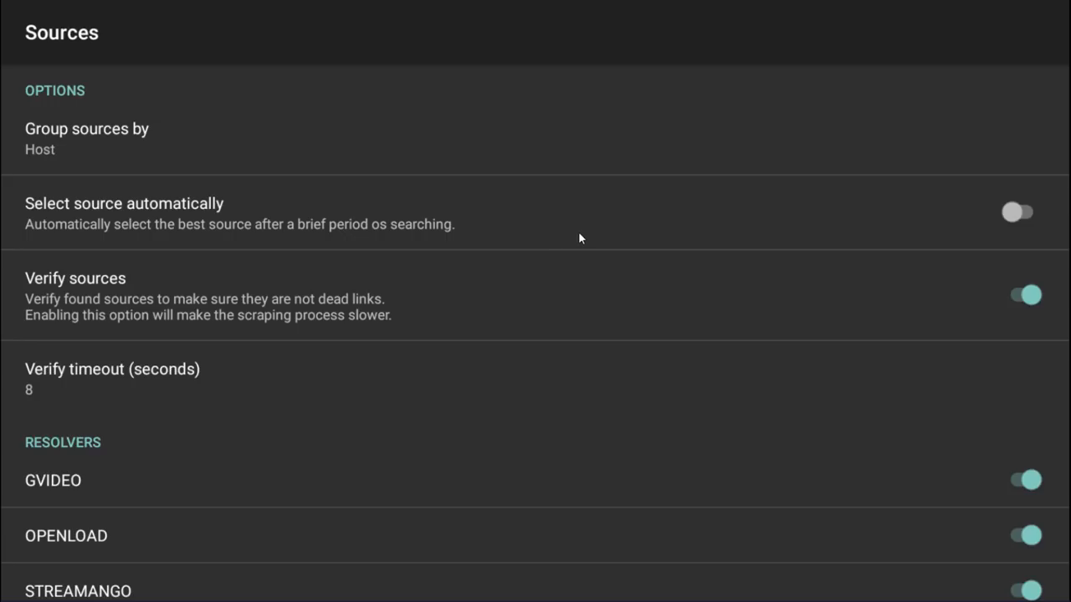
{"action": "mouse_move", "coordinate": [862, 243]}
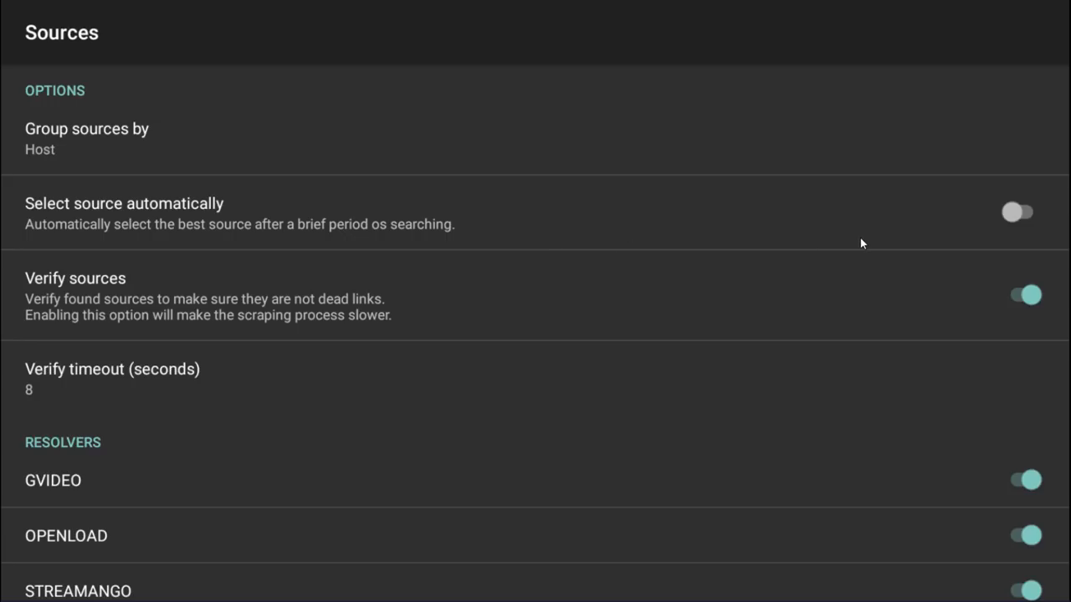
{"action": "mouse_move", "coordinate": [853, 253]}
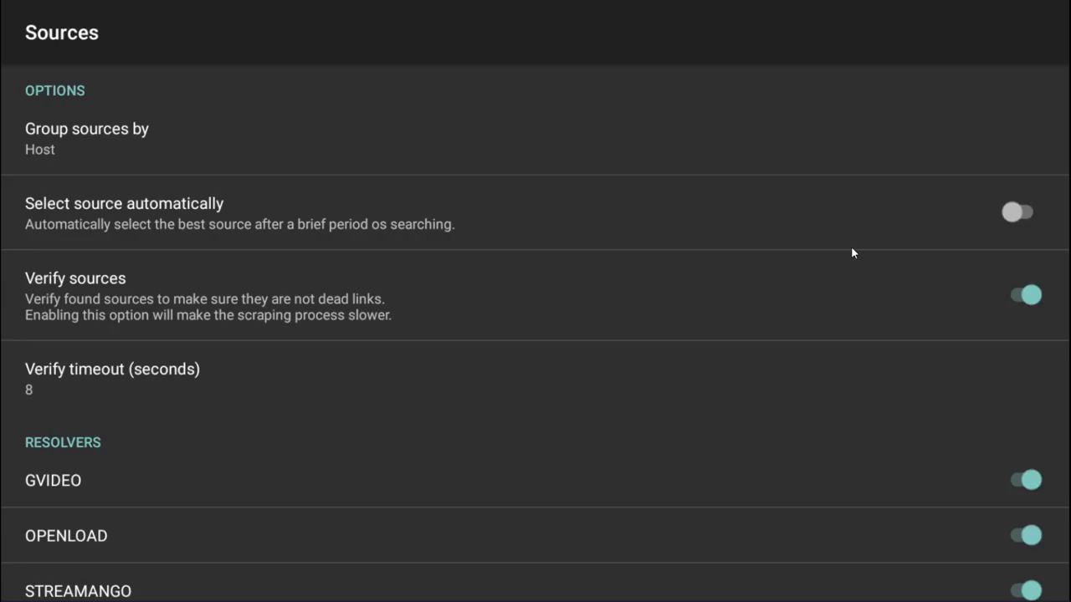
- Set the Verify timeout in Sources settings to 5 seconds
{"action": "scroll", "scroll_direction": "down", "scroll_amount": 3}
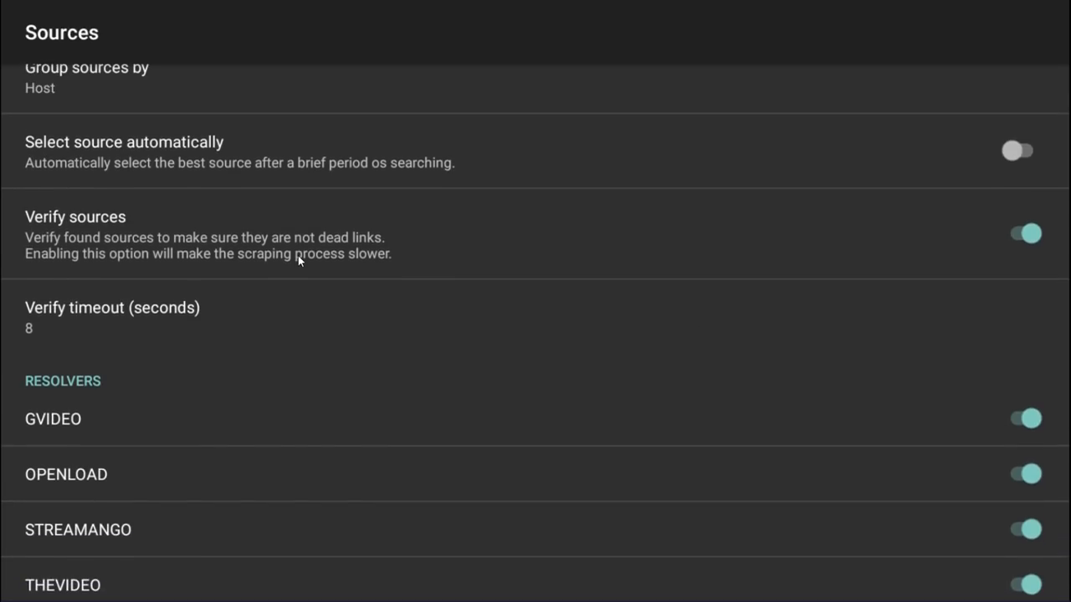
{"action": "mouse_move", "coordinate": [860, 254]}
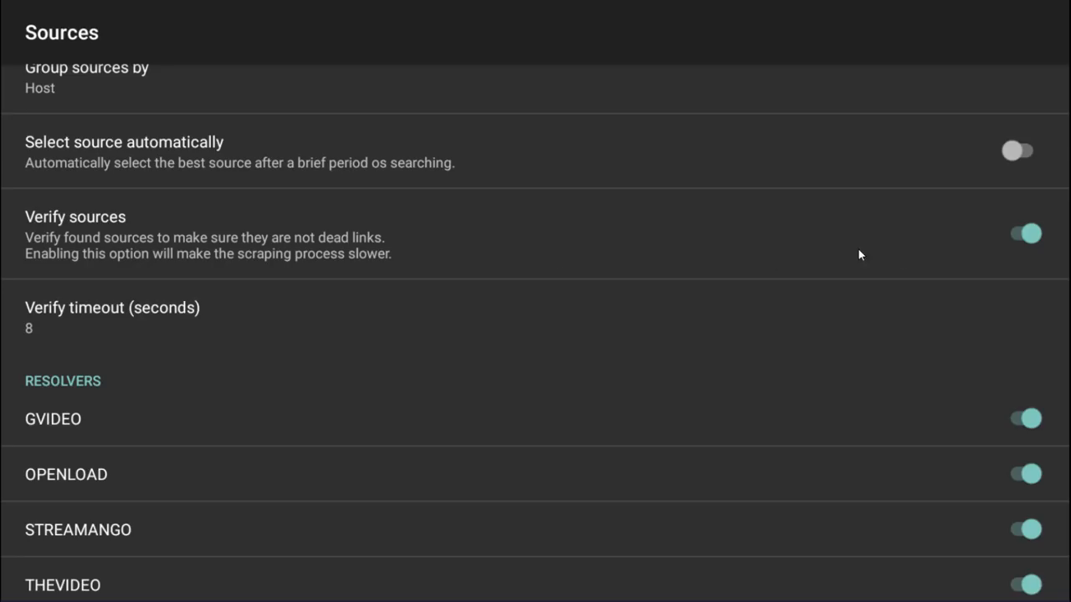
{"action": "mouse_move", "coordinate": [819, 255]}
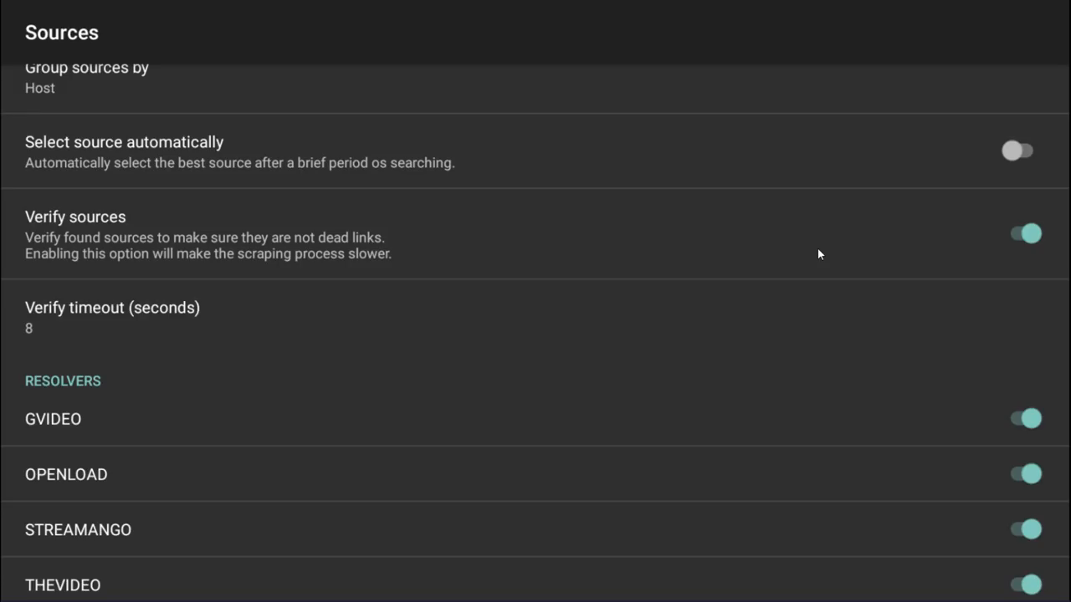
{"action": "mouse_move", "coordinate": [1022, 229]}
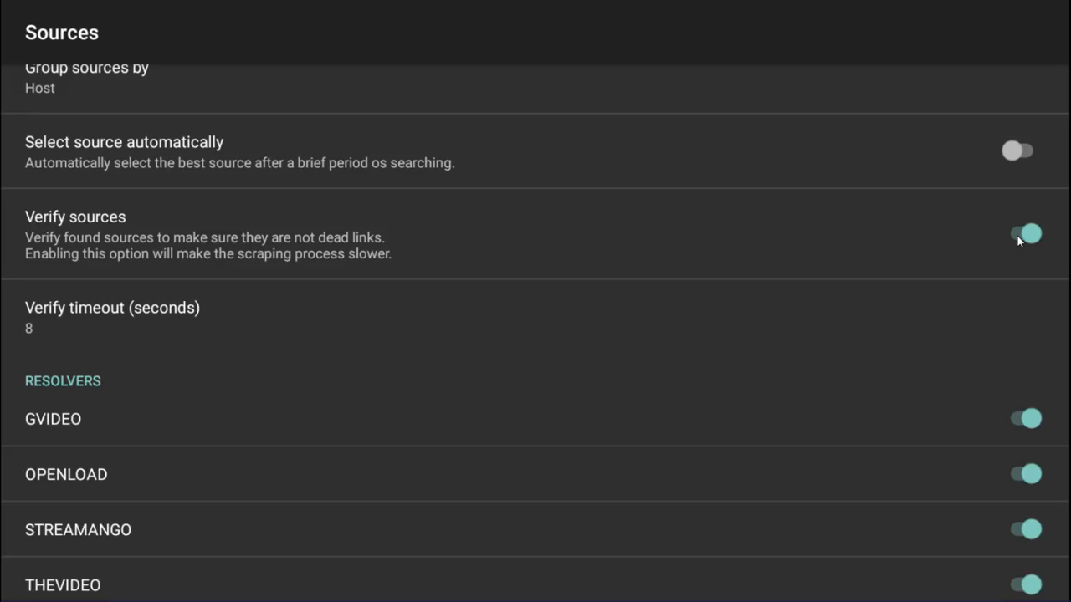
{"action": "mouse_move", "coordinate": [1024, 234]}
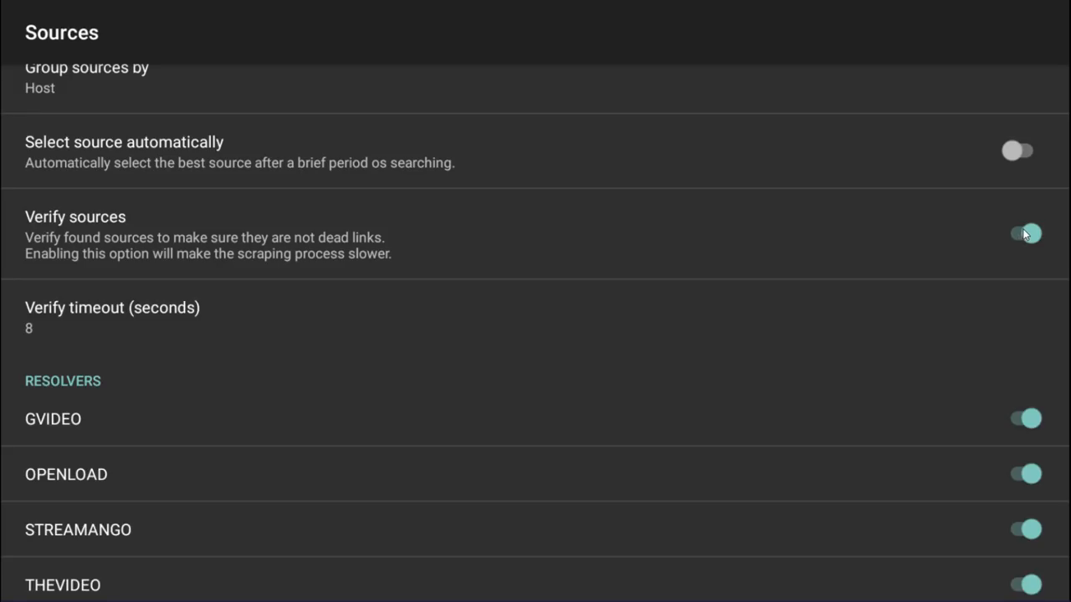
{"action": "mouse_move", "coordinate": [1004, 234]}
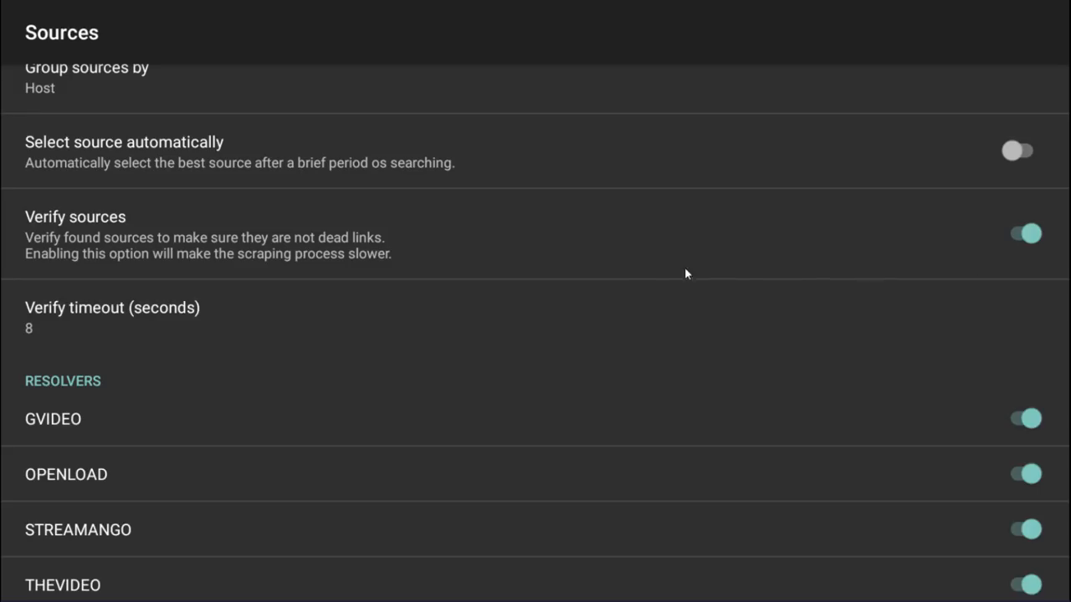
{"action": "scroll", "scroll_direction": "down", "scroll_amount": 3}
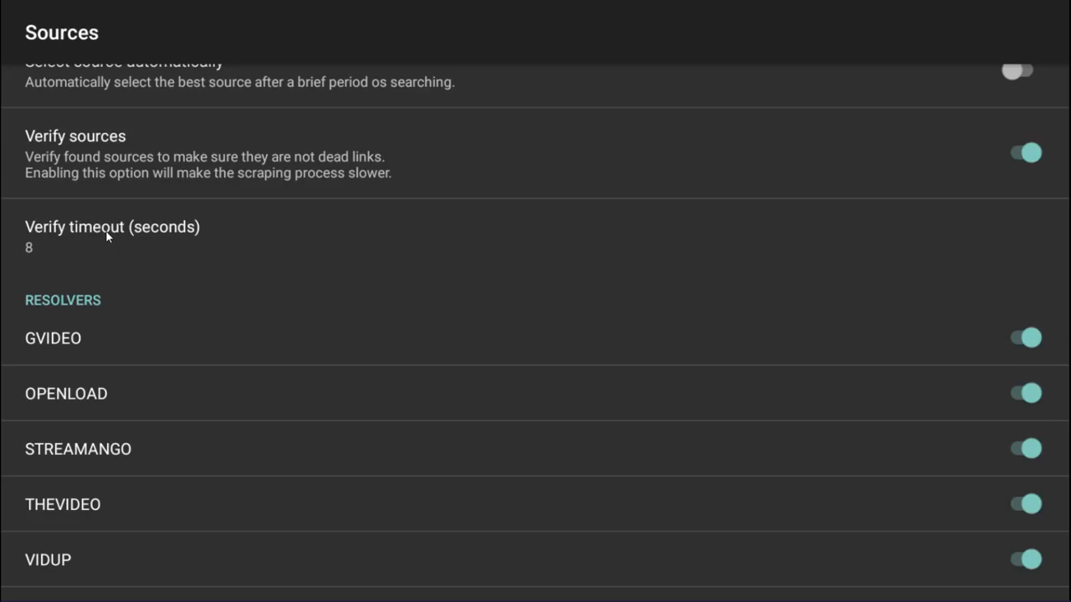
{"action": "left_click", "coordinate": [112, 228]}
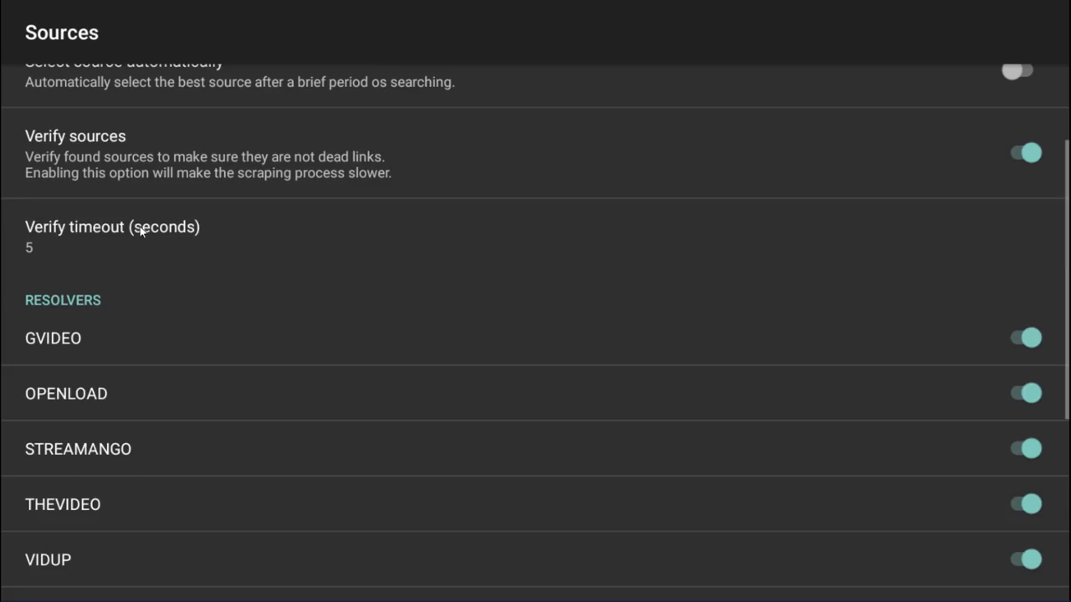
{"action": "left_click", "coordinate": [113, 237]}
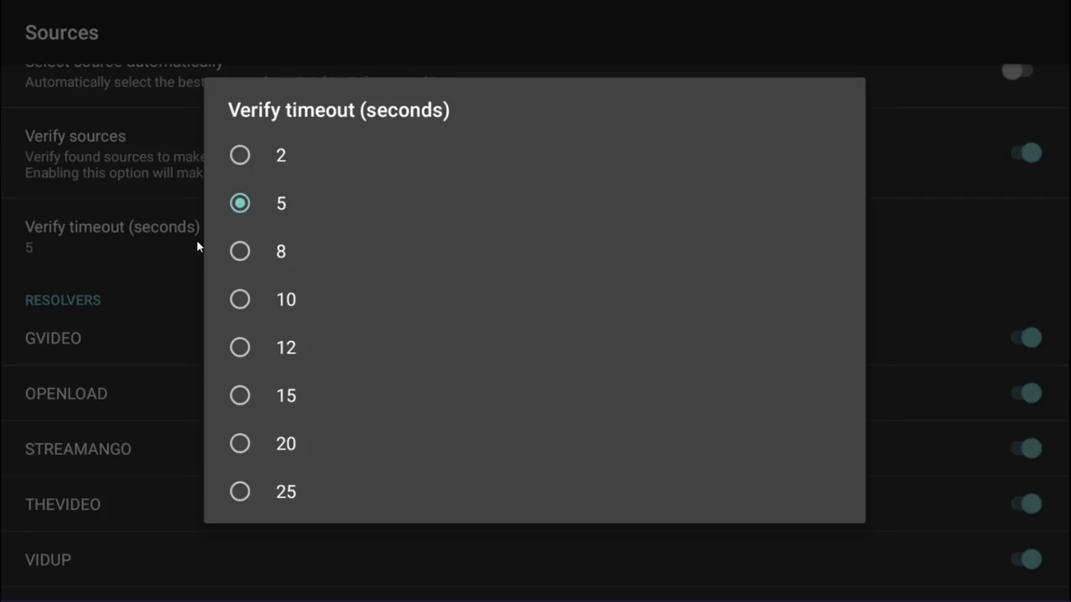
{"action": "mouse_move", "coordinate": [291, 472]}
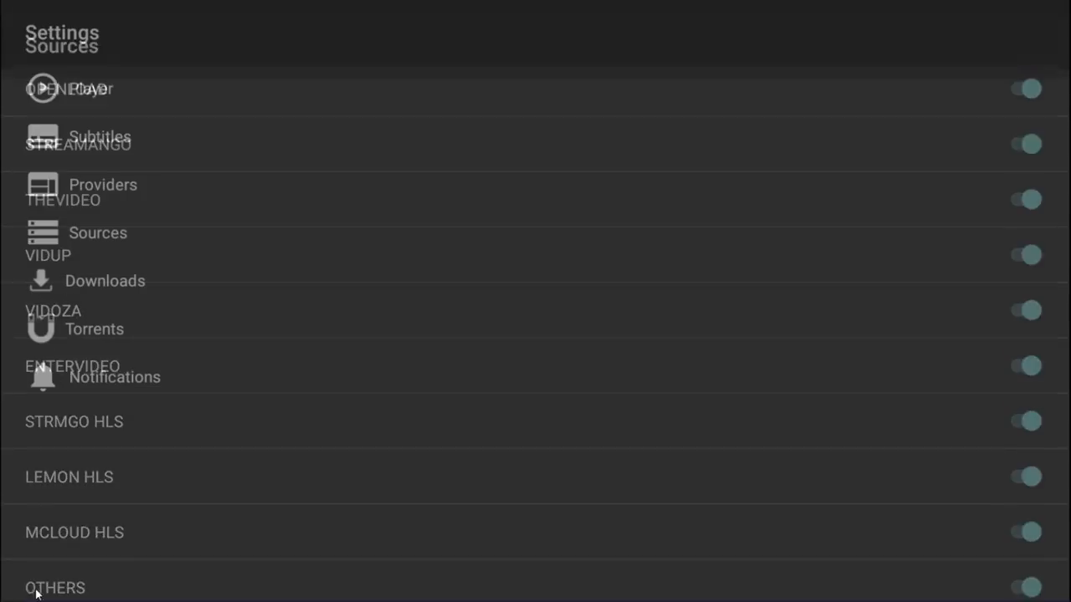
{"action": "left_click", "coordinate": [93, 328]}
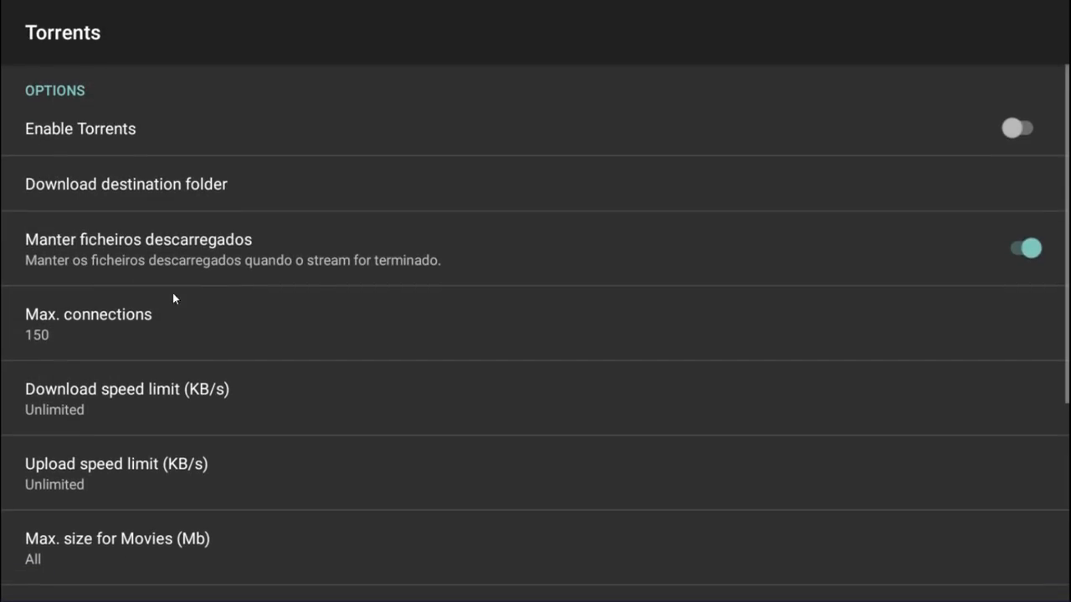
{"action": "mouse_move", "coordinate": [204, 229]}
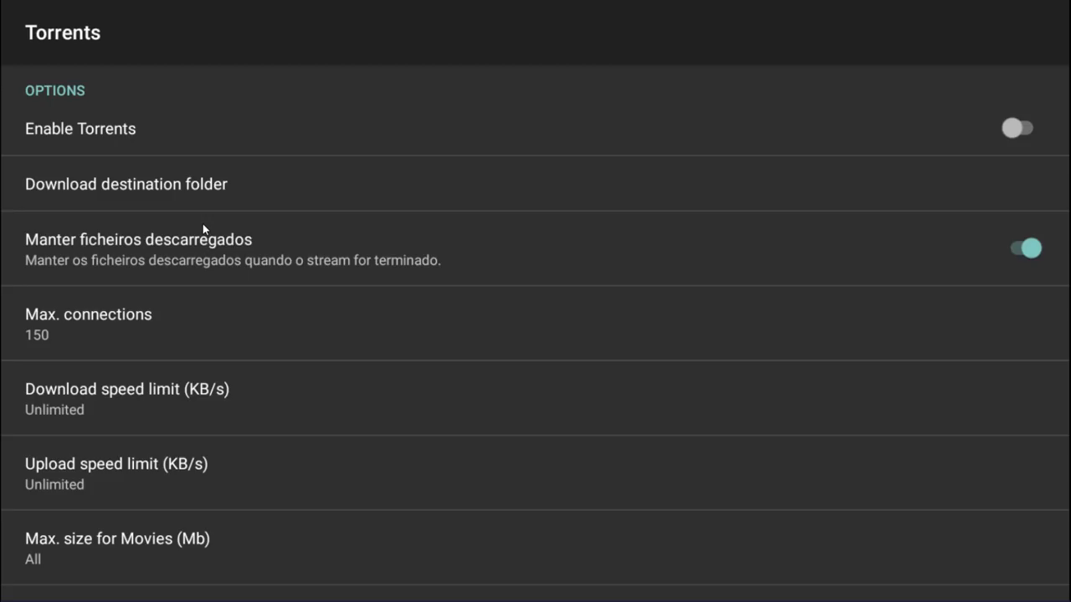
{"action": "mouse_move", "coordinate": [185, 261]}
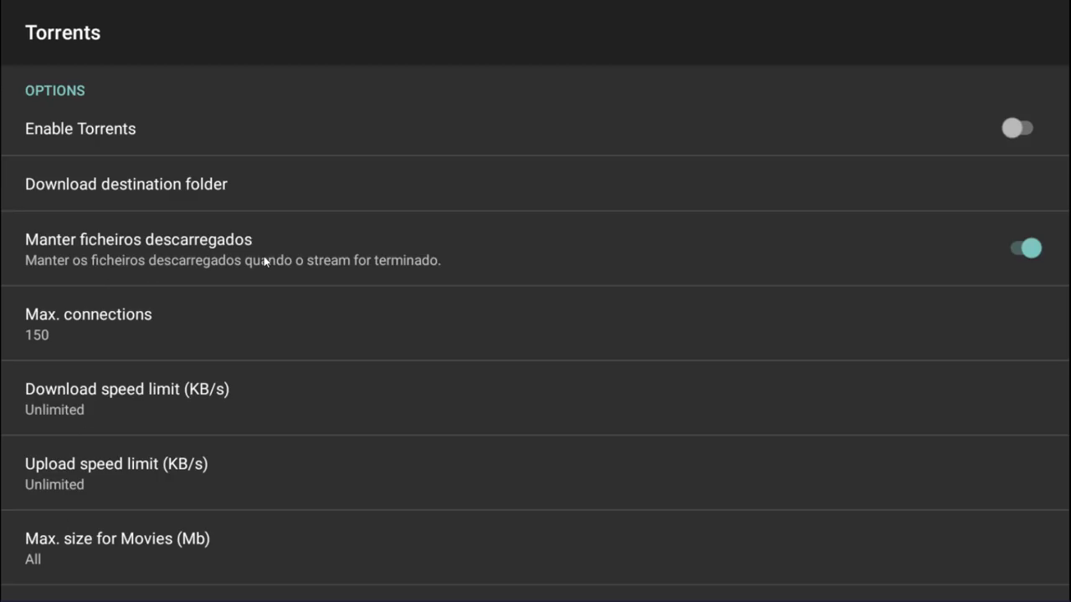
{"action": "mouse_move", "coordinate": [179, 220]}
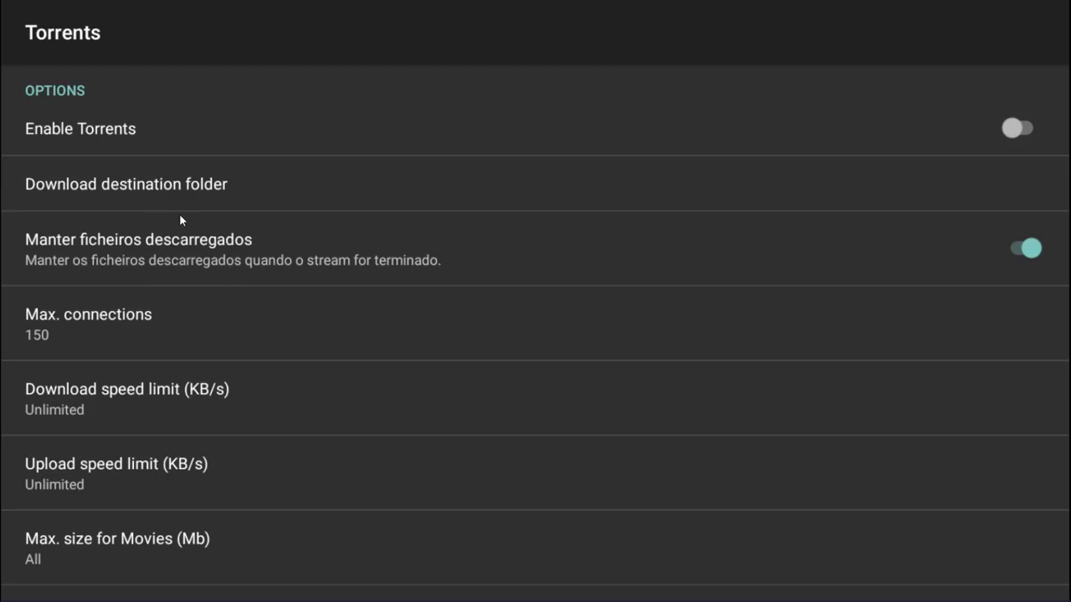
{"action": "mouse_move", "coordinate": [301, 218]}
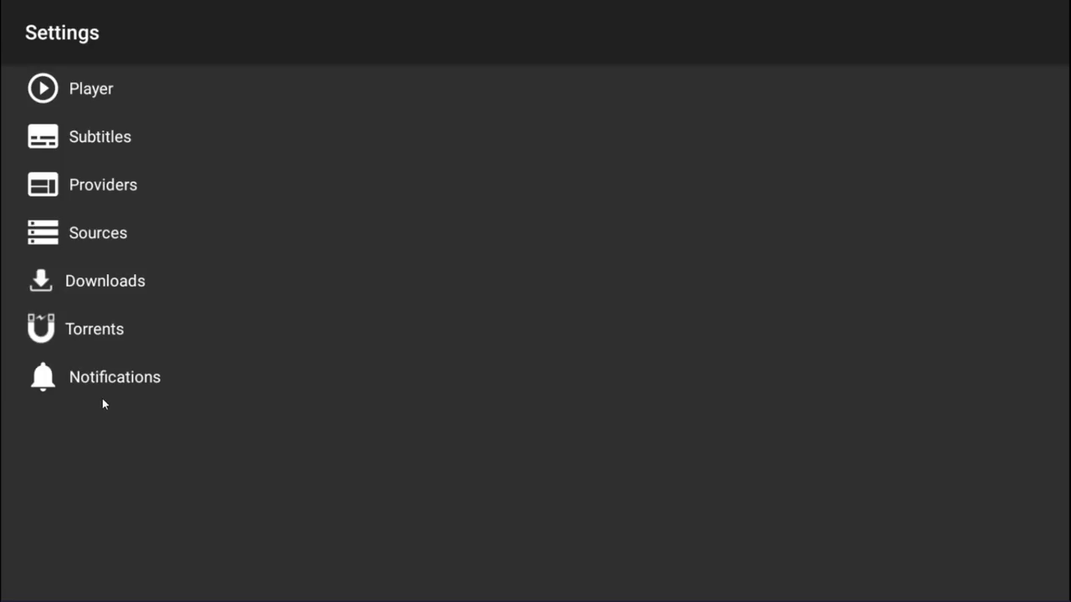
- Review the Notifications settings, leaving main and download notifications off
{"action": "left_click", "coordinate": [114, 376]}
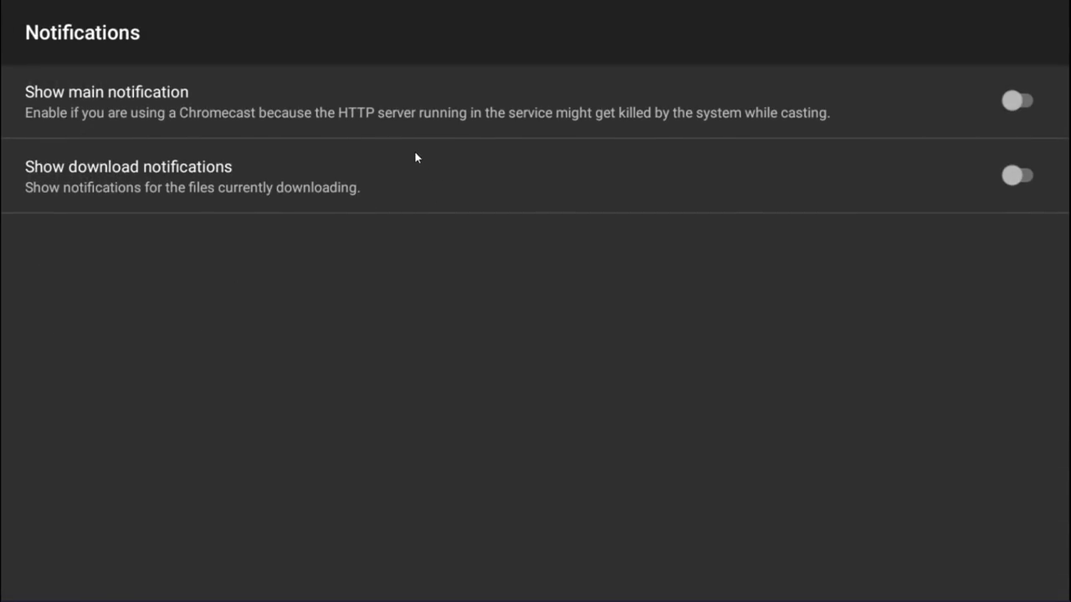
{"action": "mouse_move", "coordinate": [1034, 114]}
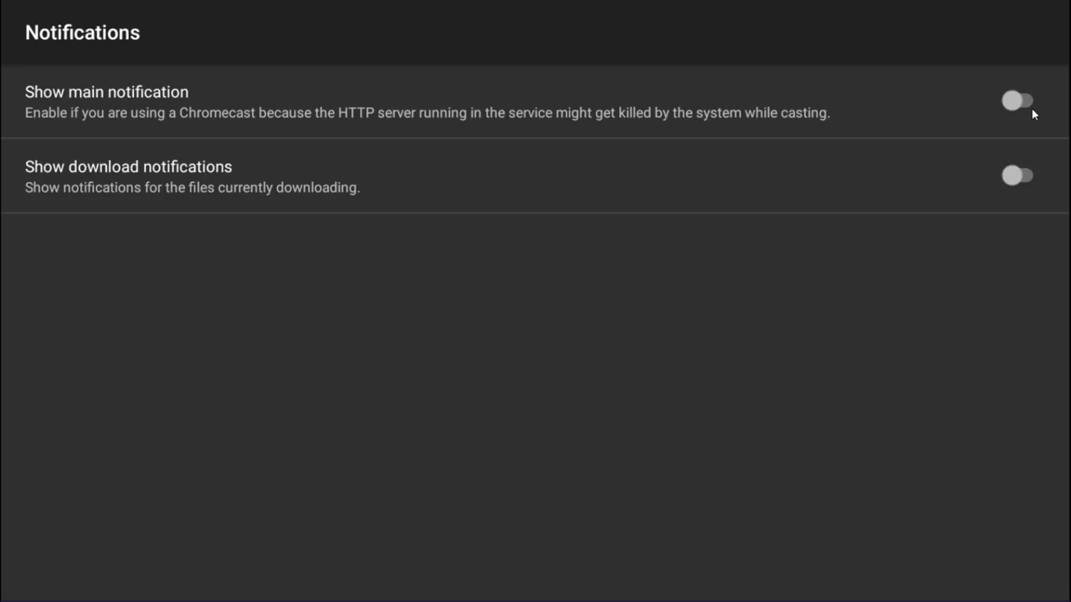
{"action": "mouse_move", "coordinate": [1022, 107]}
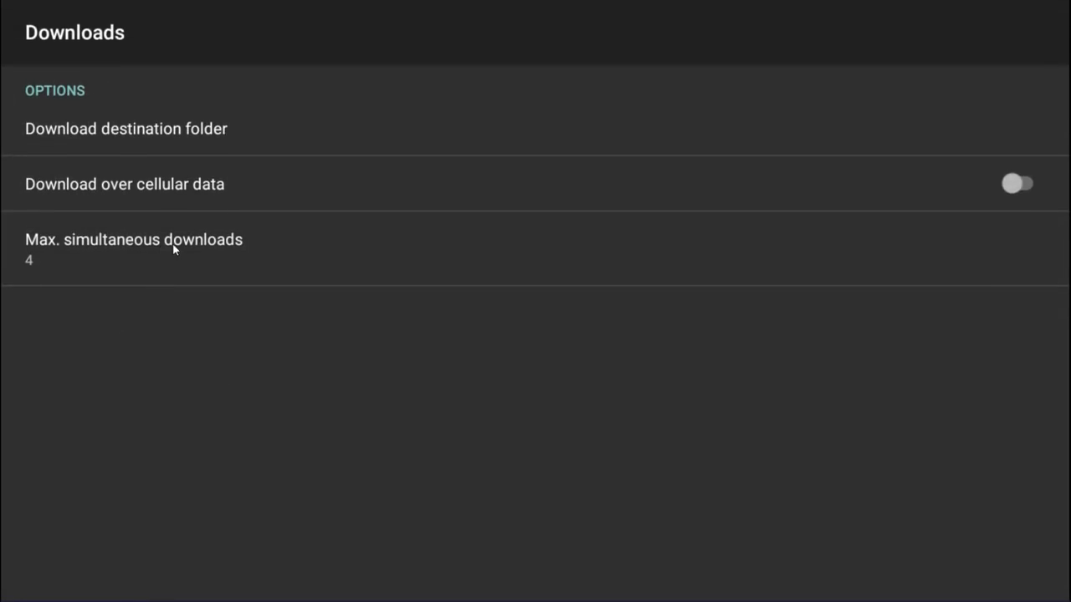
- Keep max simultaneous downloads at 4 and switch on Download over cellular data
{"action": "left_click", "coordinate": [134, 239]}
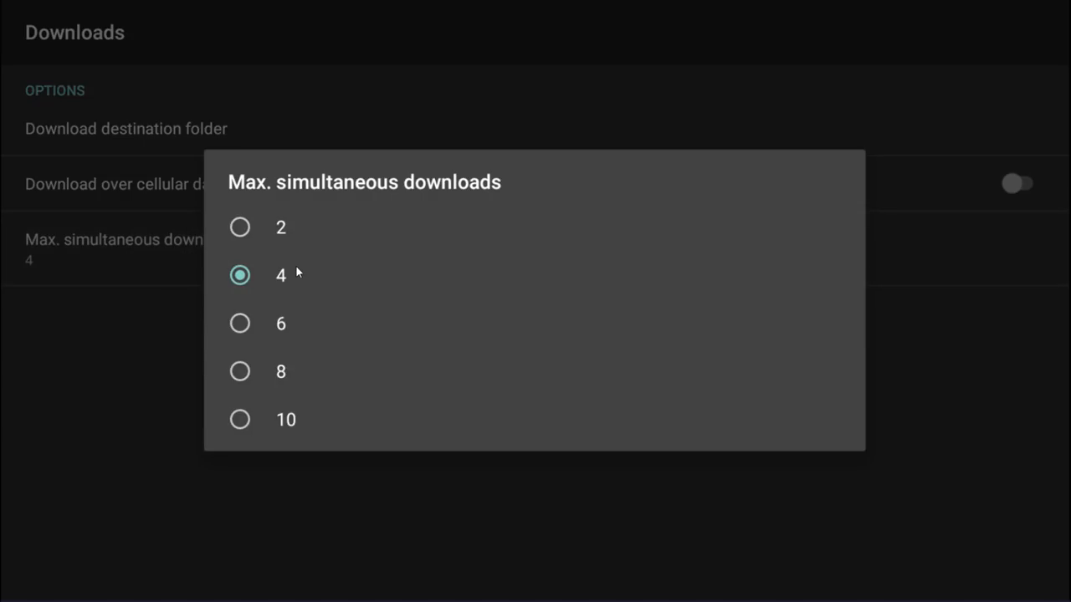
{"action": "mouse_move", "coordinate": [282, 285]}
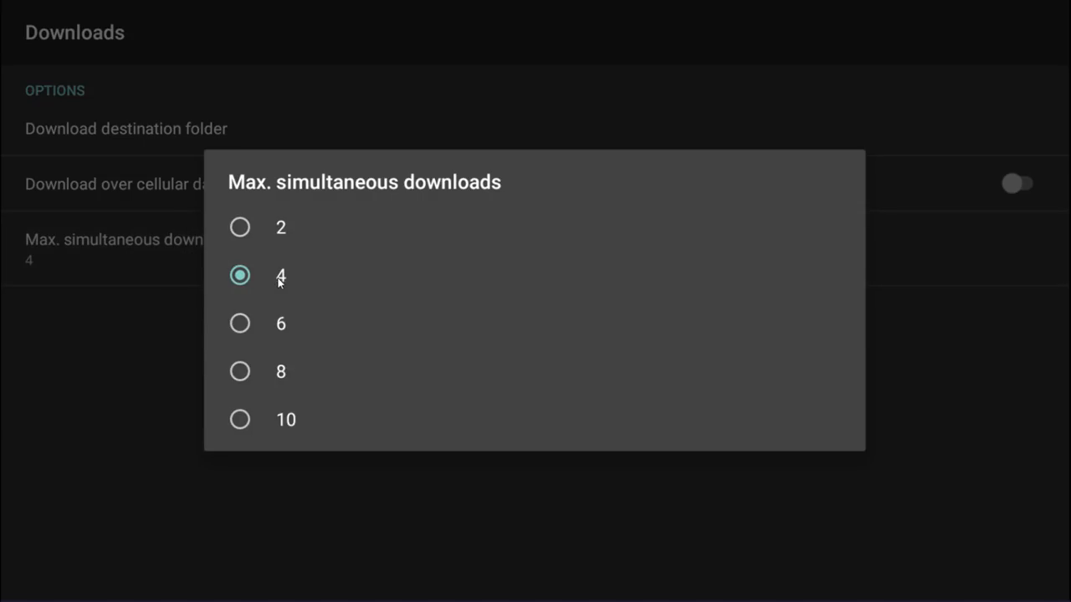
{"action": "mouse_move", "coordinate": [274, 341]}
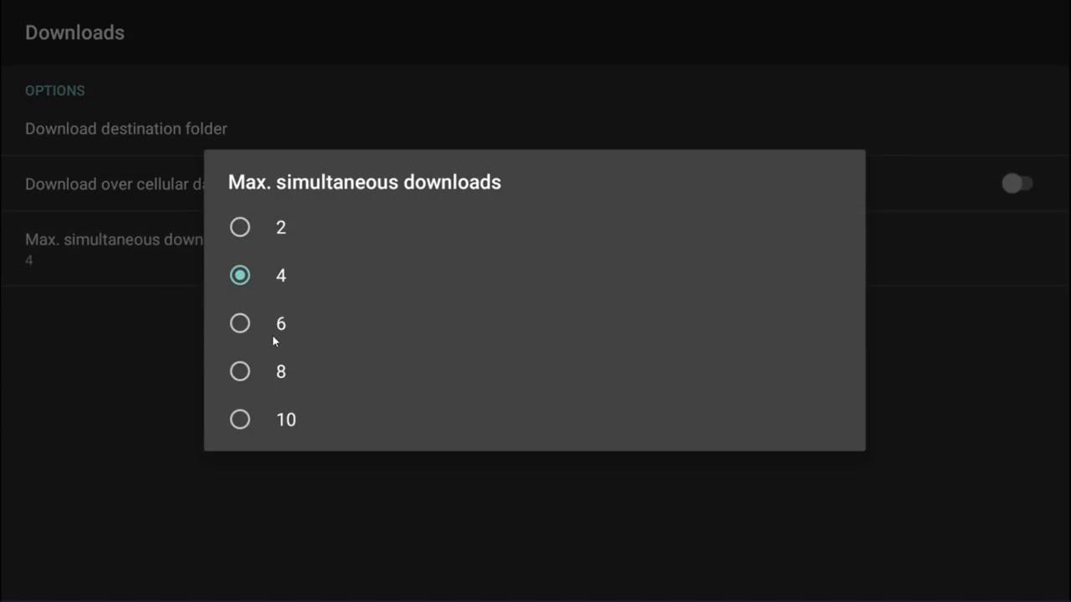
{"action": "mouse_move", "coordinate": [271, 218]}
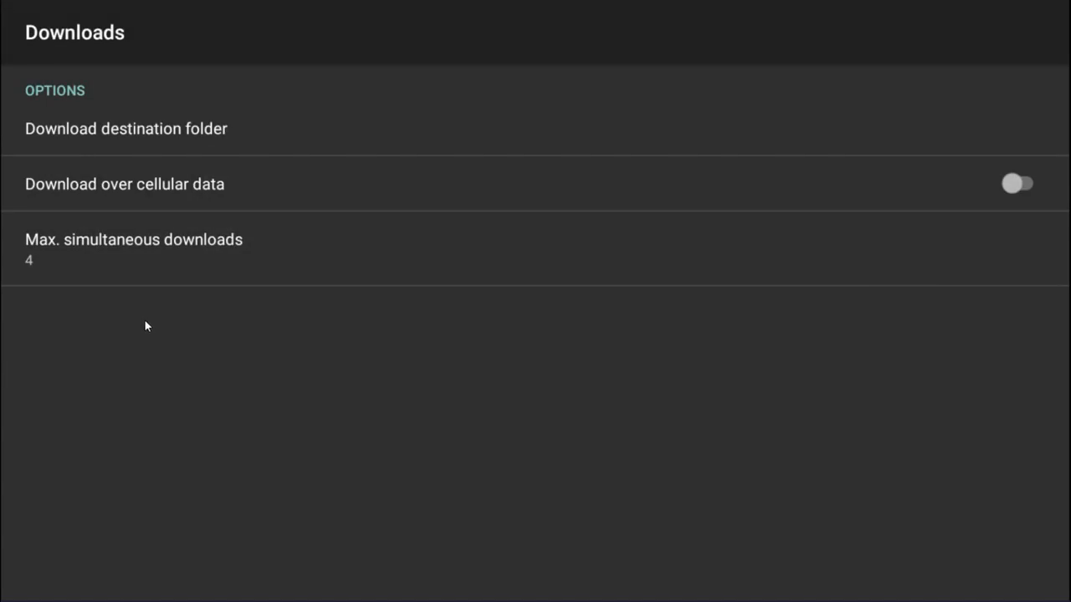
{"action": "left_click", "coordinate": [1017, 182]}
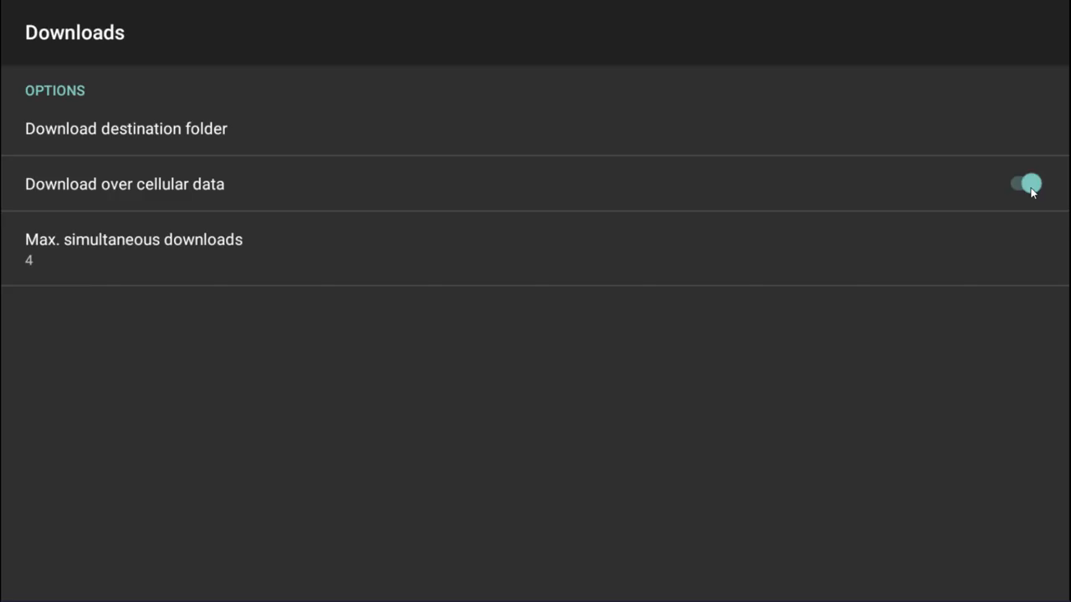
{"action": "mouse_move", "coordinate": [290, 134]}
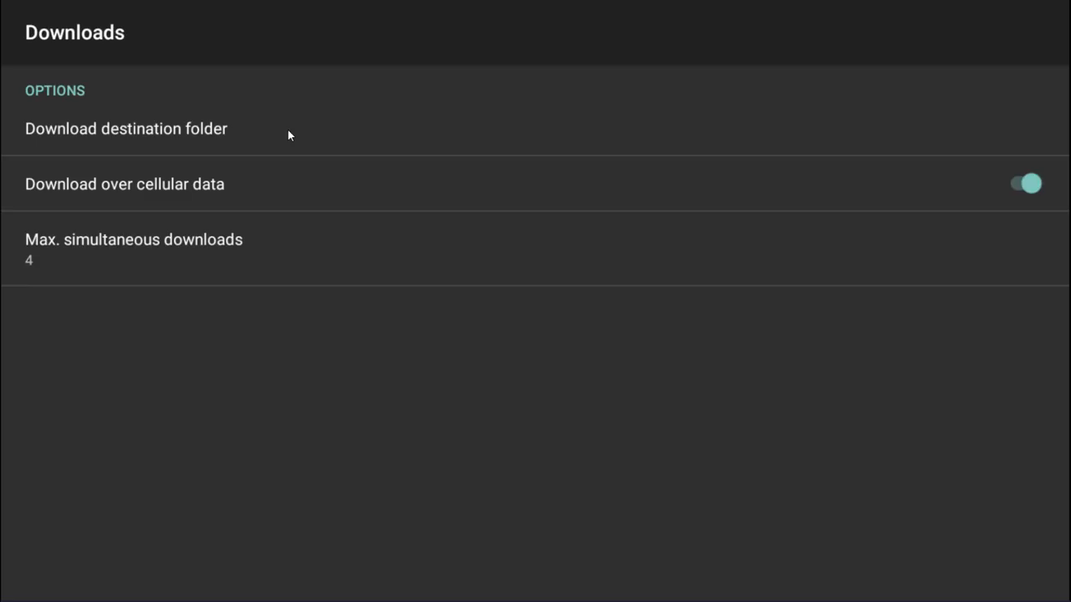
{"action": "mouse_move", "coordinate": [271, 137]}
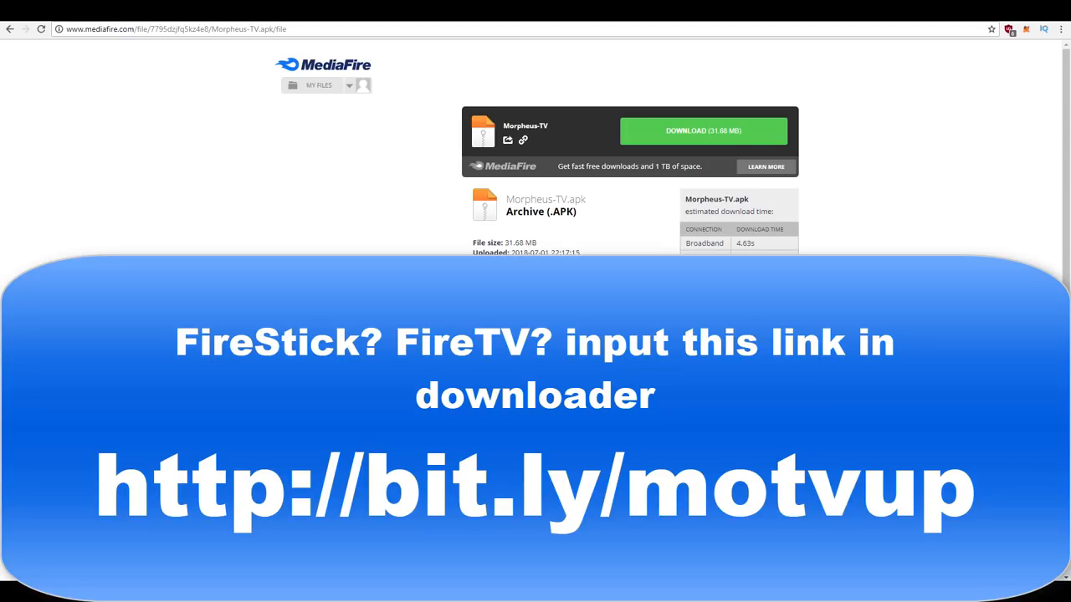
{"action": "mouse_move", "coordinate": [756, 201]}
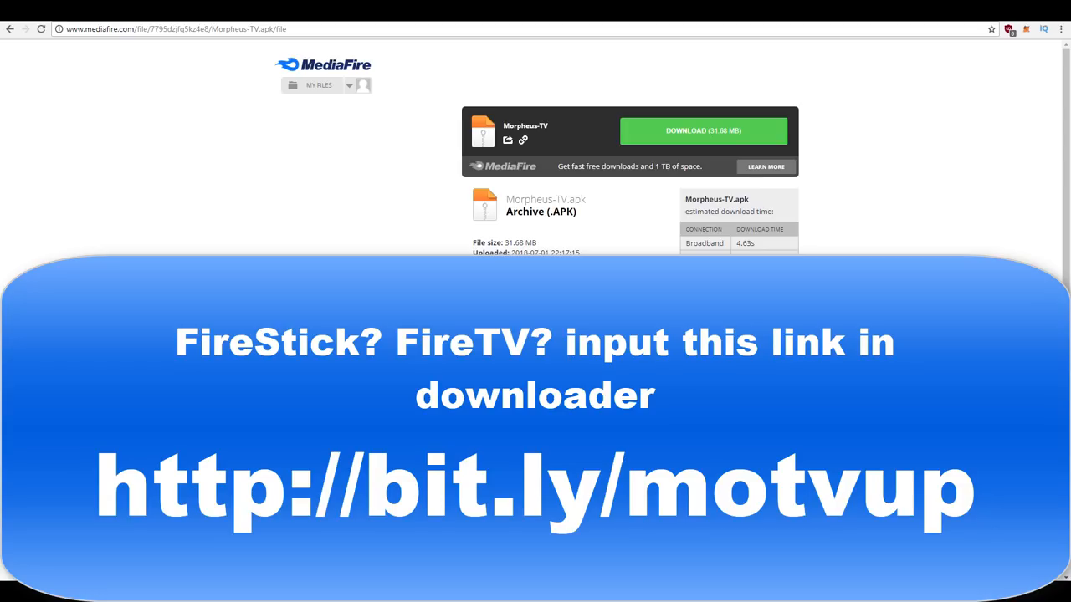
{"action": "mouse_move", "coordinate": [605, 184]}
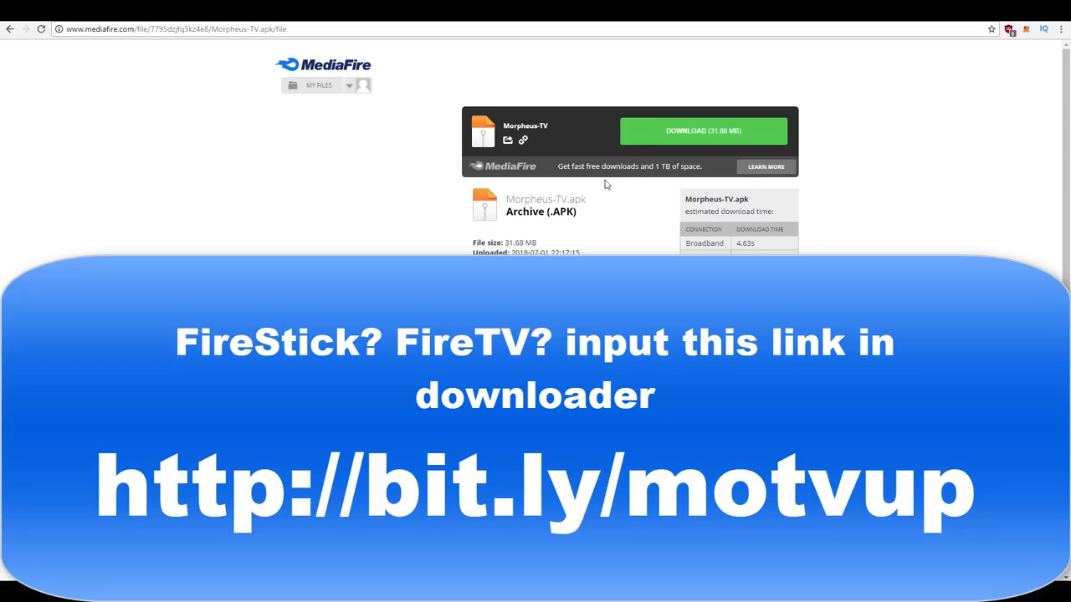